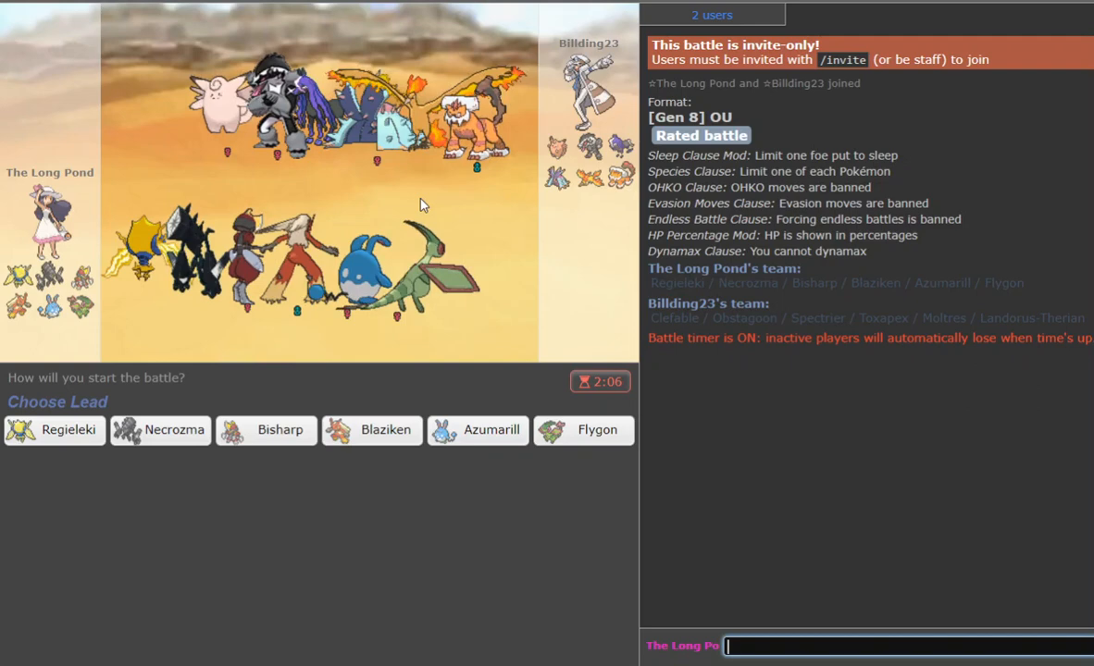
Lead with Necrozma and set Stealth Rock against the incoming Toxapex.
left_click(173, 430)
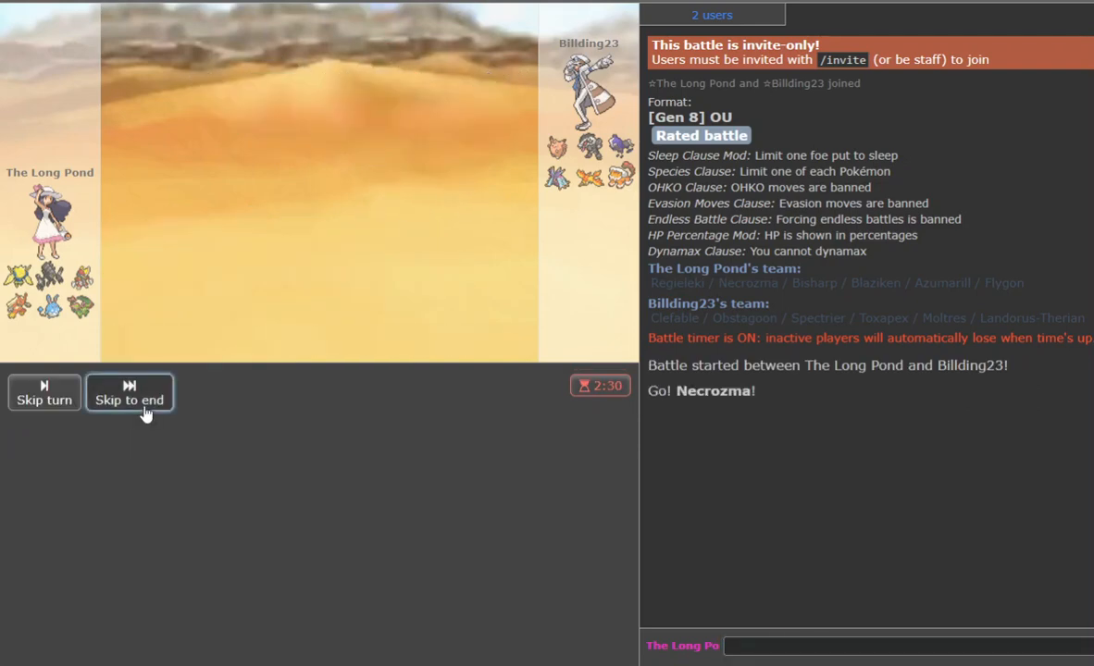
left_click(130, 399)
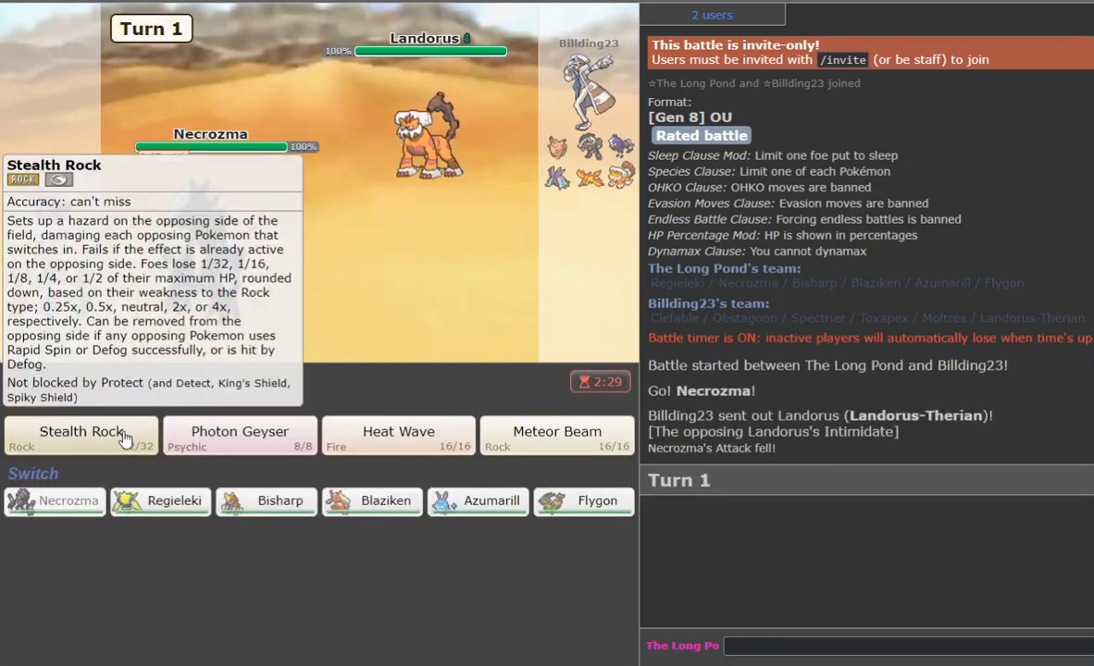
left_click(82, 435)
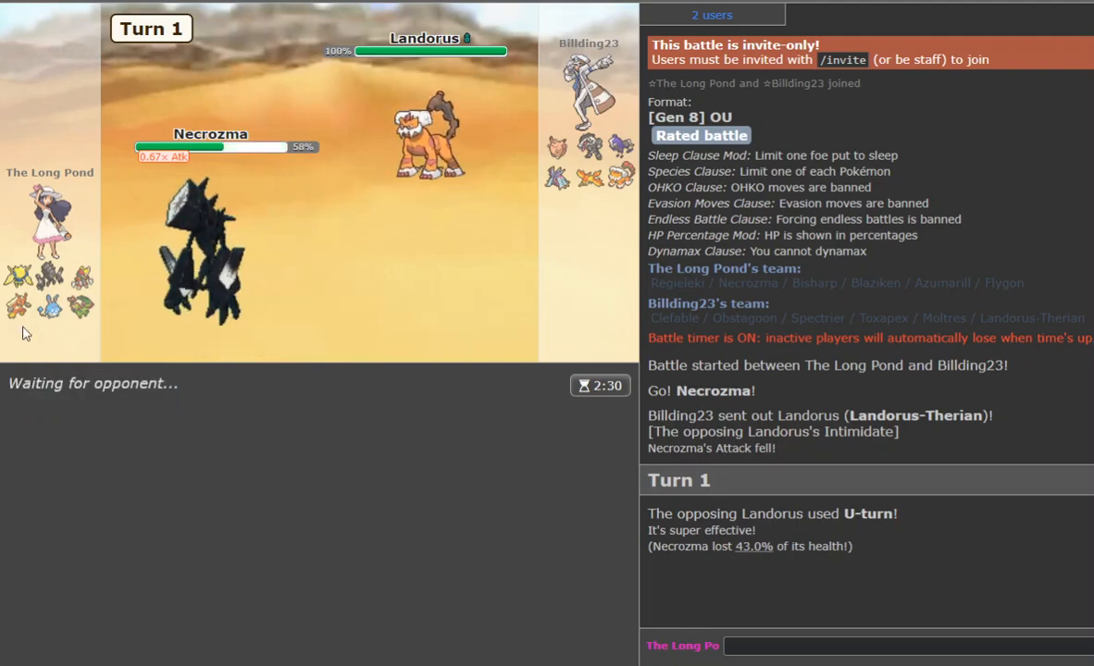
mouse_move(19, 306)
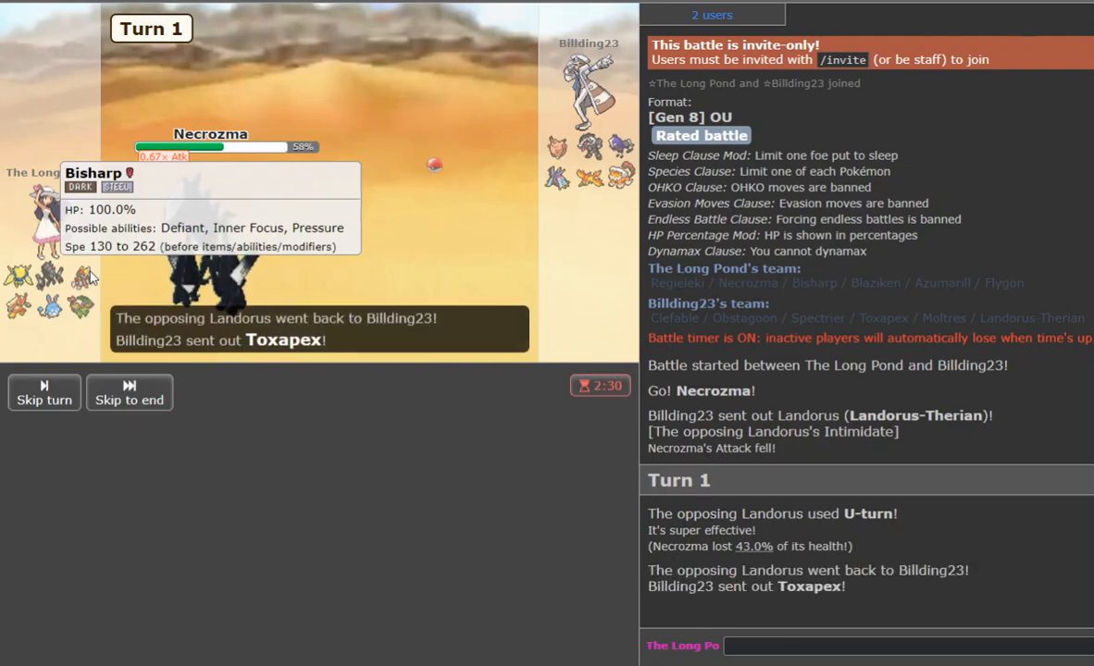
mouse_move(572, 517)
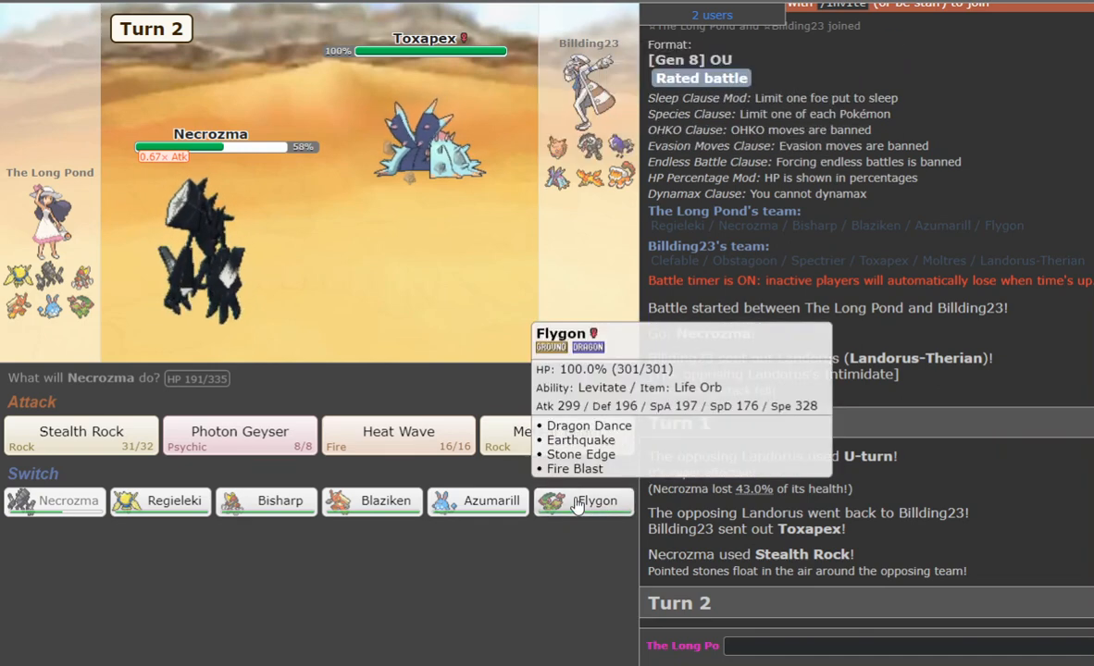
mouse_move(220, 465)
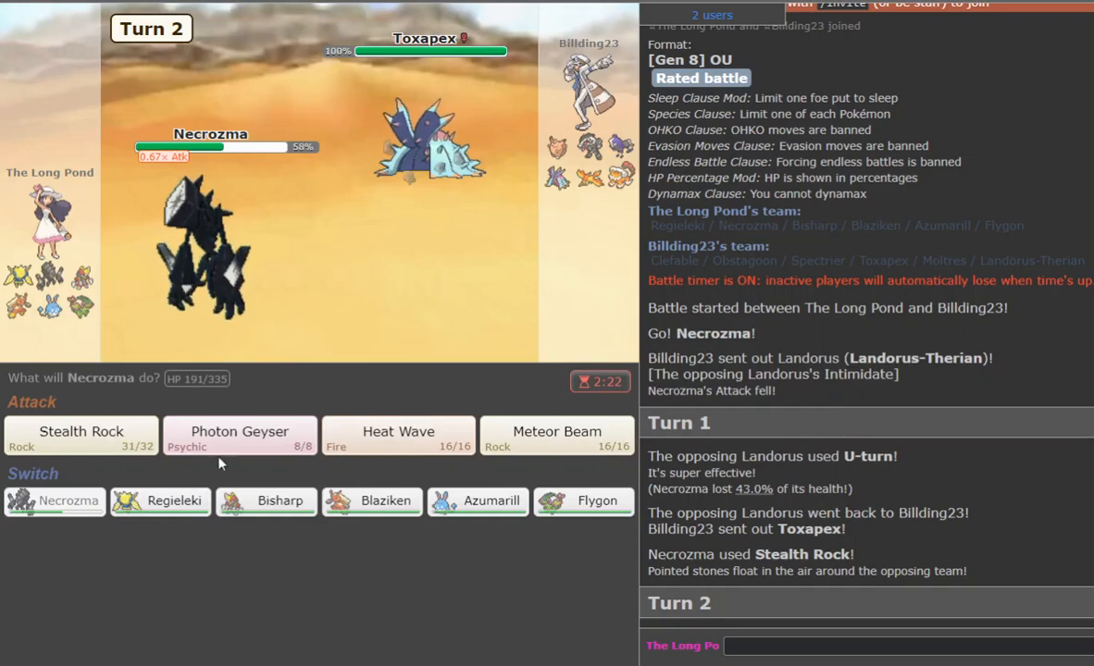
Hit Toxapex with Photon Geyser, then have Regieleki Explode on Landorus.
left_click(239, 432)
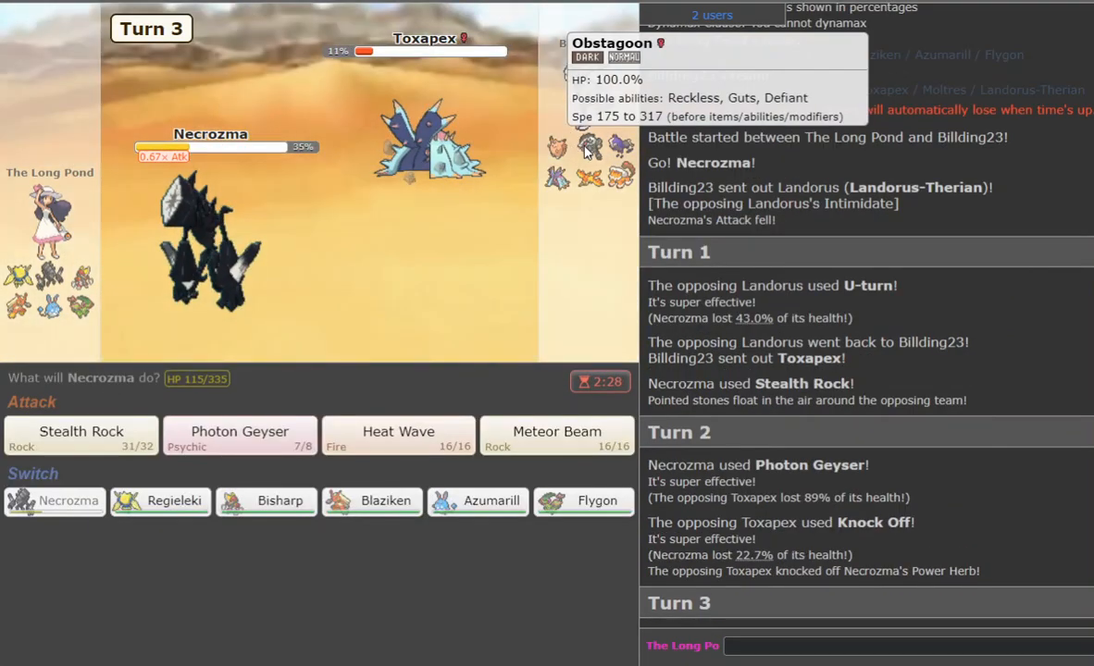
mouse_move(285, 483)
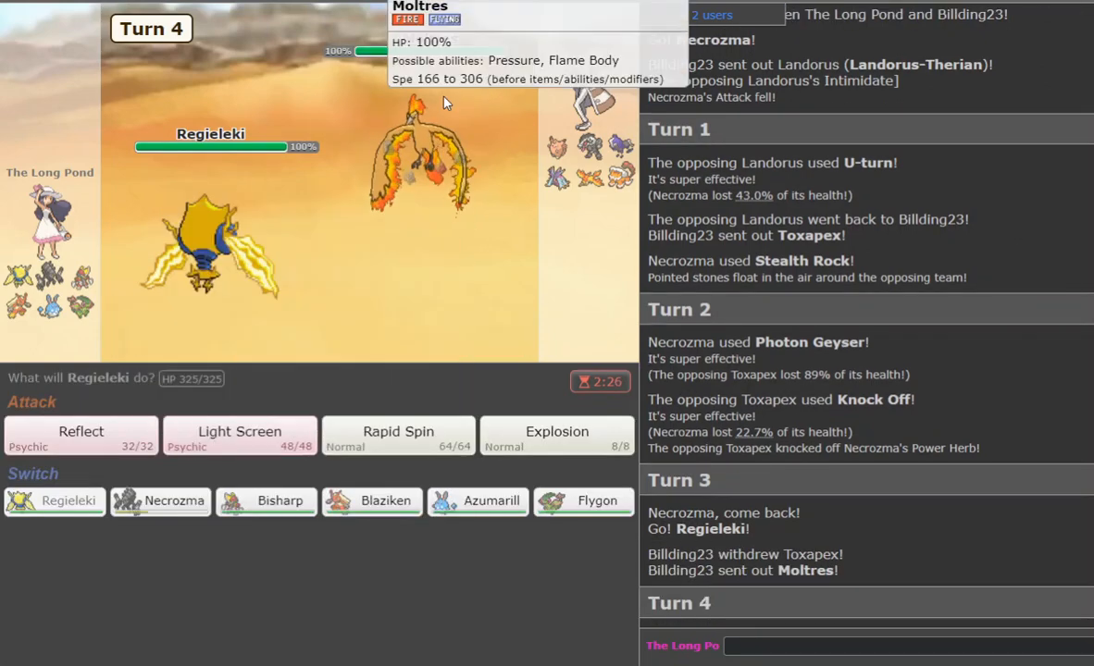
mouse_move(160, 501)
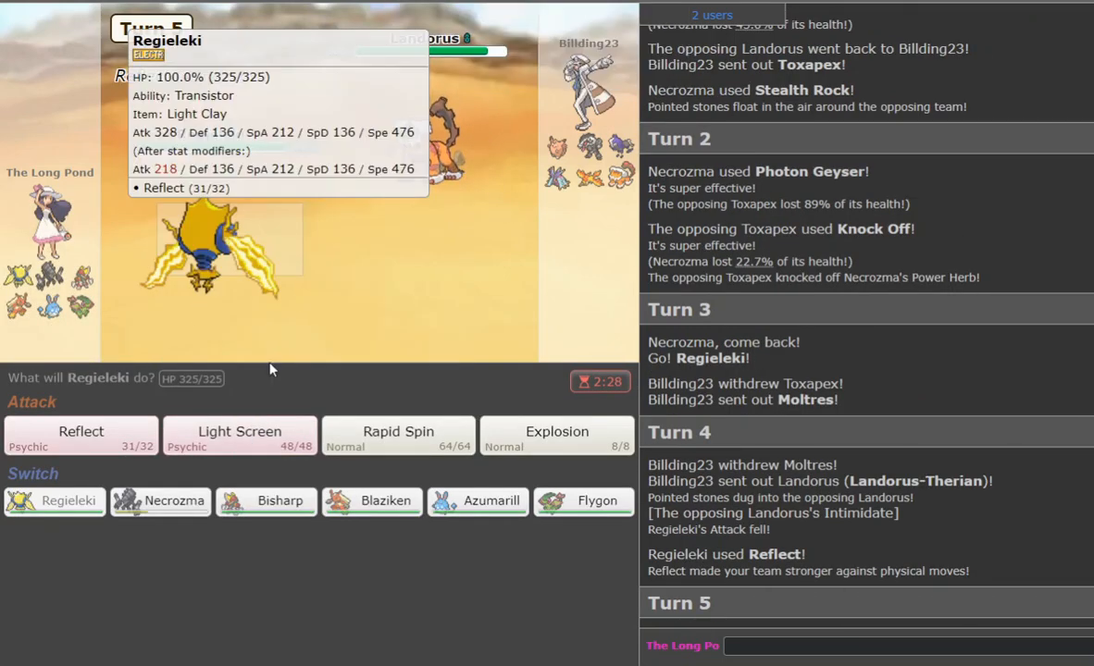
left_click(556, 432)
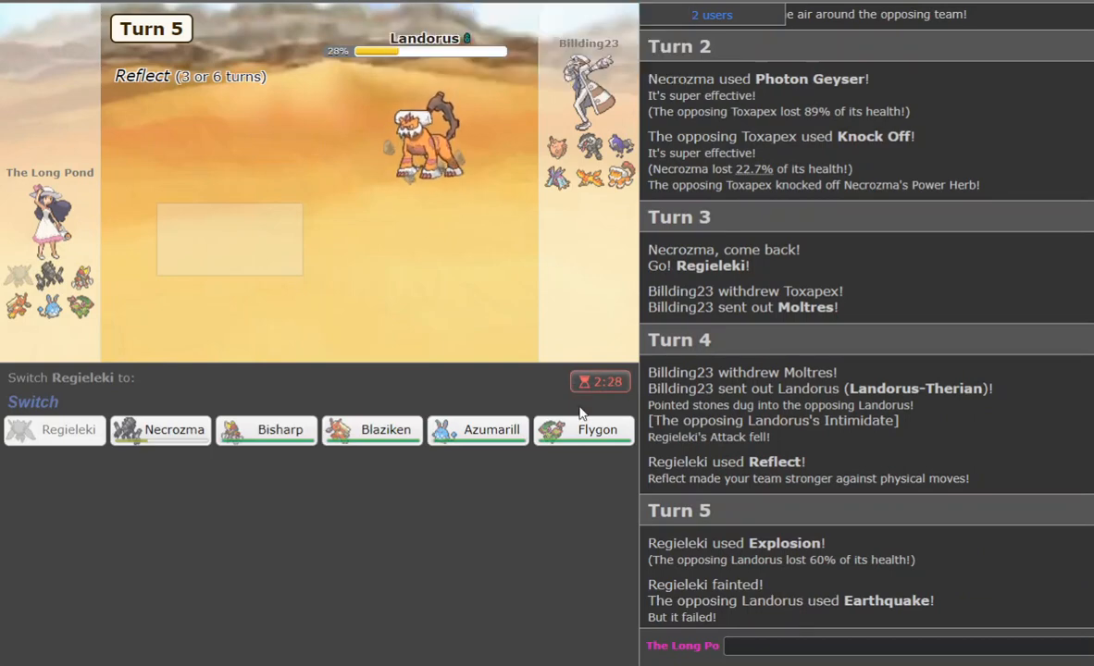
mouse_move(575, 441)
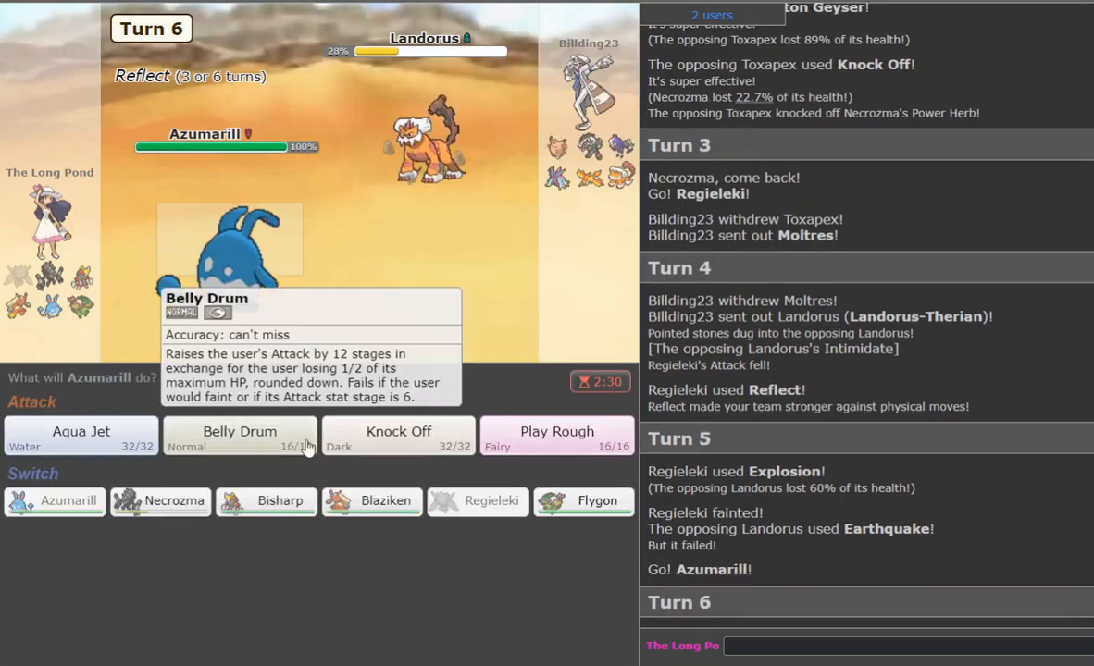
Max Azumarill's Attack with Belly Drum and Knock Off the incoming Landorus.
left_click(239, 432)
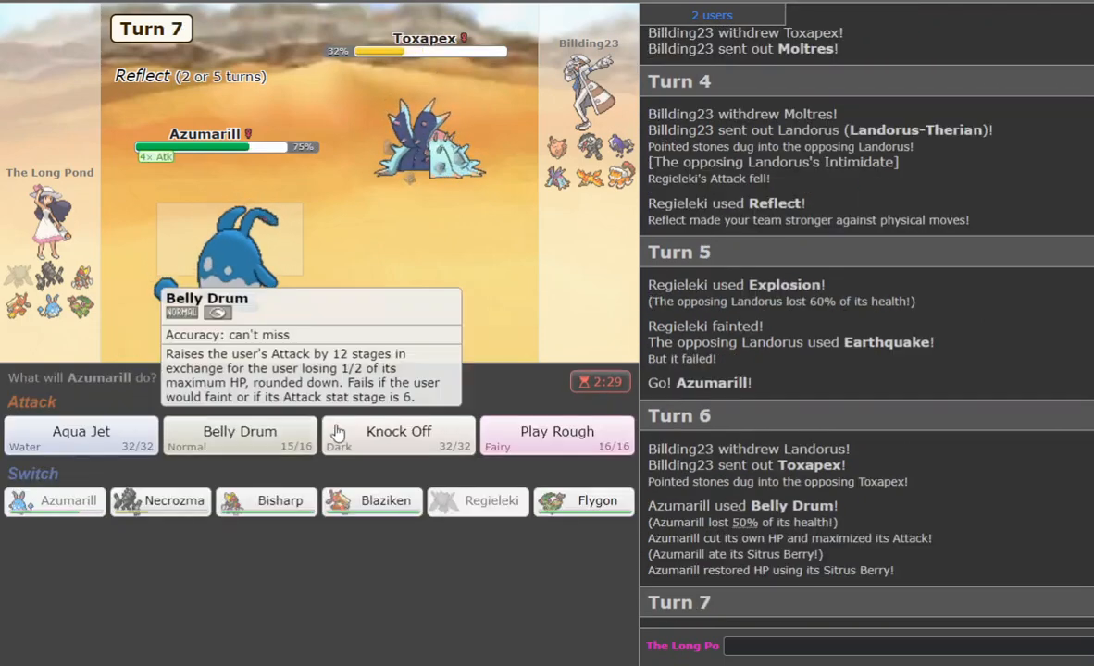
mouse_move(398, 454)
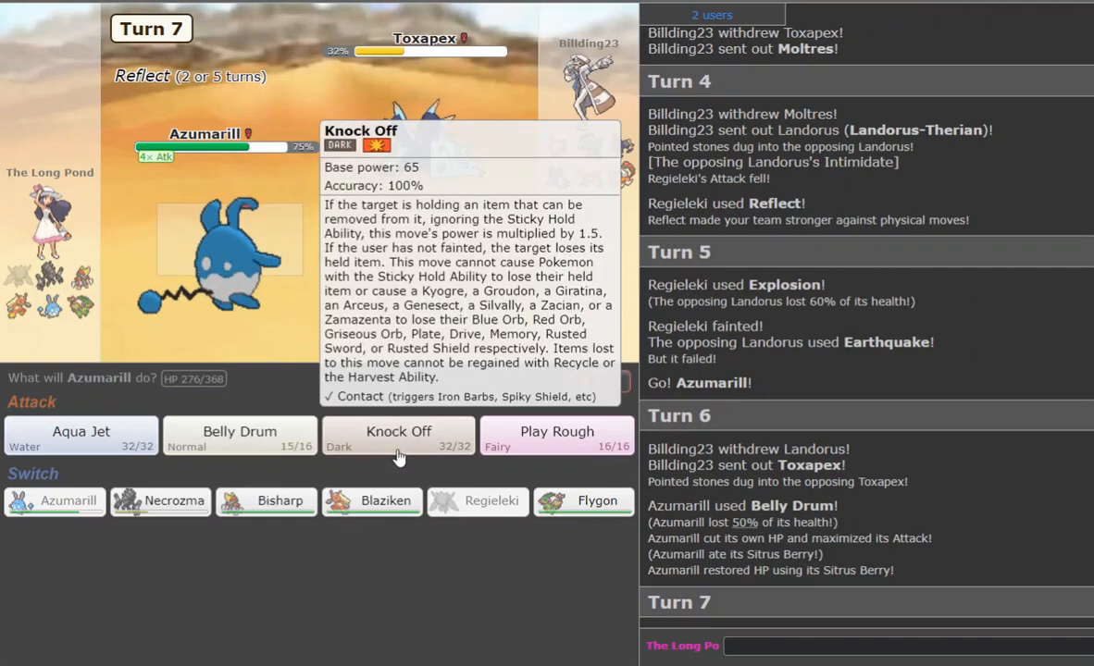
left_click(399, 432)
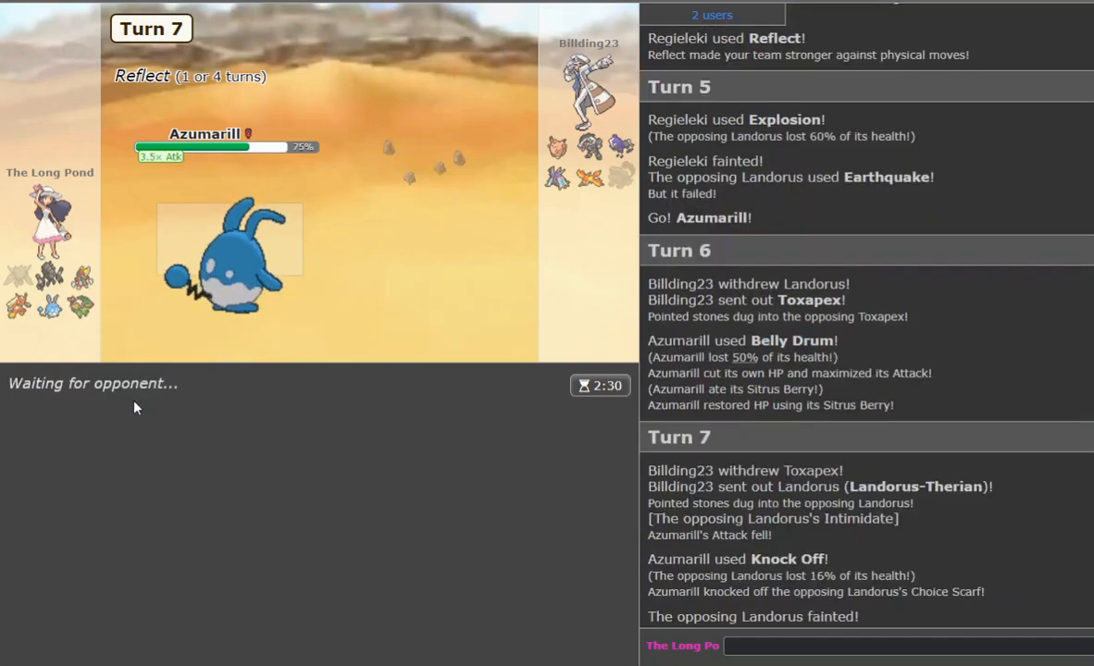
mouse_move(592, 148)
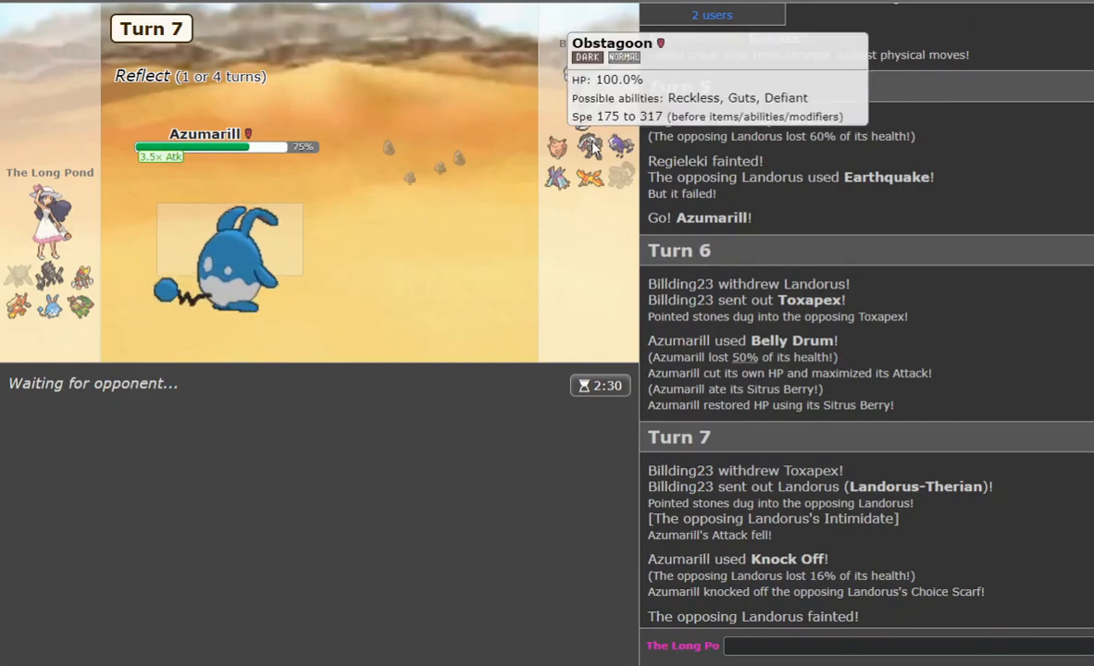
mouse_move(608, 147)
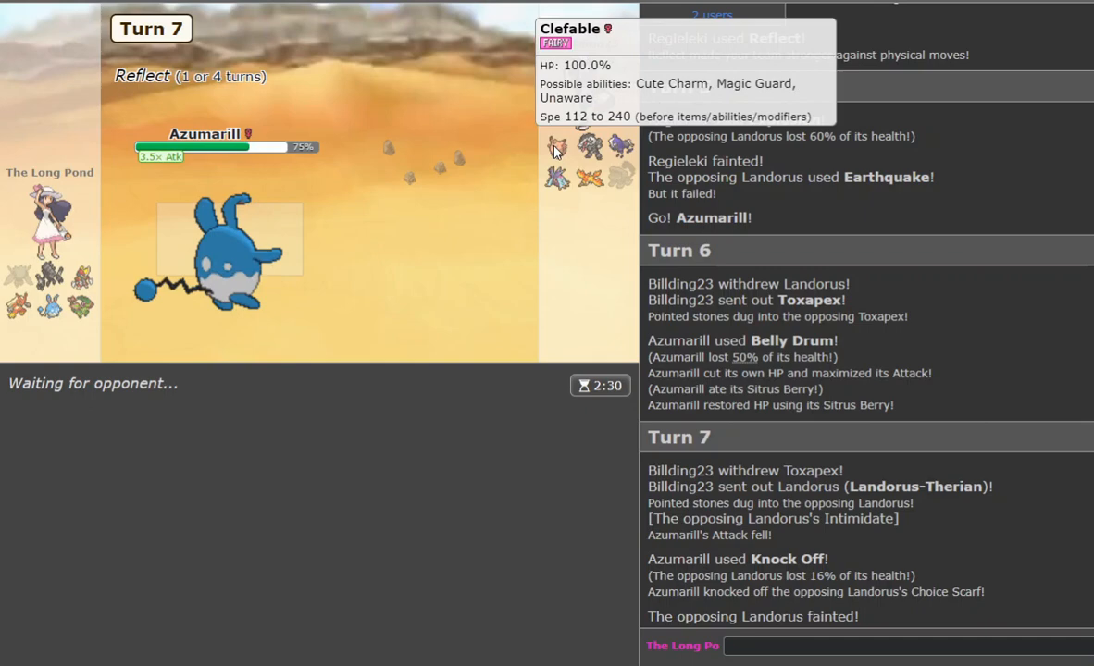
mouse_move(758, 251)
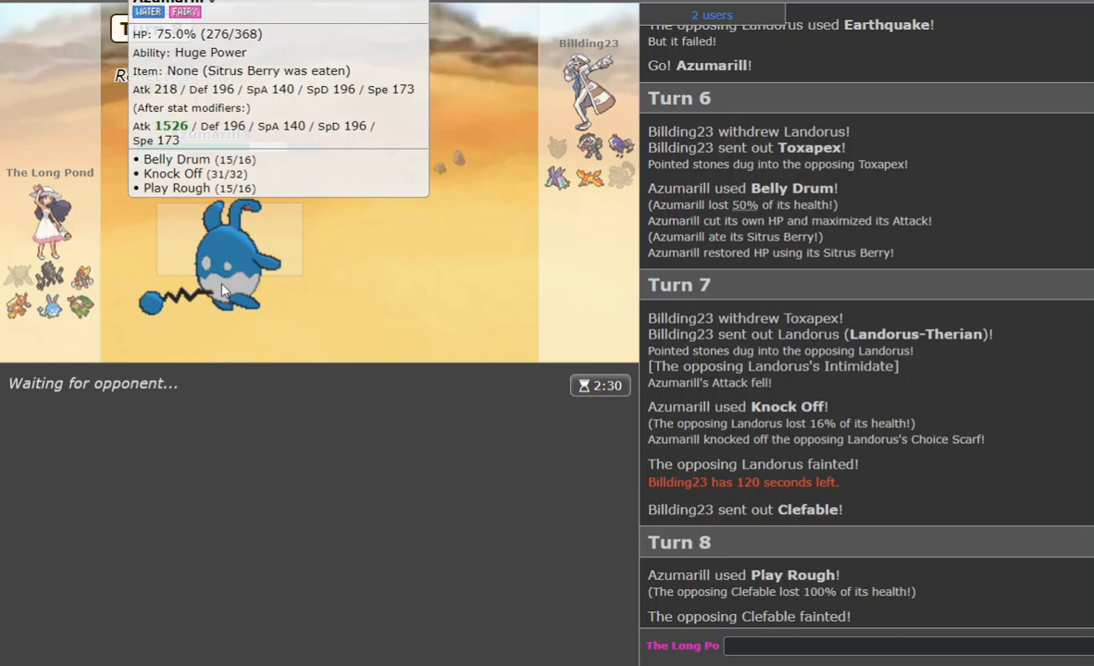
mouse_move(719, 310)
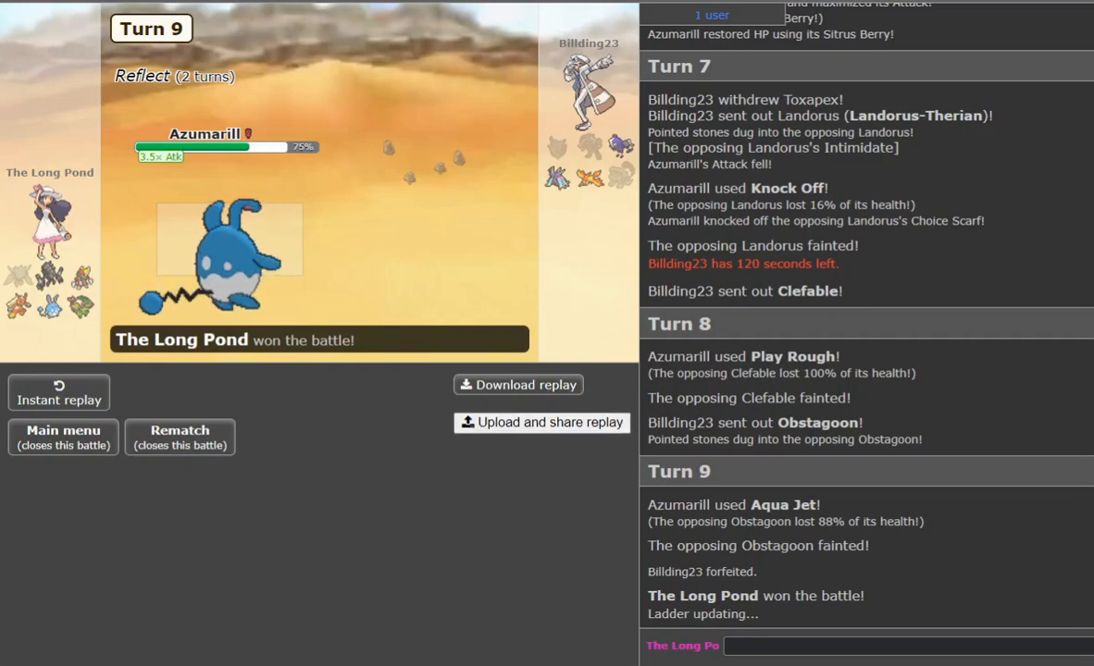
Leave the won battle, start a new ladder search and lead again with Necrozma.
left_click(62, 436)
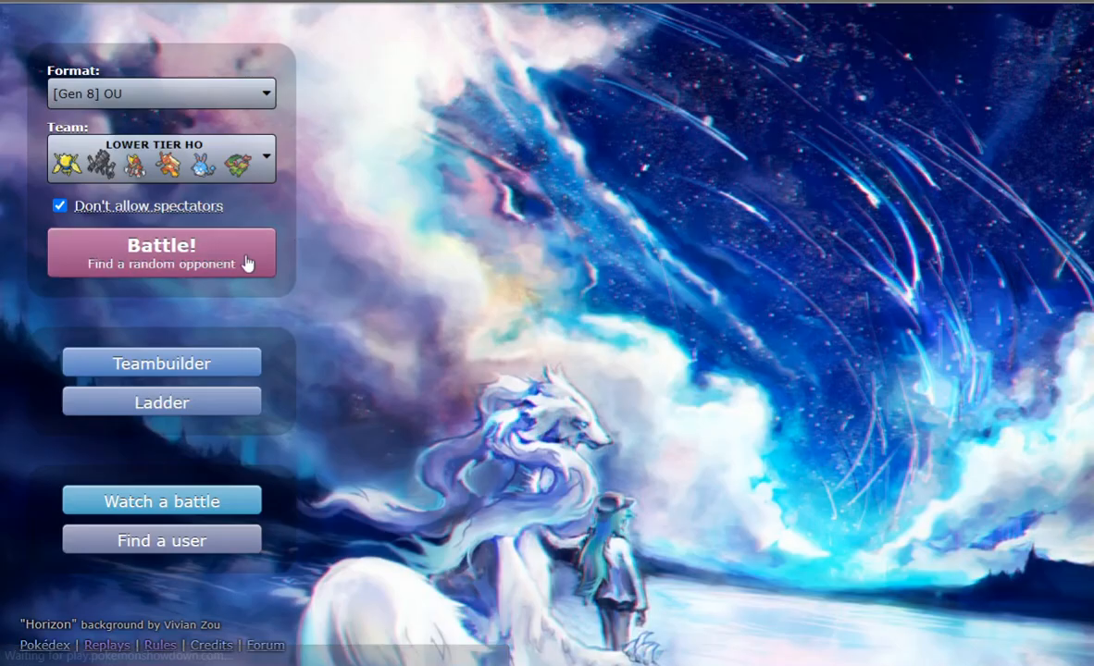
left_click(161, 253)
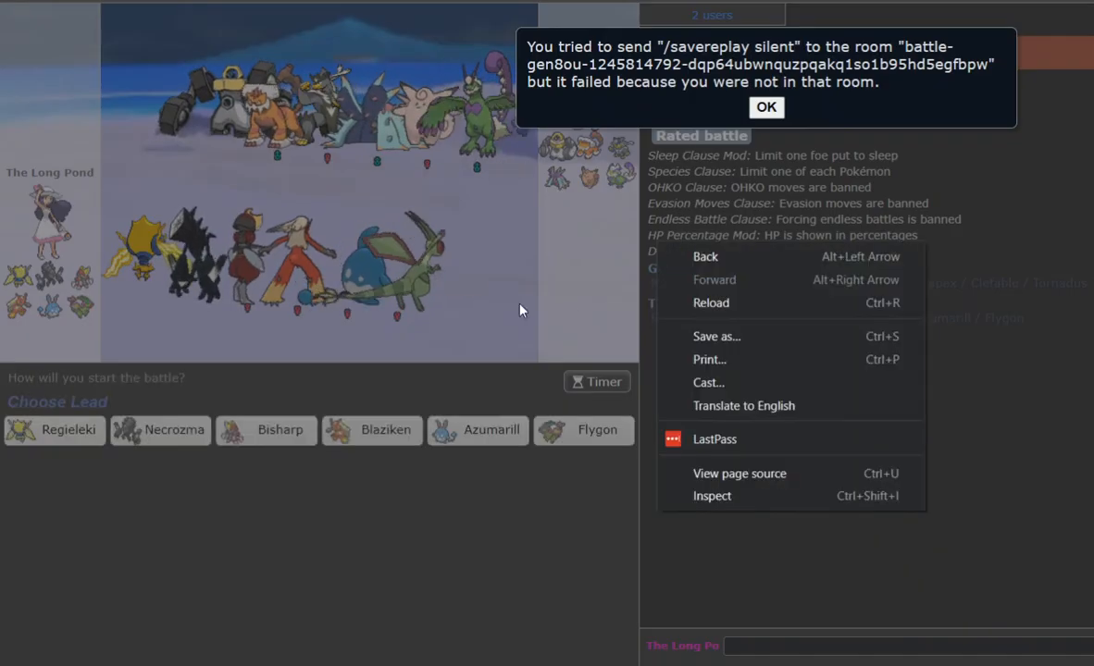
left_click(766, 107)
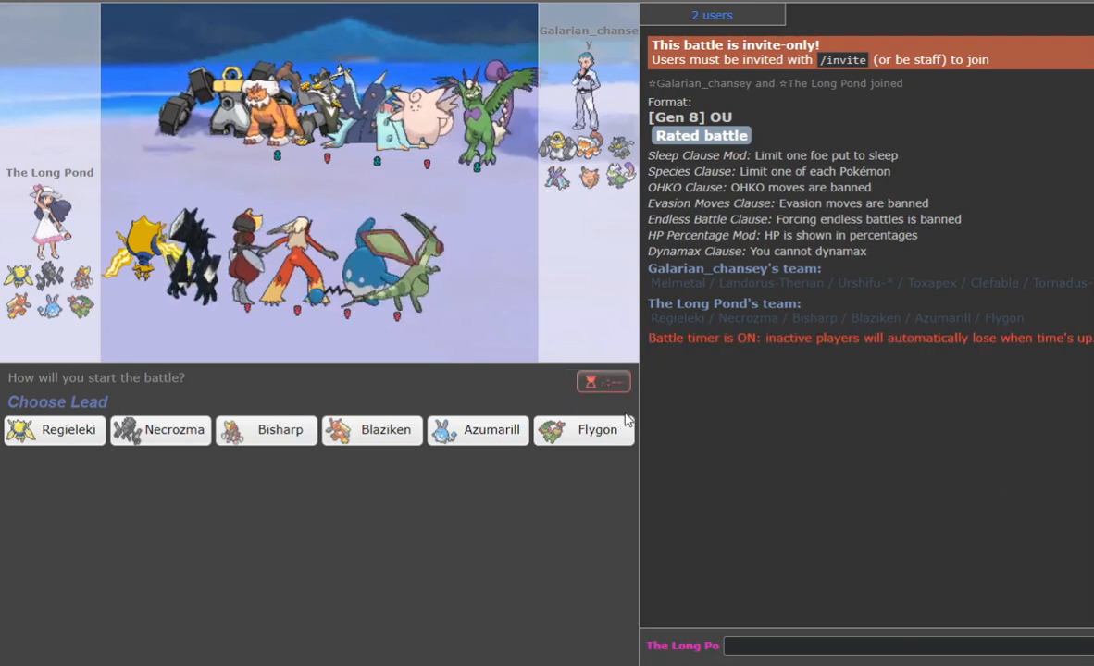
mouse_move(160, 431)
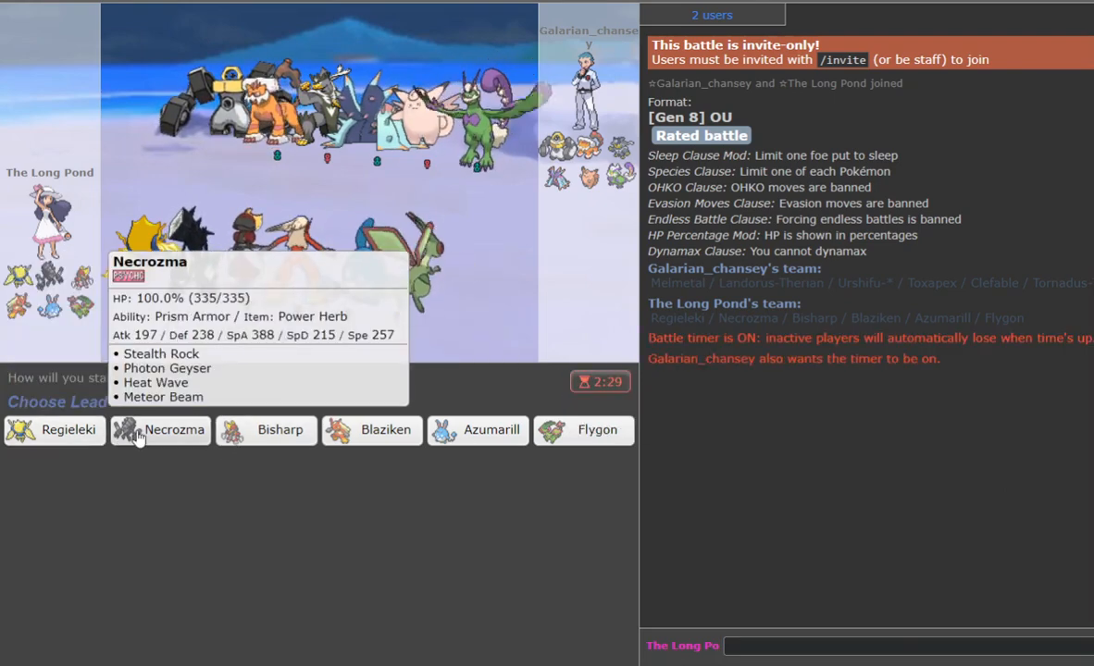
left_click(161, 430)
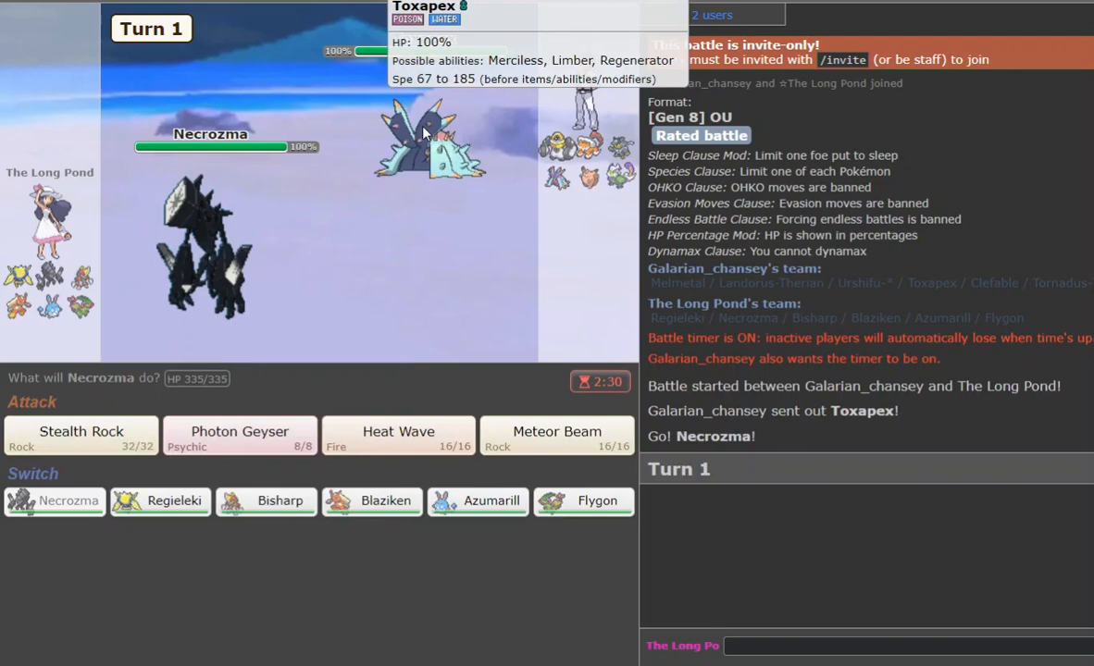
With Necrozma, hit Toxapex, lay Stealth Rock, and batter Clefable with Meteor Beam and Photon Geyser.
left_click(238, 432)
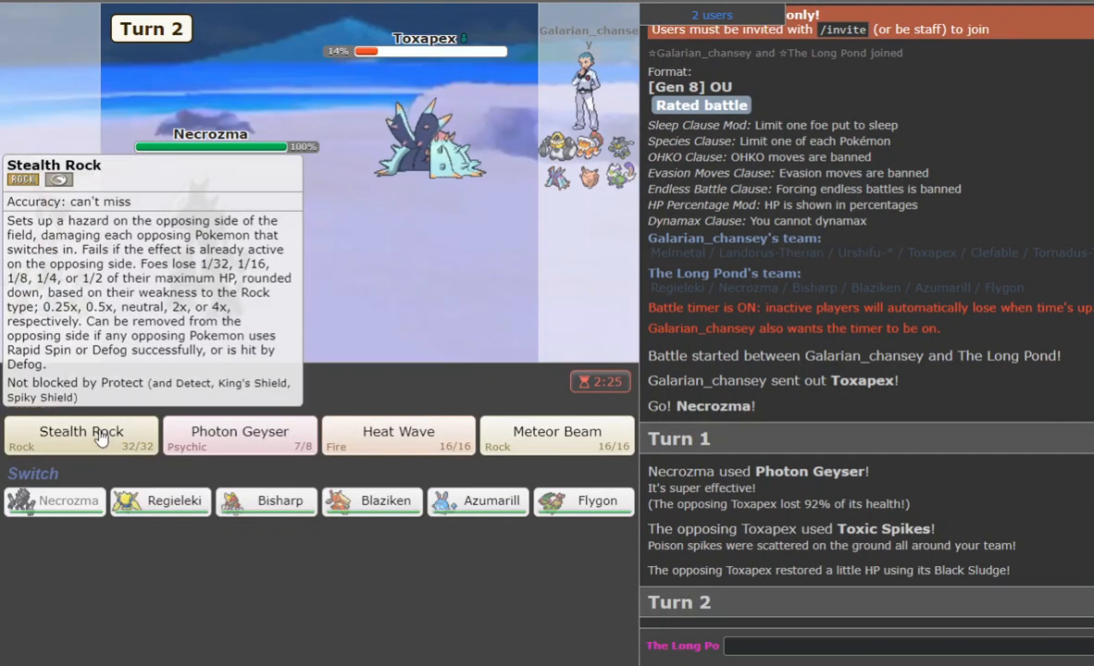
left_click(80, 431)
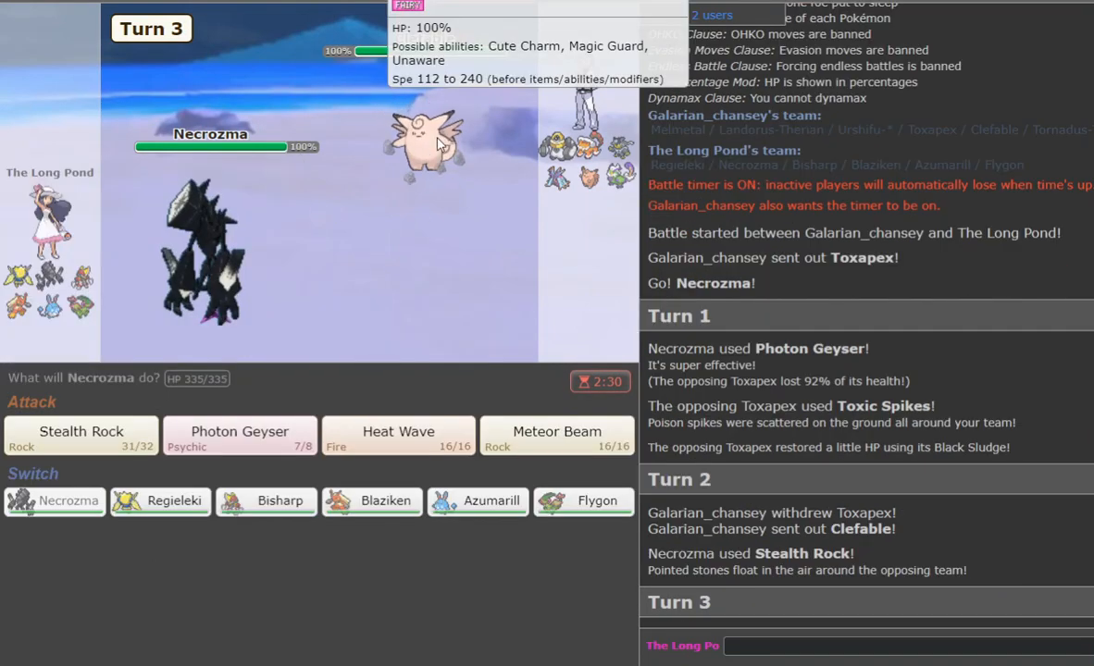
left_click(557, 432)
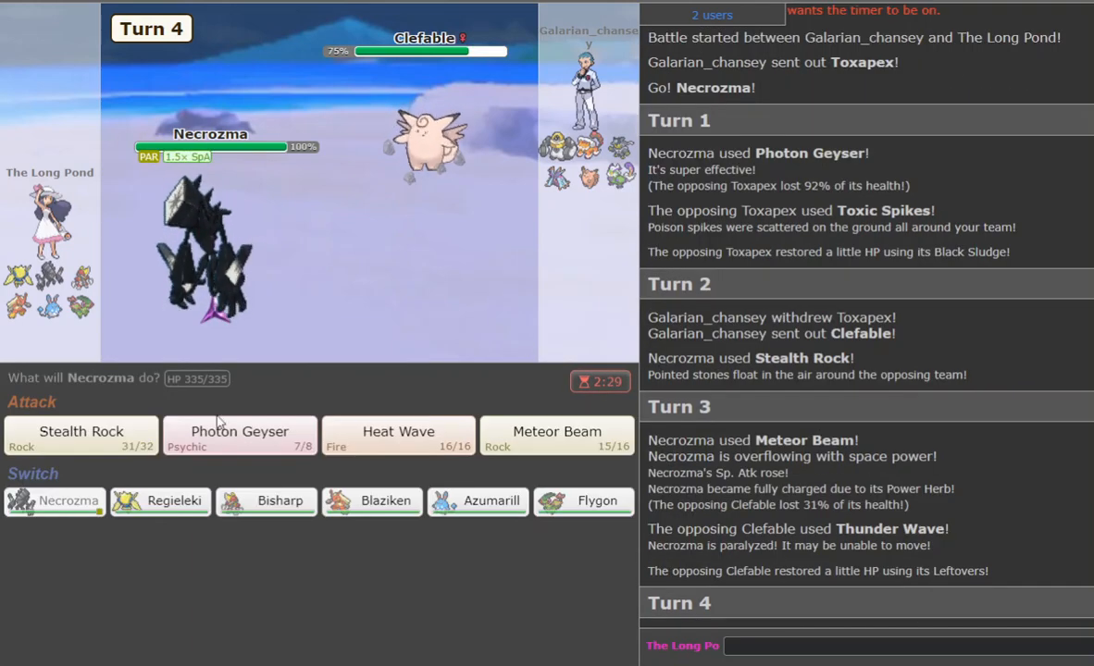
left_click(239, 432)
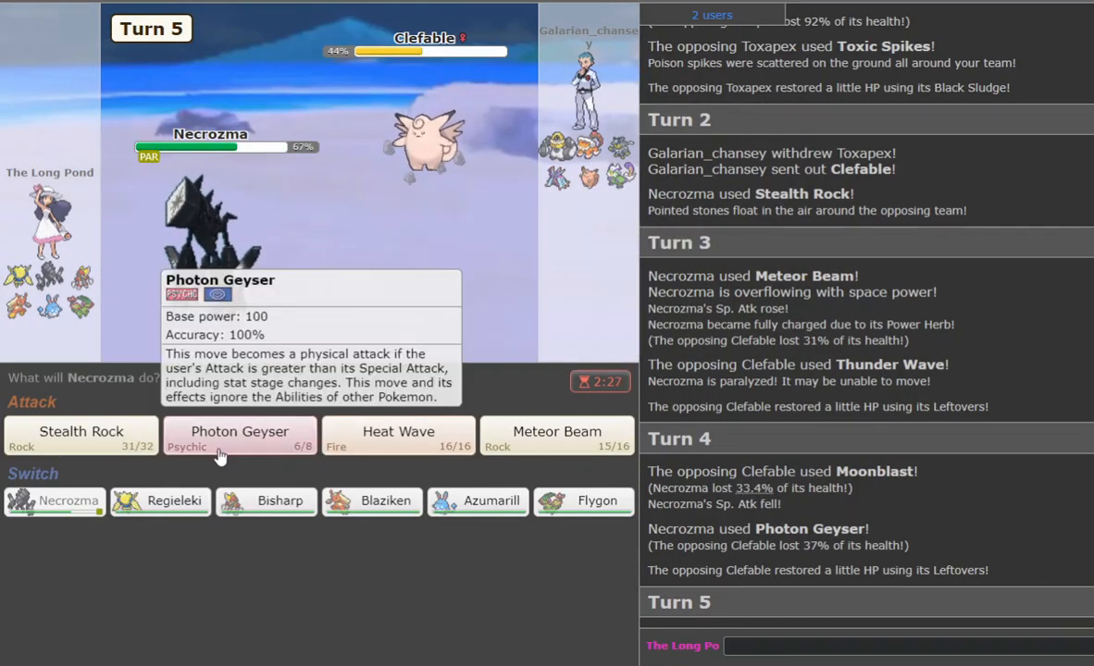
left_click(239, 433)
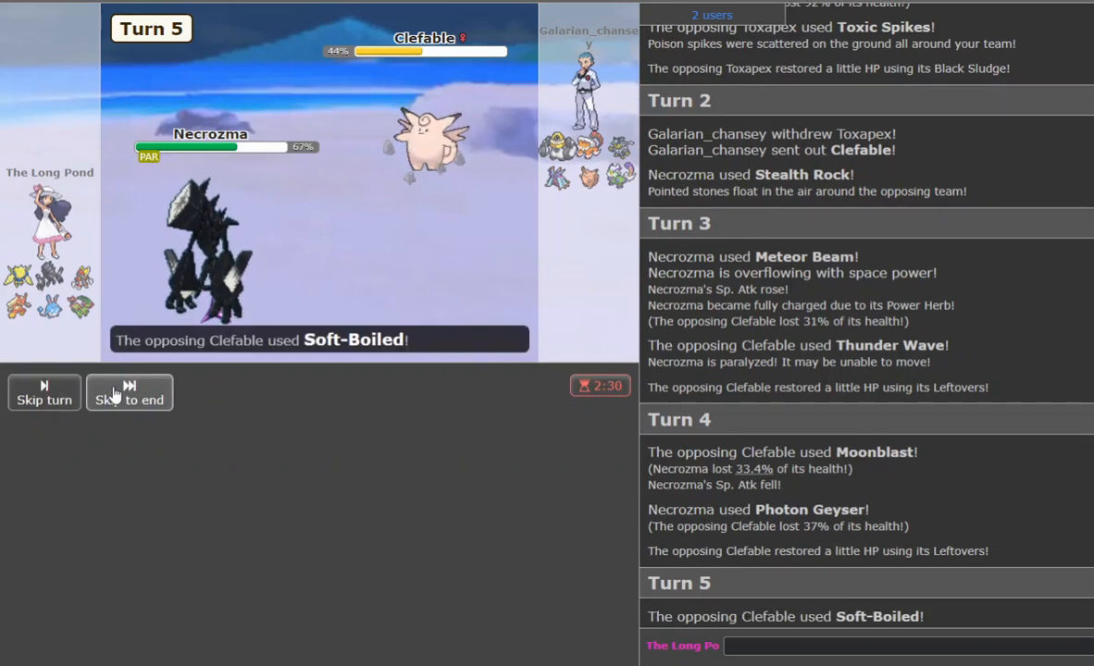
mouse_move(266, 501)
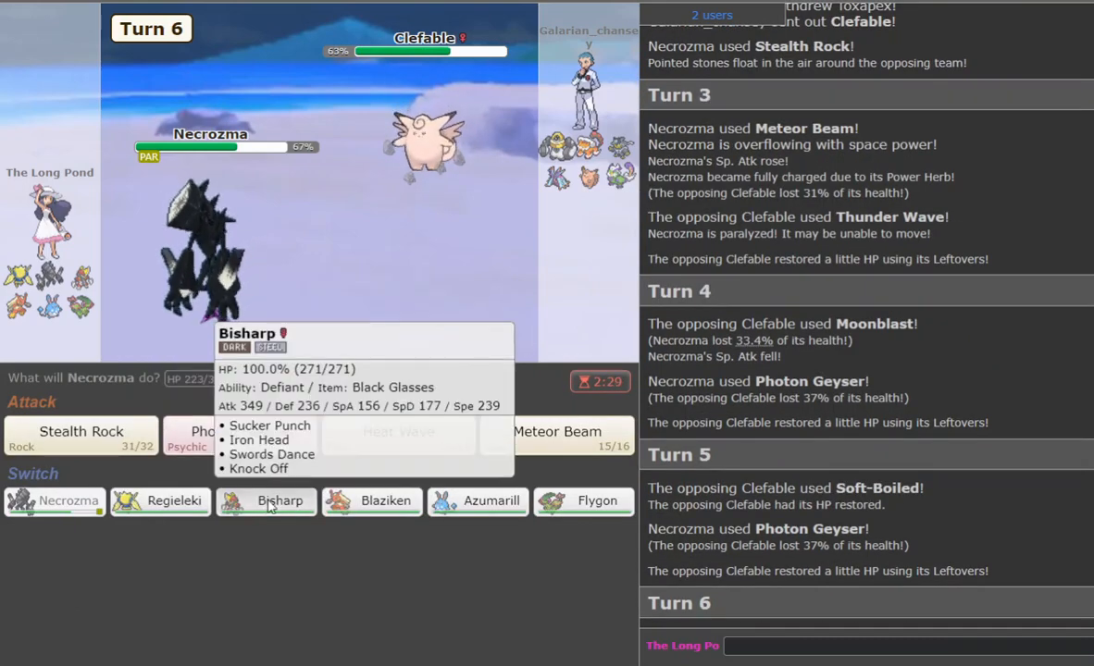
Pivot through Bisharp and Necrozma, then Regieleki Rapid Spins and Explodes on Landorus.
left_click(266, 502)
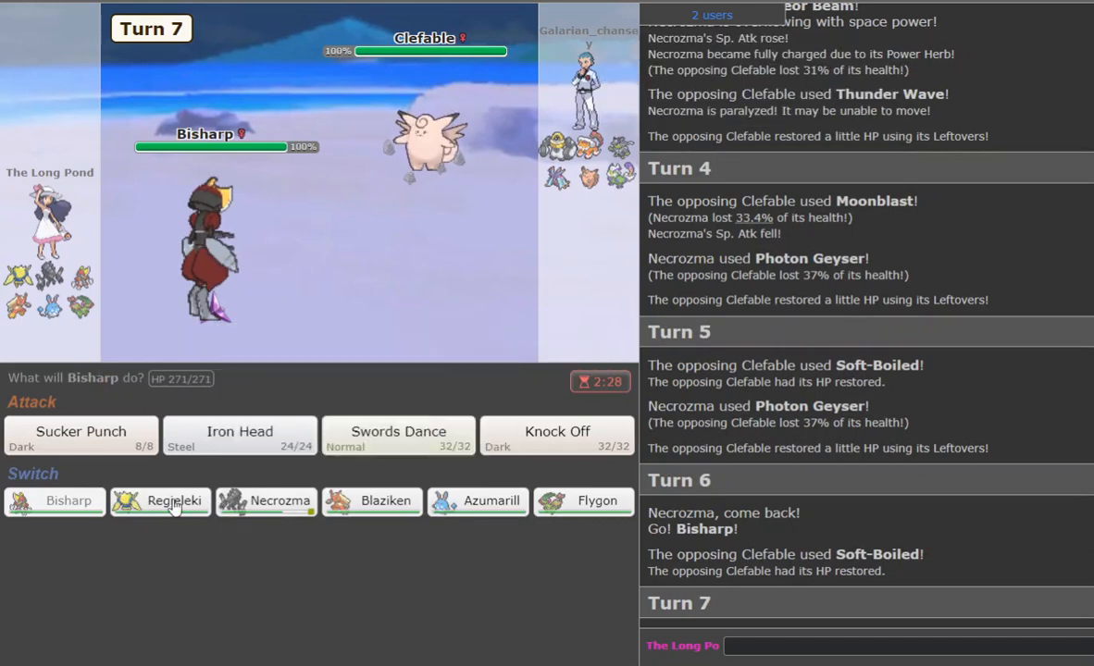
mouse_move(583, 163)
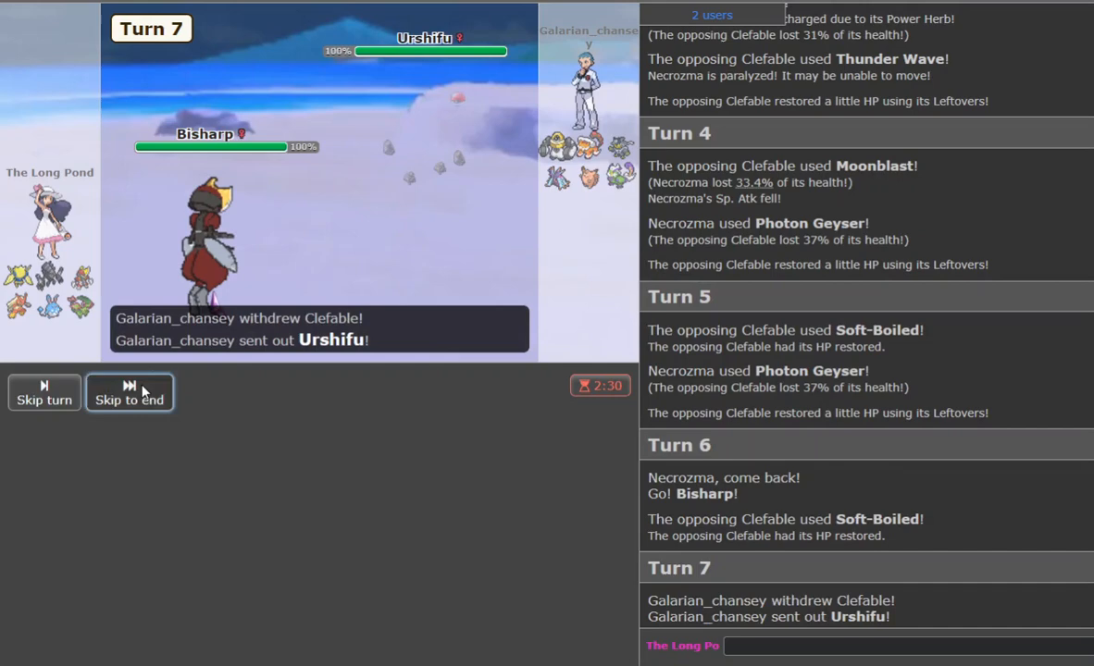
left_click(129, 393)
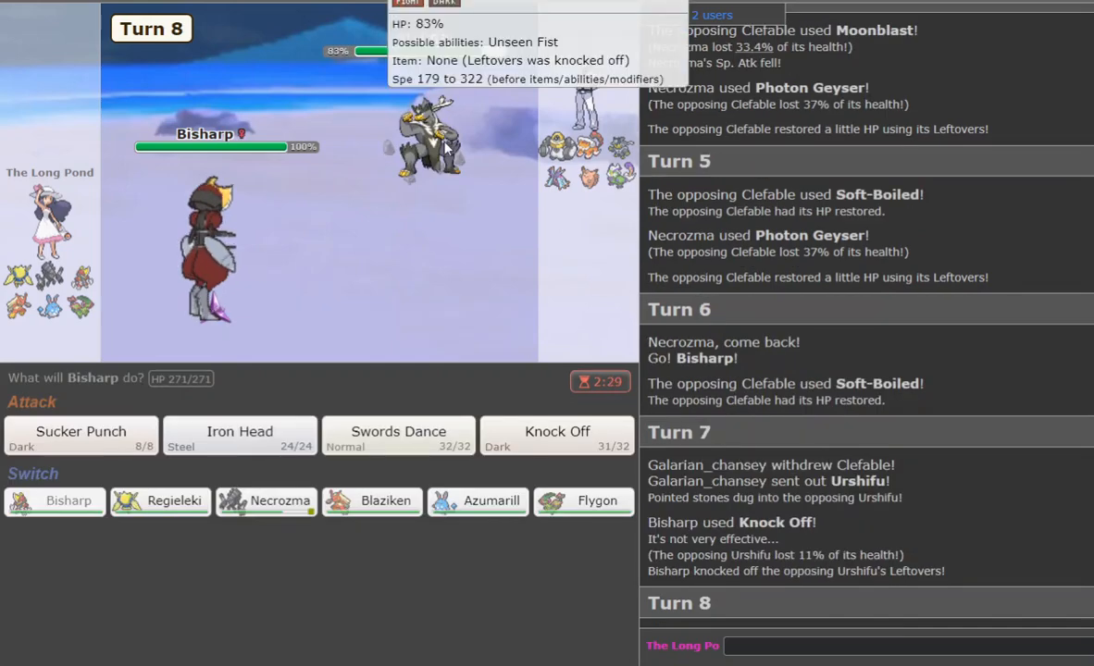
left_click(266, 501)
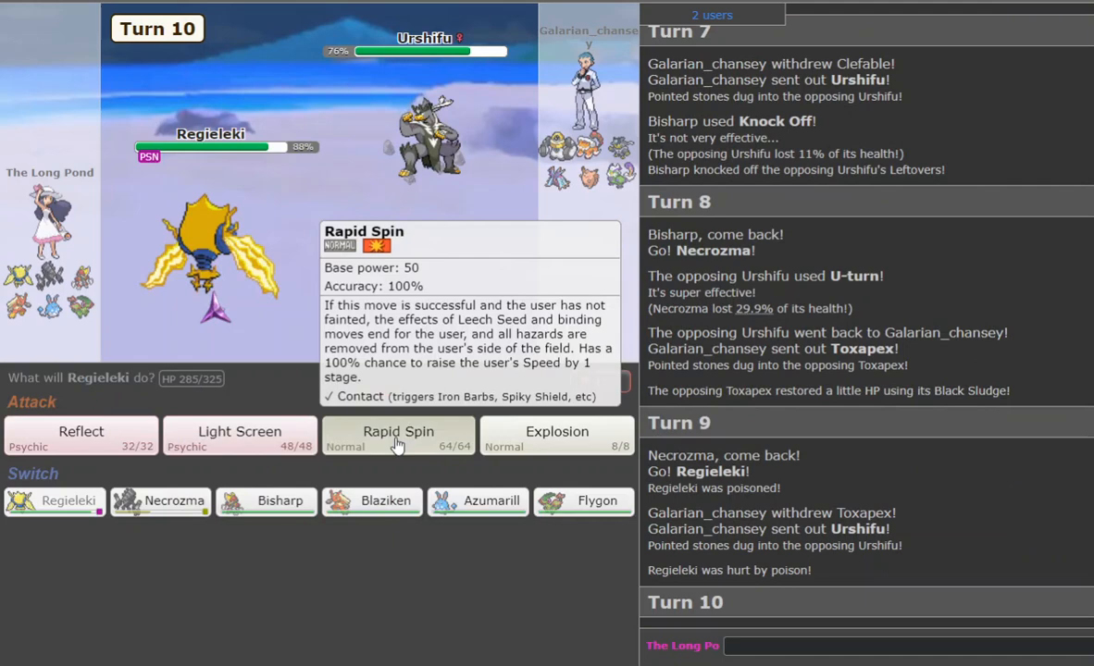
left_click(397, 435)
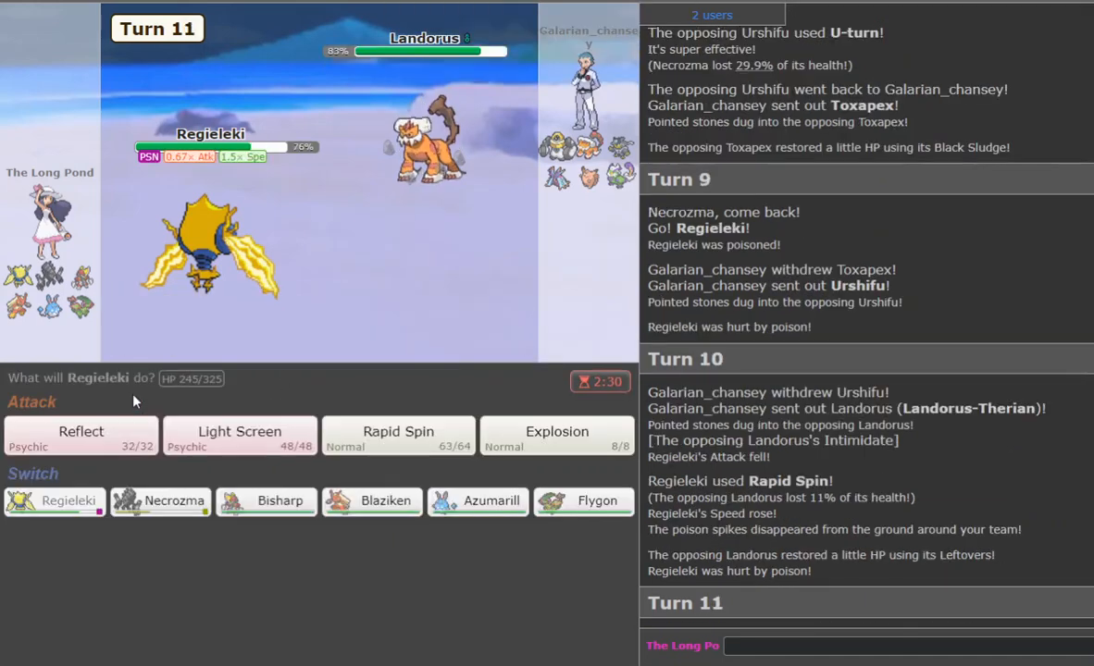
mouse_move(111, 445)
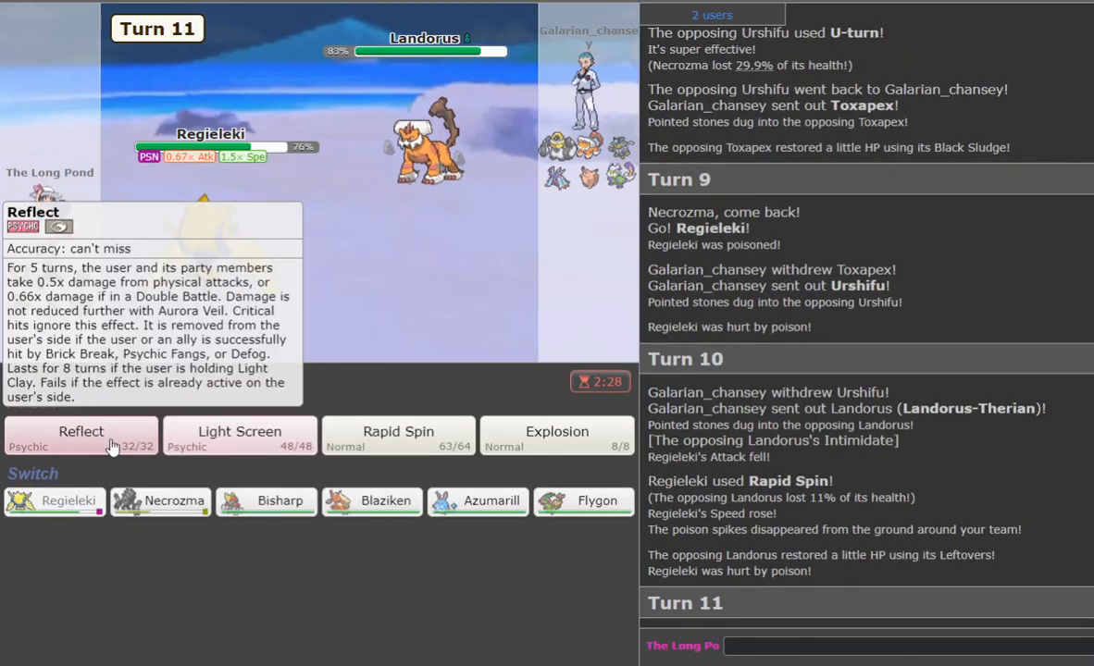
mouse_move(593, 429)
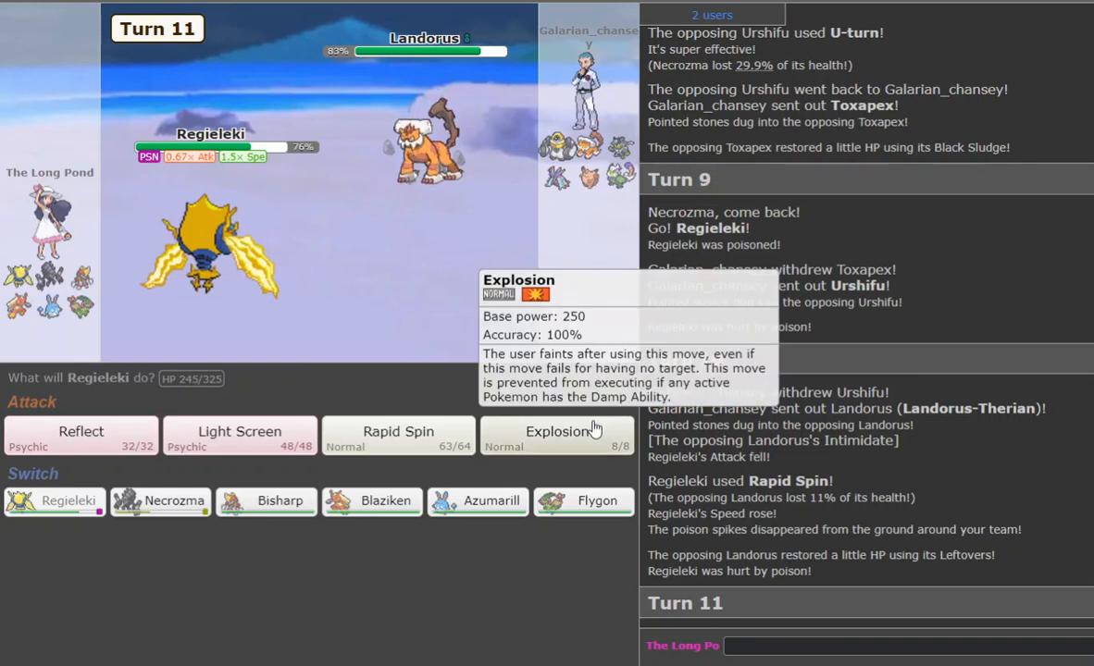
left_click(556, 432)
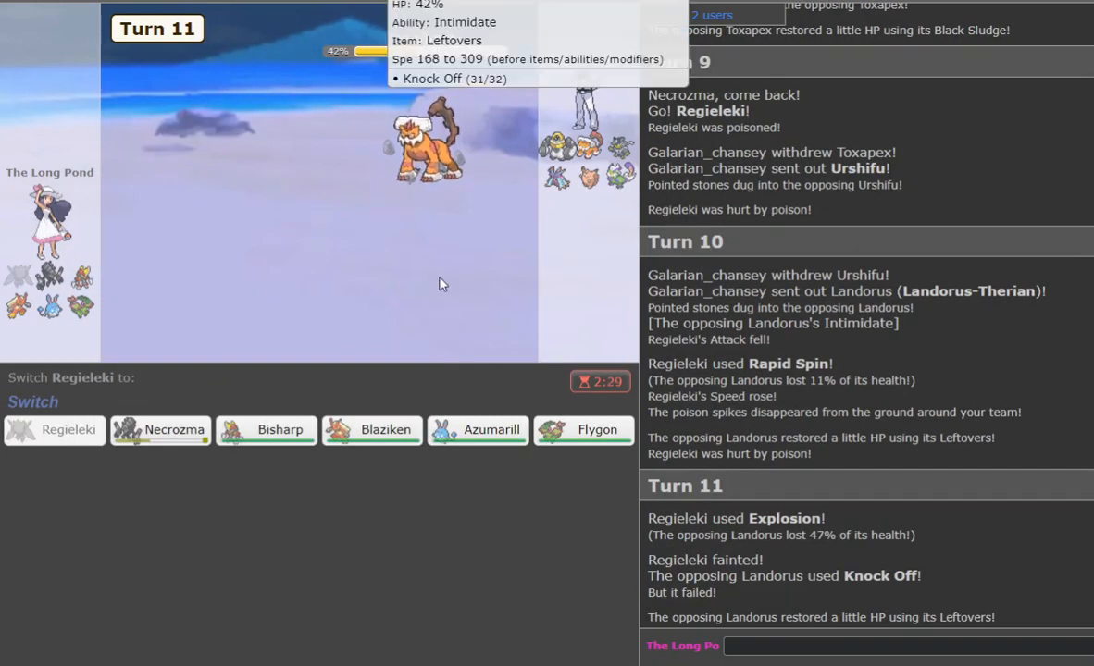
mouse_move(375, 443)
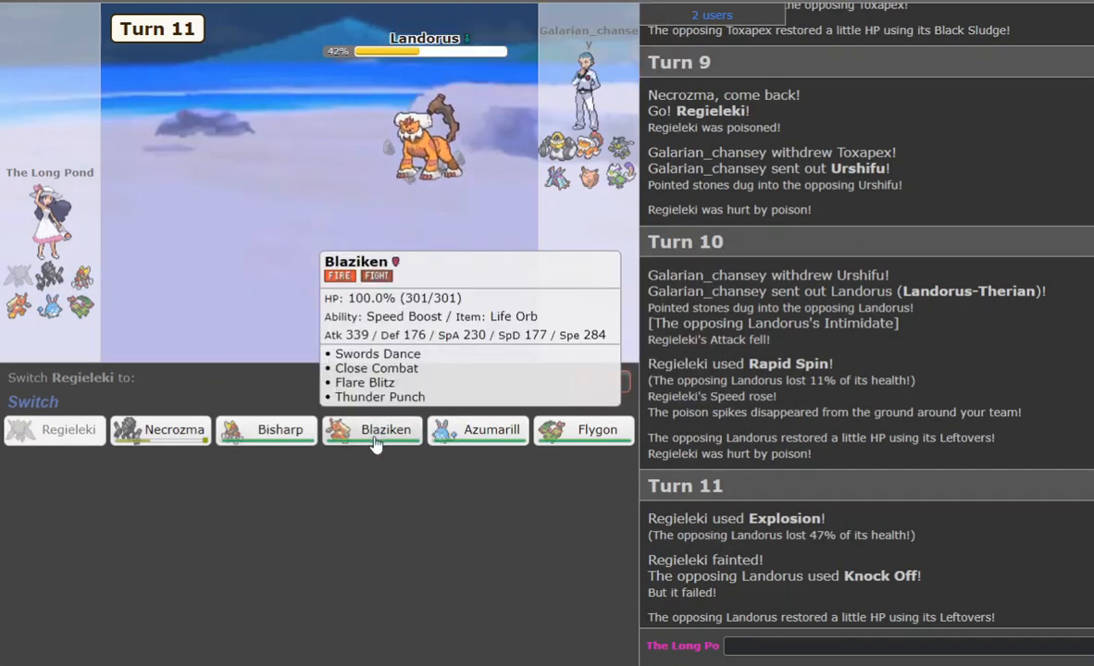
Send Blaziken then Azumarill, which KOs Clefable with Play Rough and Toxapex with Knock Off.
left_click(372, 429)
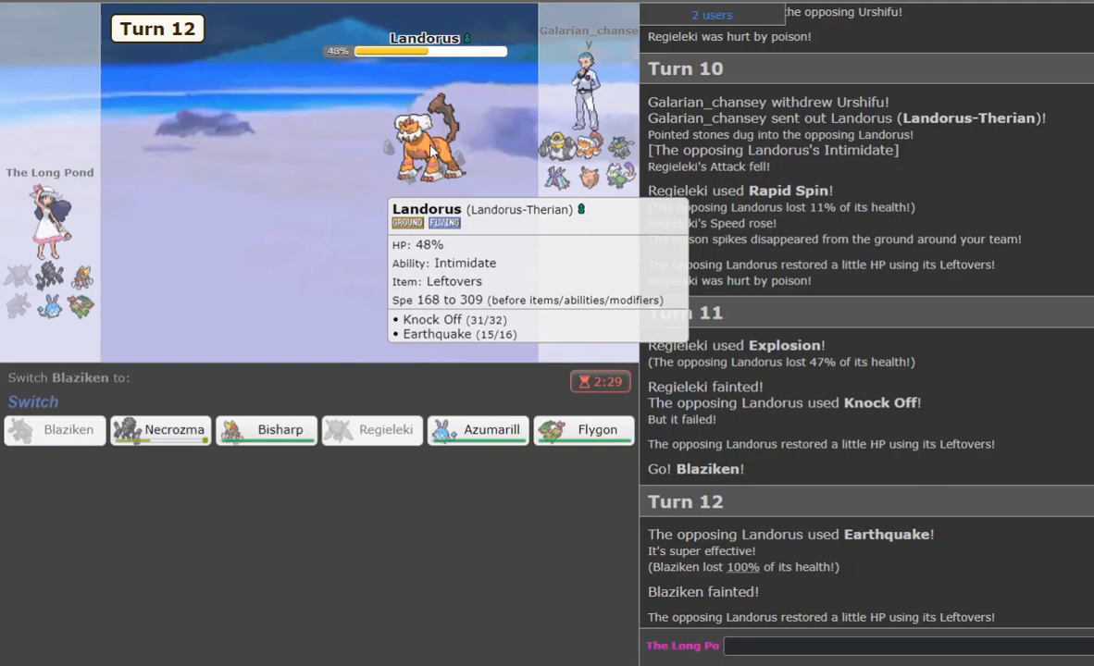
mouse_move(506, 440)
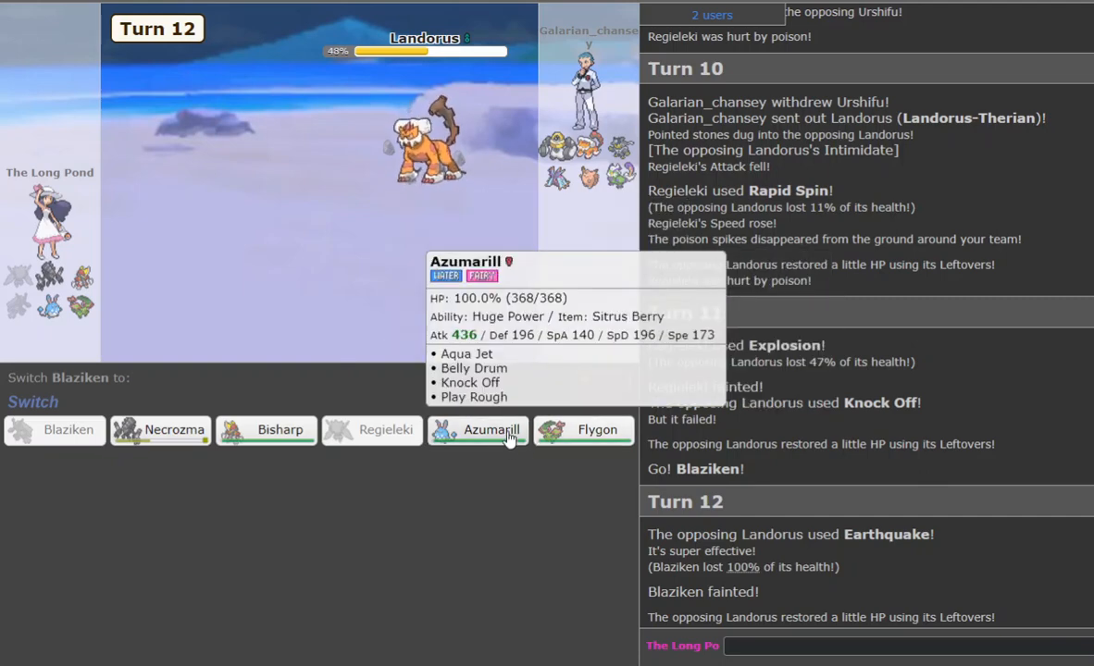
left_click(477, 430)
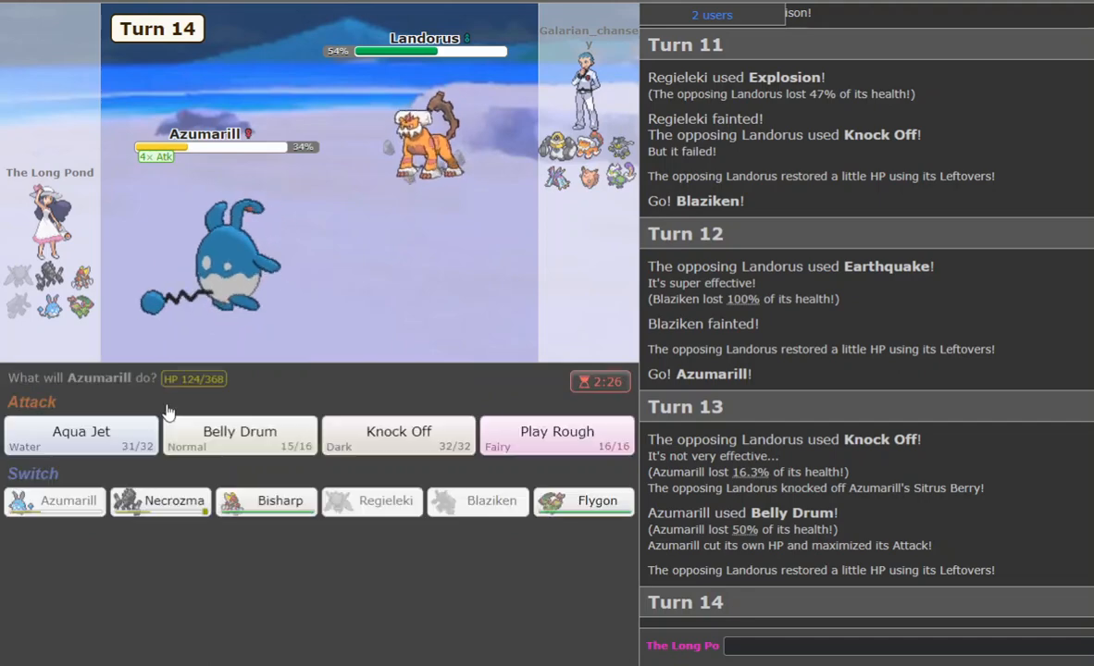
left_click(398, 433)
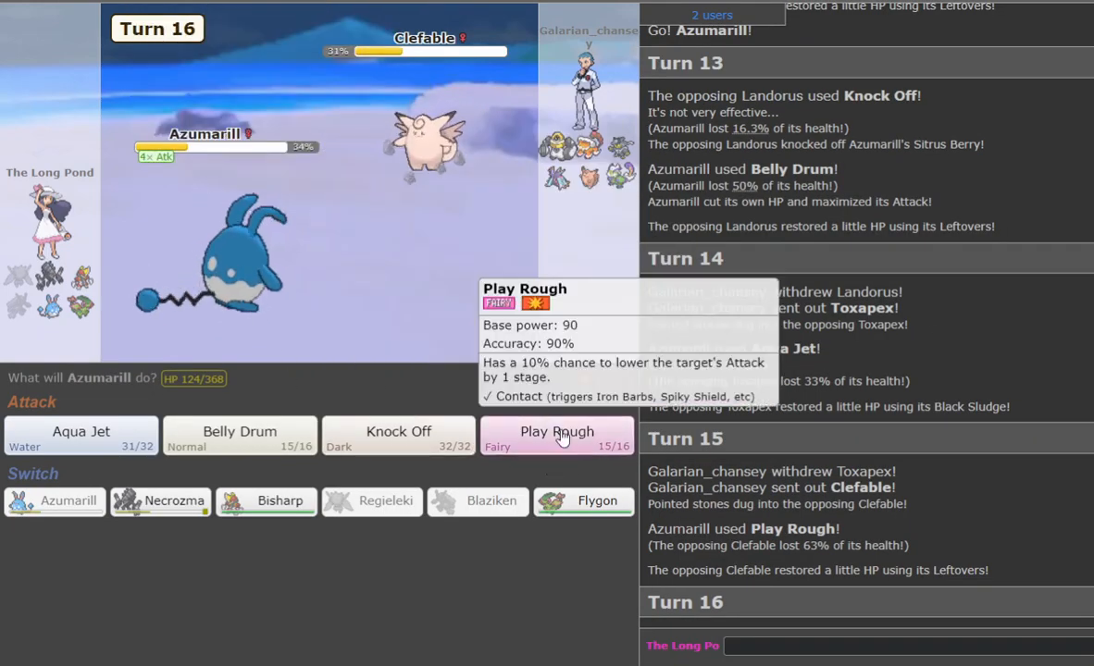
left_click(556, 432)
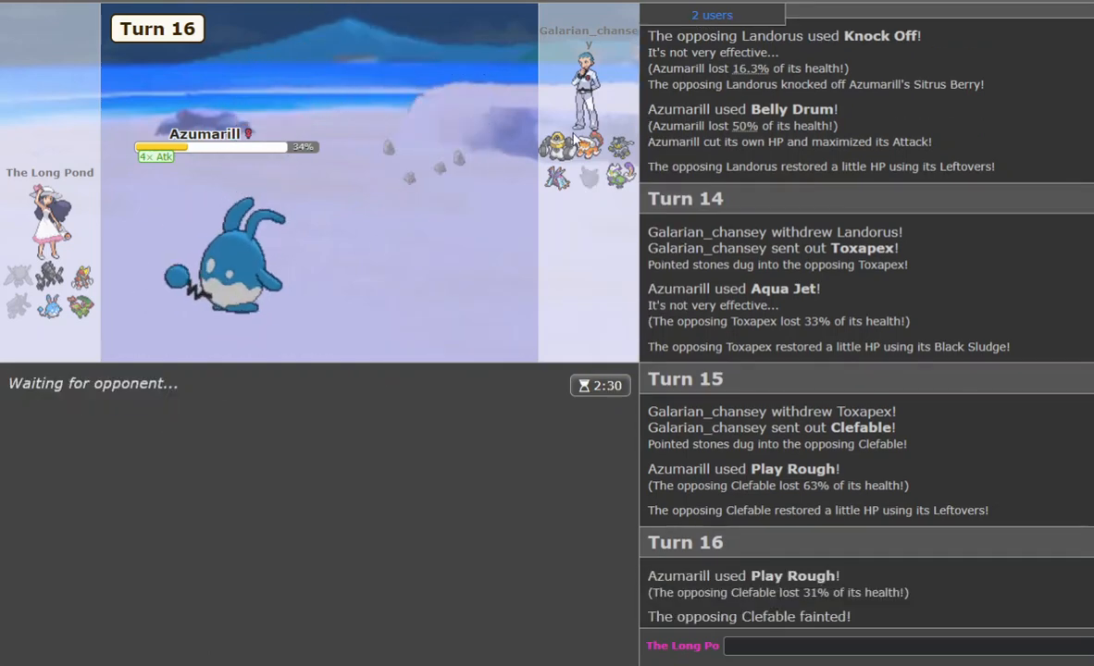
mouse_move(551, 179)
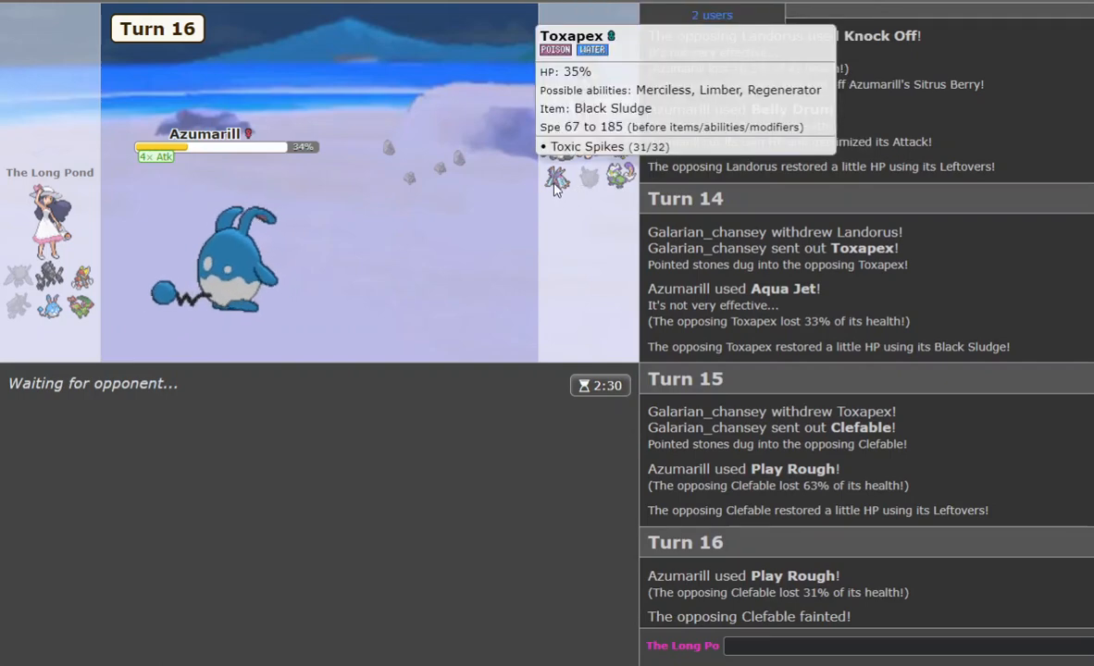
mouse_move(618, 143)
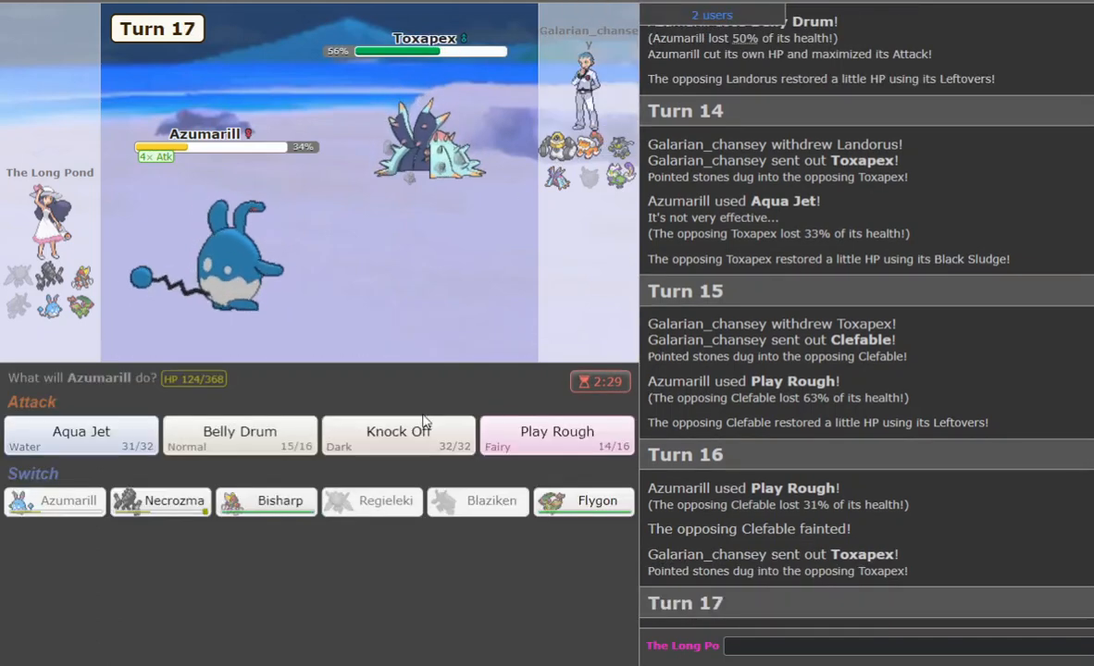
left_click(398, 434)
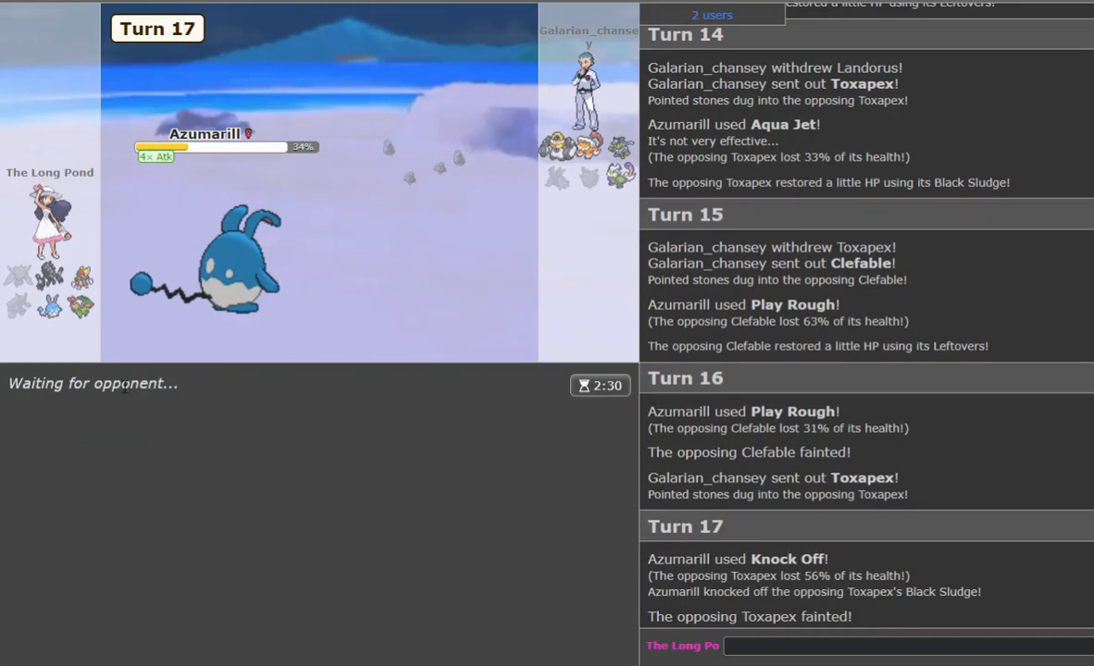
mouse_move(560, 148)
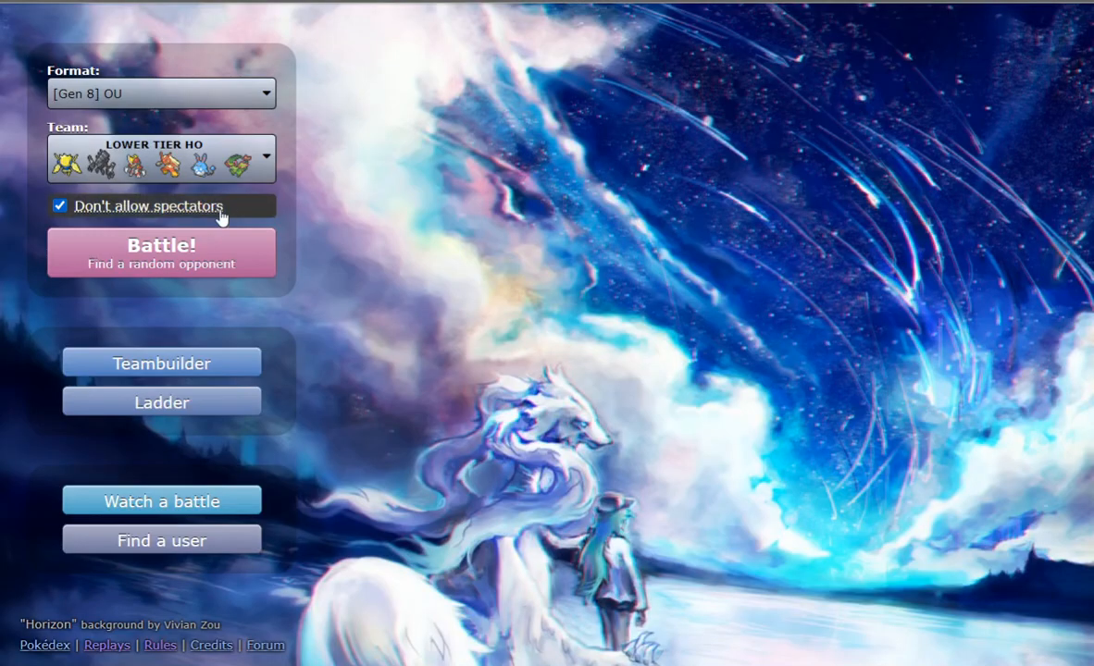
Start a new Gen 8 OU ladder search with the LOWER TIER HO team.
left_click(161, 253)
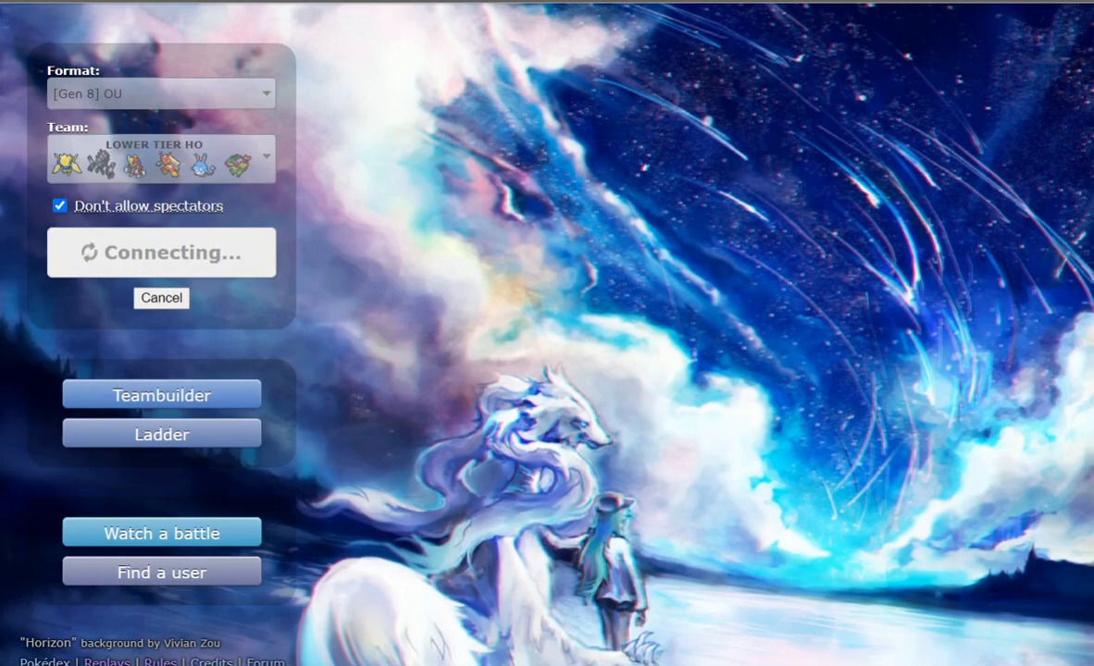
mouse_move(582, 434)
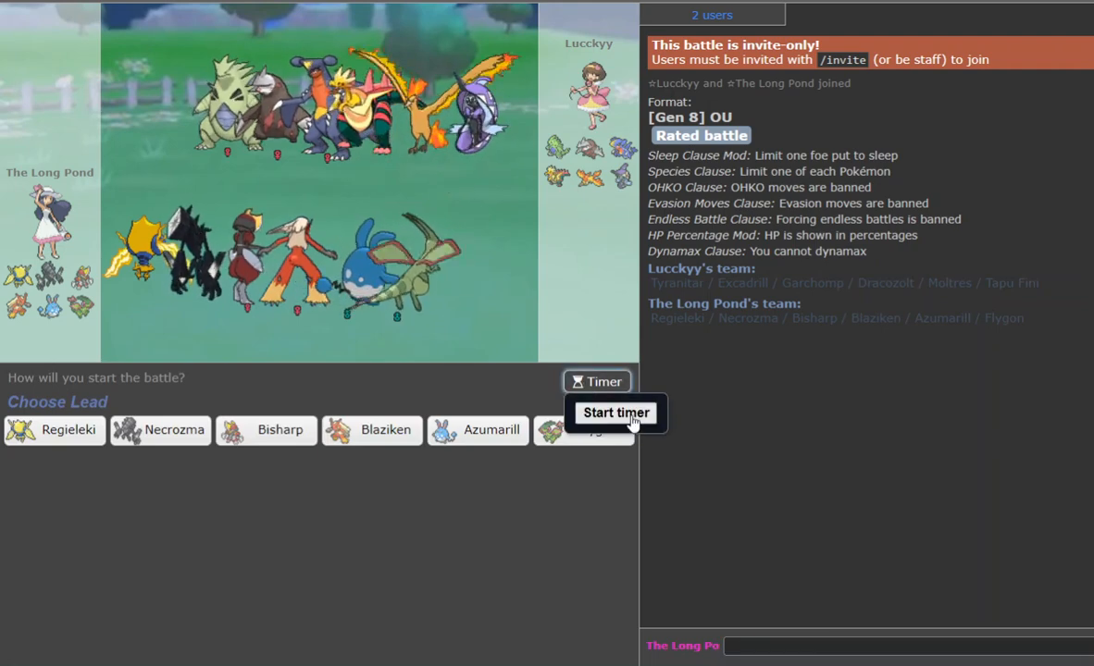
Turn on the battle timer and lead the rated match with Flygon.
left_click(614, 413)
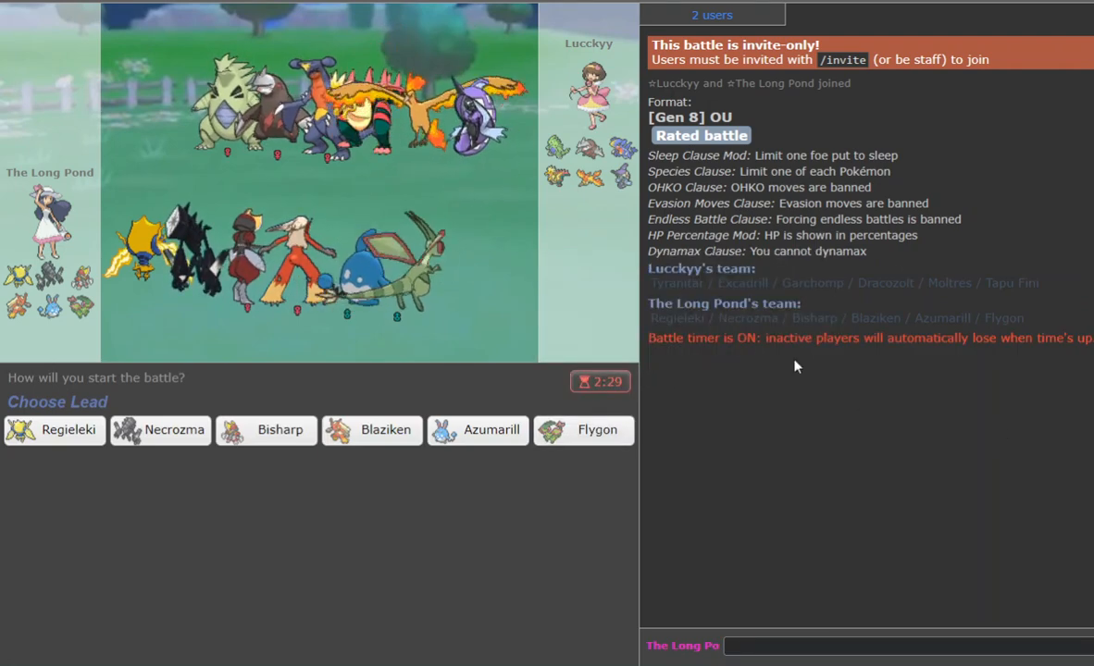
mouse_move(211, 394)
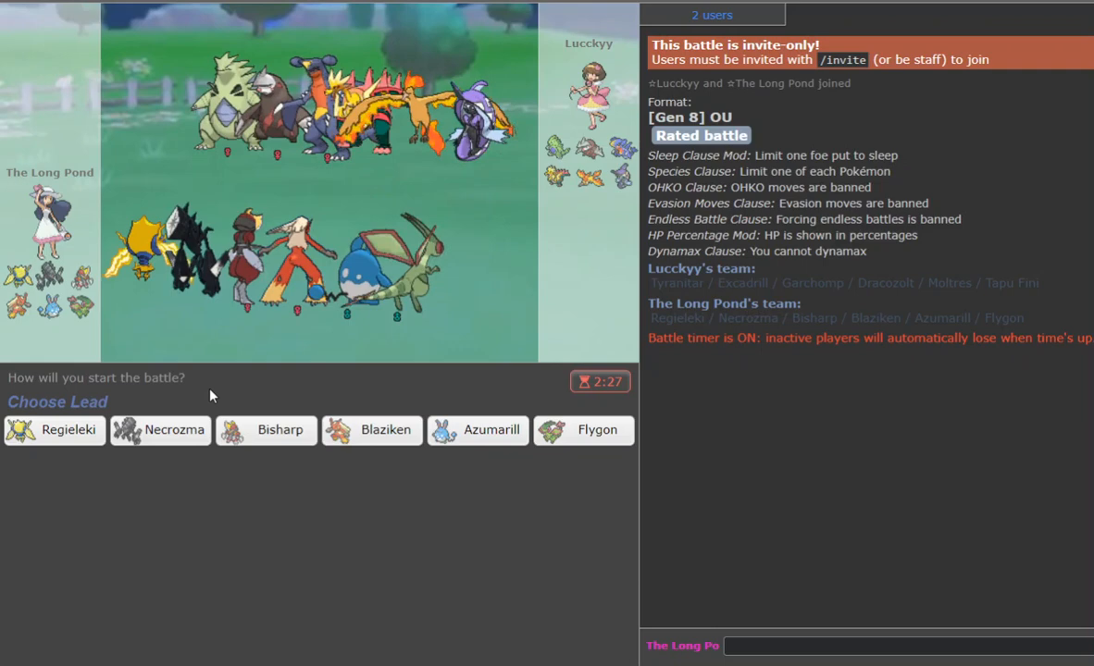
mouse_move(583, 434)
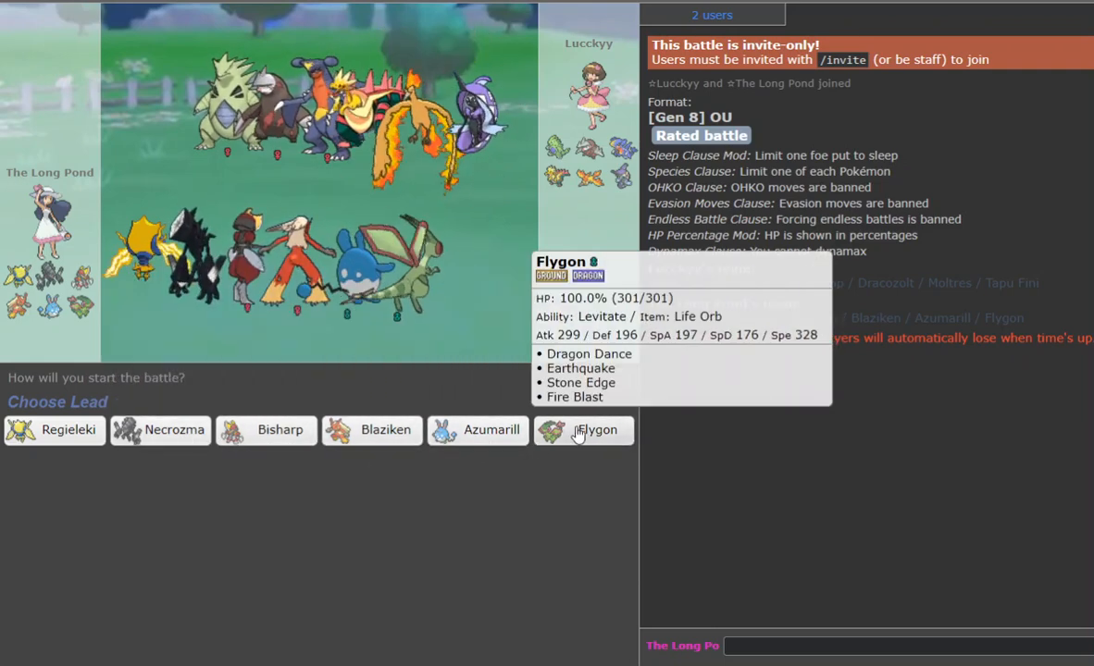
left_click(583, 430)
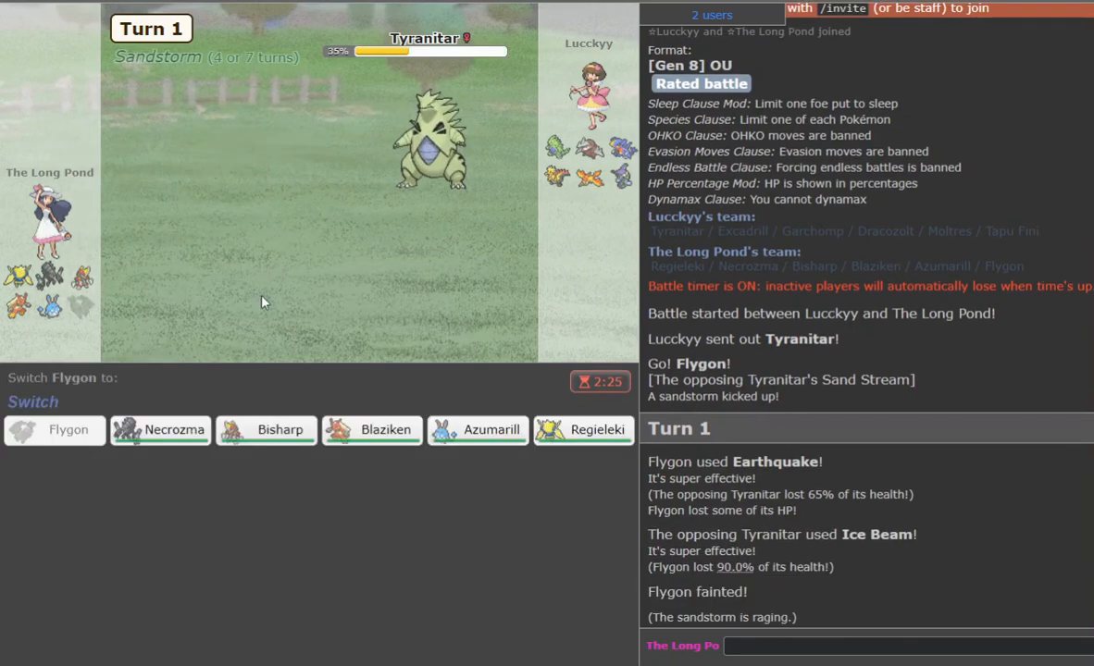
mouse_move(477, 431)
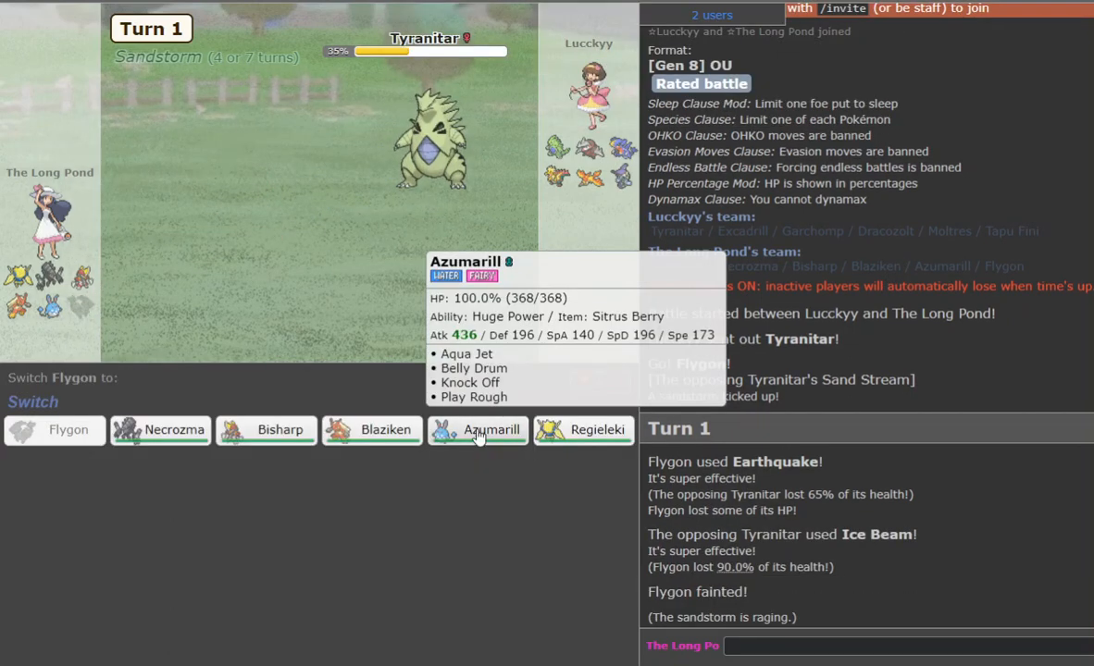
Bring in Azumarill, KO Tapu Fini with repeated Play Rough, then swap to Regieleki against Dracozolt.
left_click(478, 430)
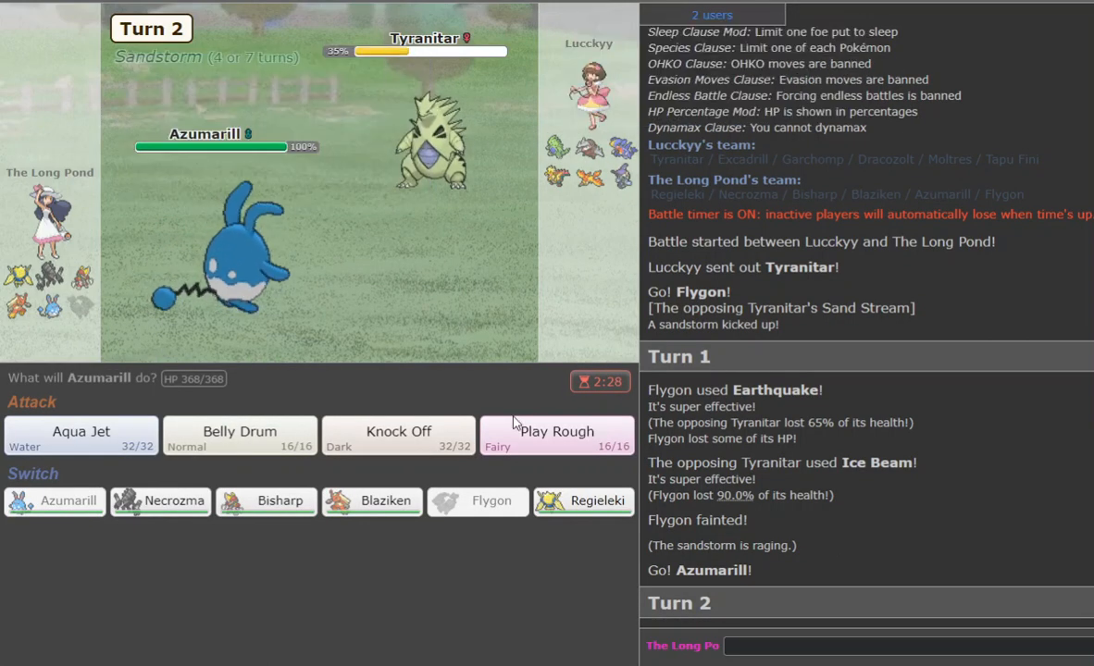
left_click(555, 432)
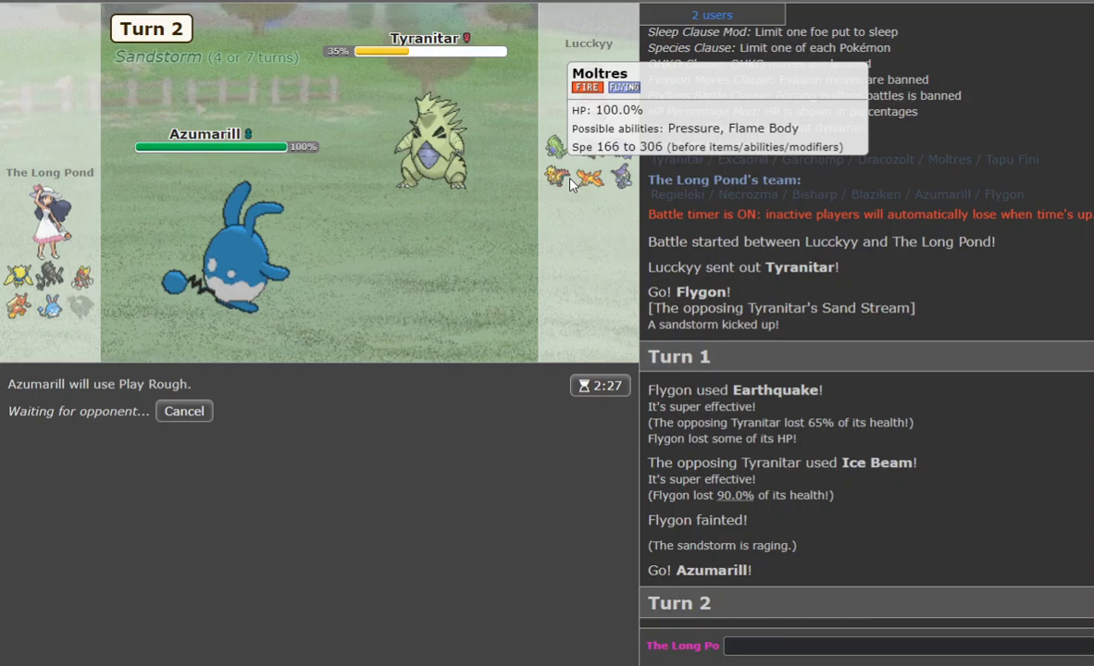
mouse_move(167, 411)
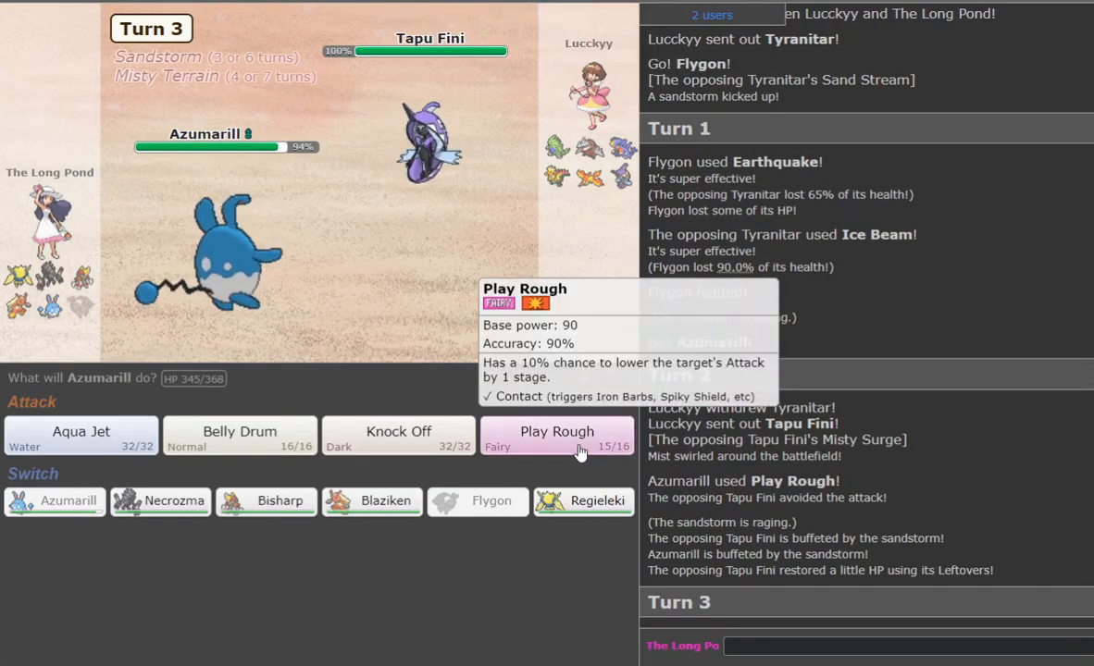
left_click(557, 431)
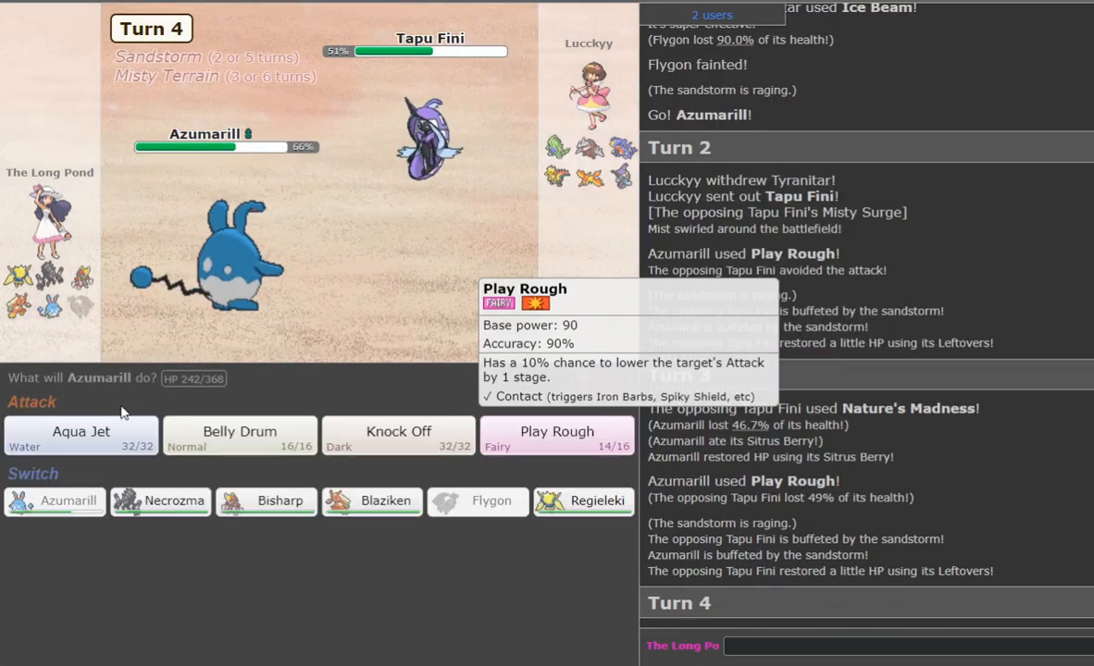
left_click(557, 431)
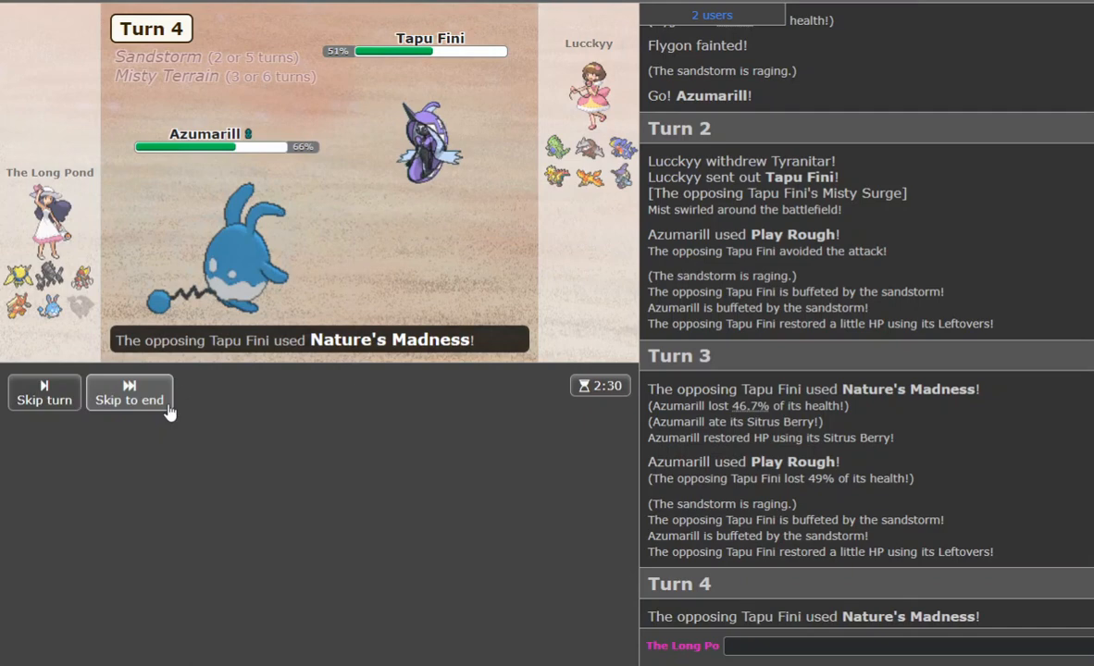
left_click(129, 392)
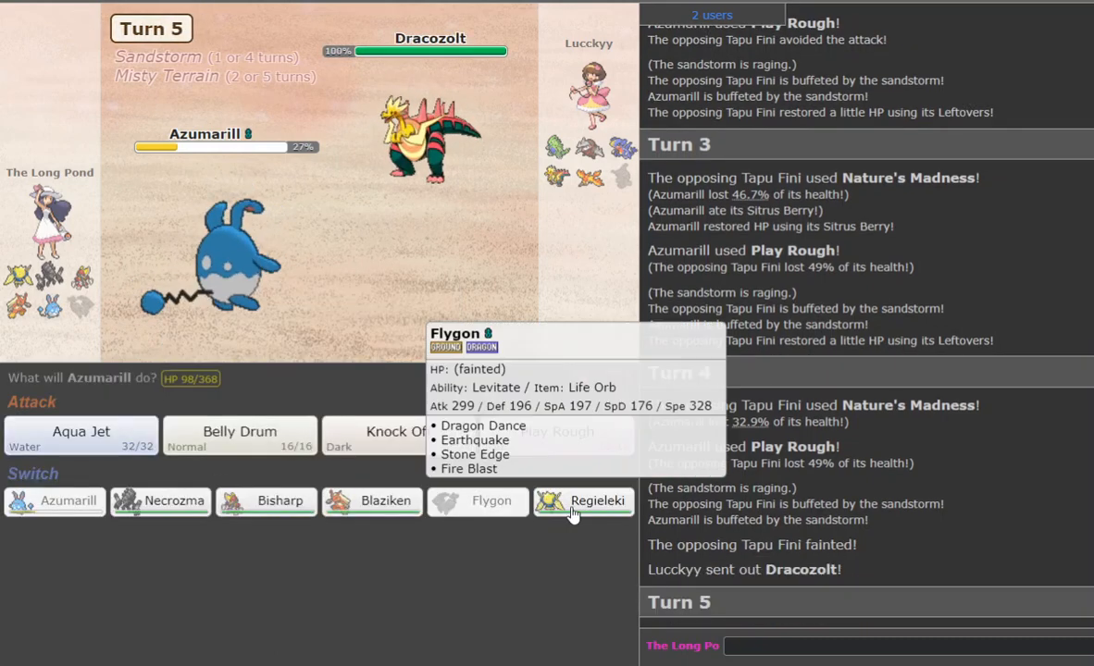
mouse_move(572, 514)
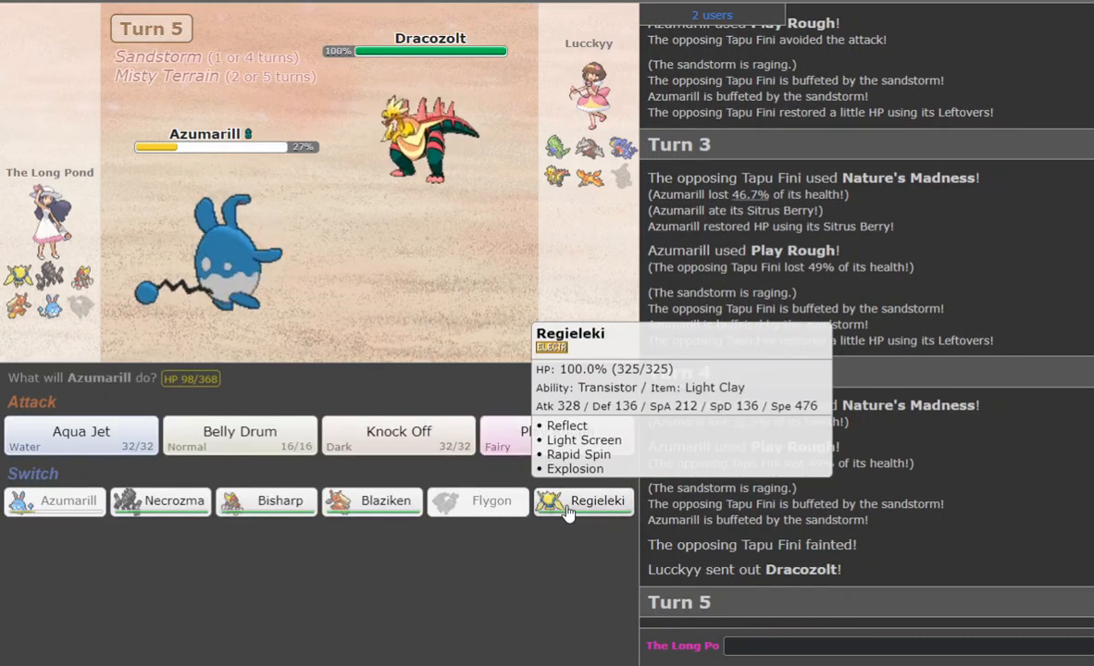
left_click(597, 502)
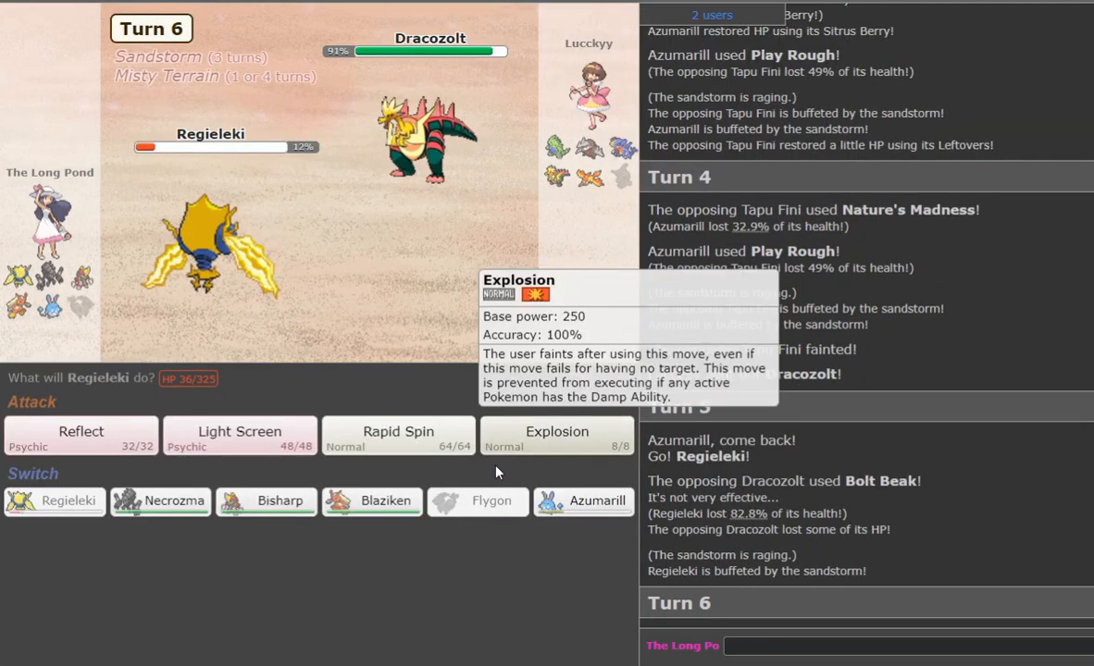
Have Regieleki Explode on Garchomp and send Azumarill back in.
left_click(556, 433)
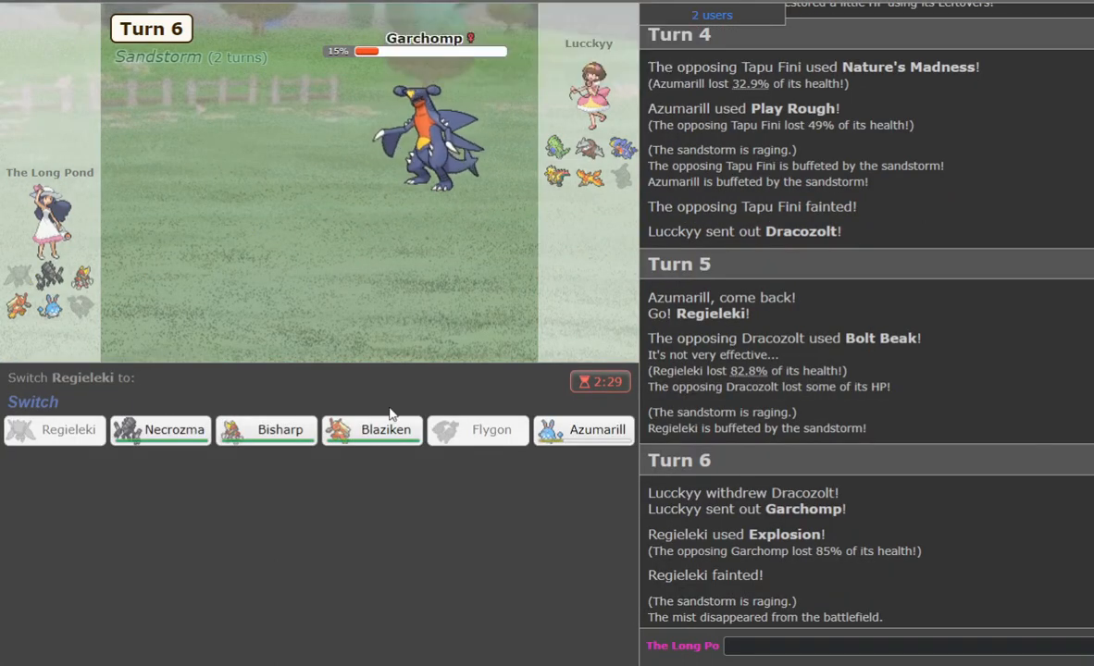
left_click(603, 430)
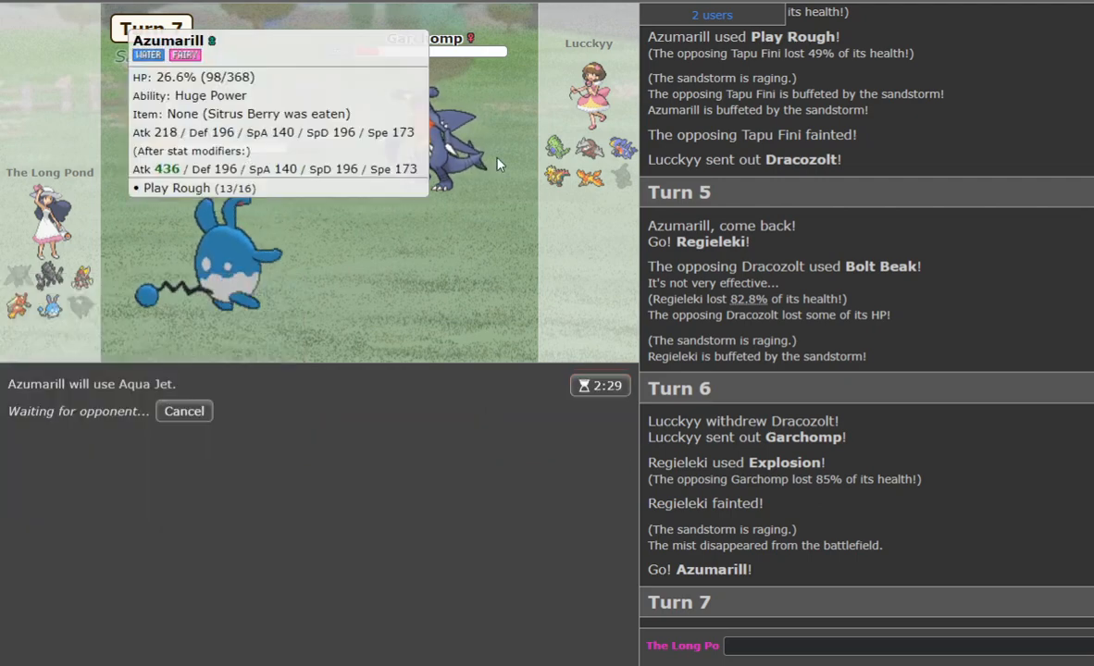
mouse_move(568, 148)
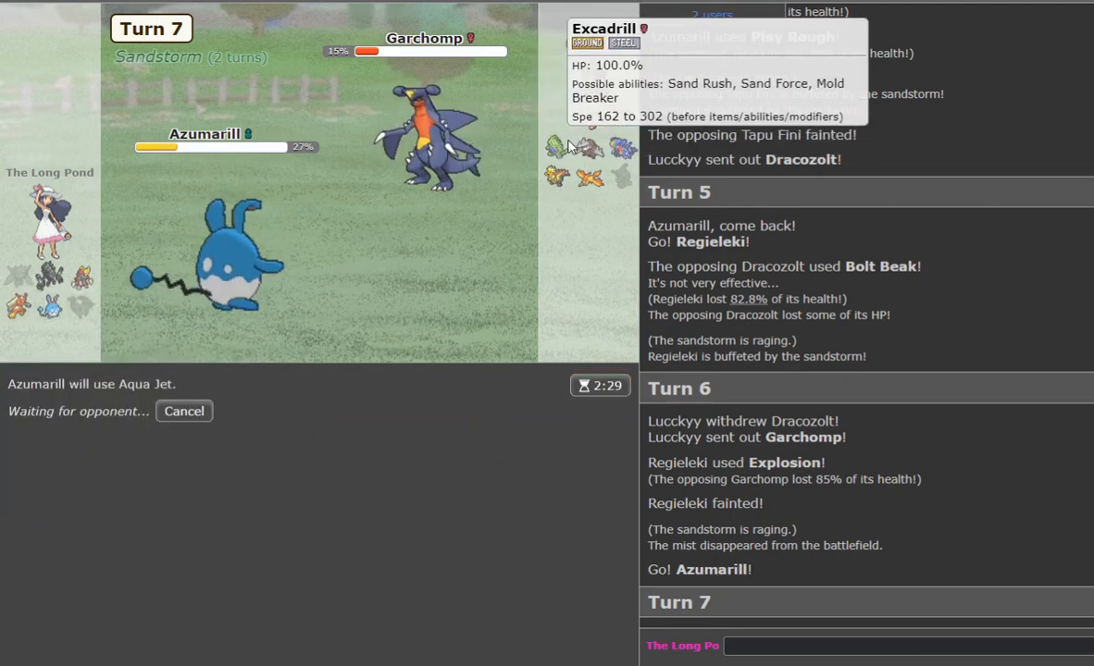
mouse_move(571, 205)
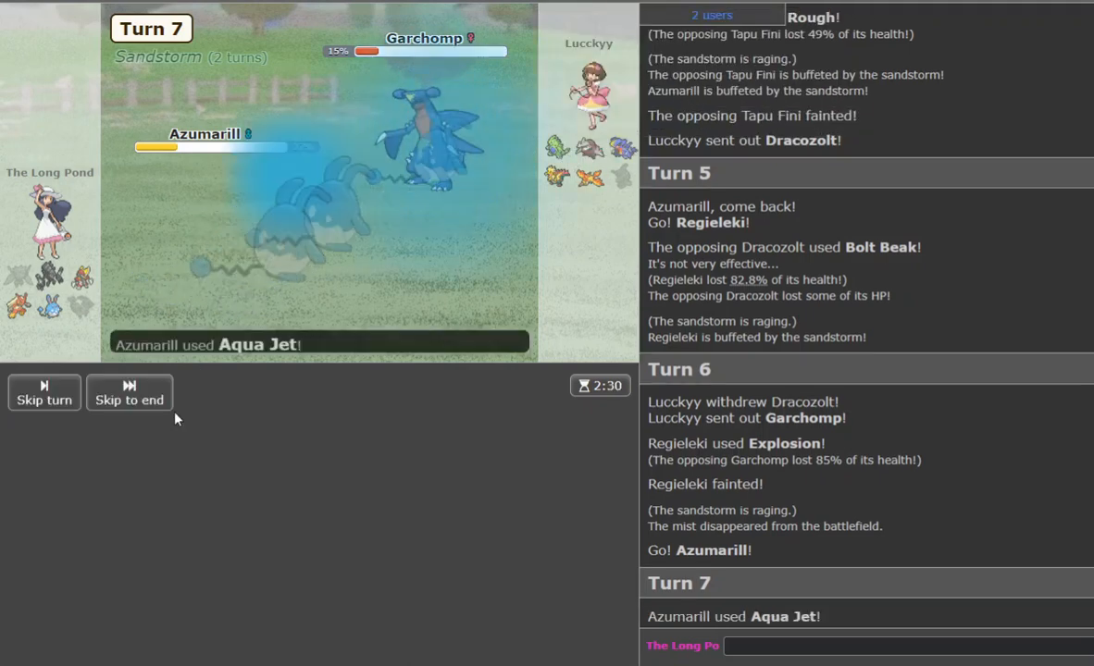
mouse_move(550, 176)
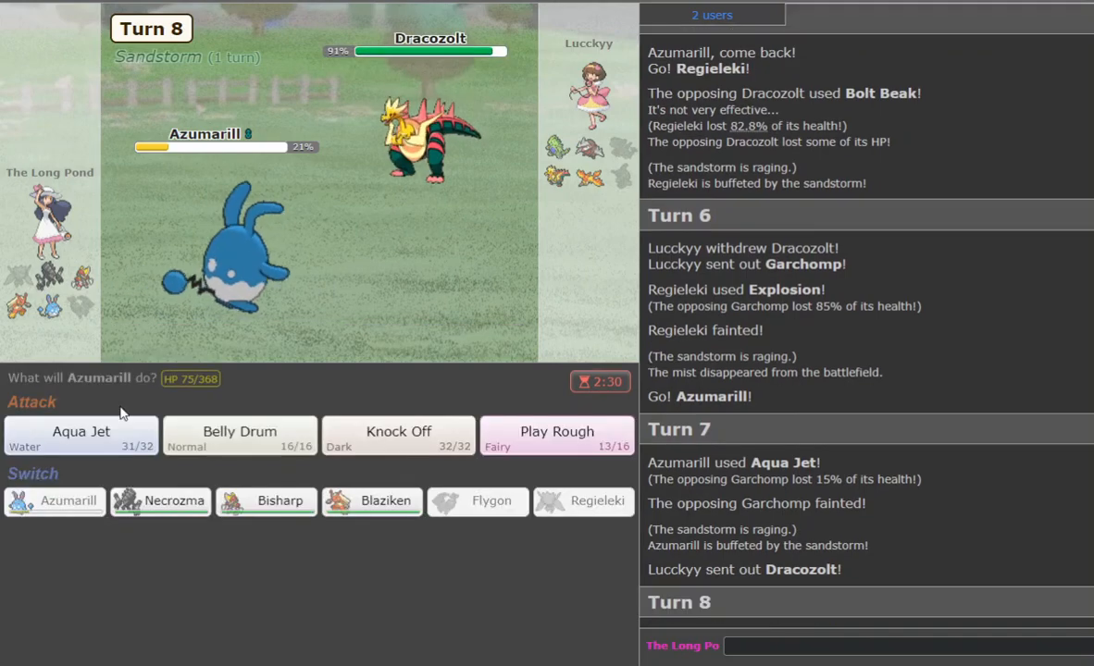
mouse_move(82, 431)
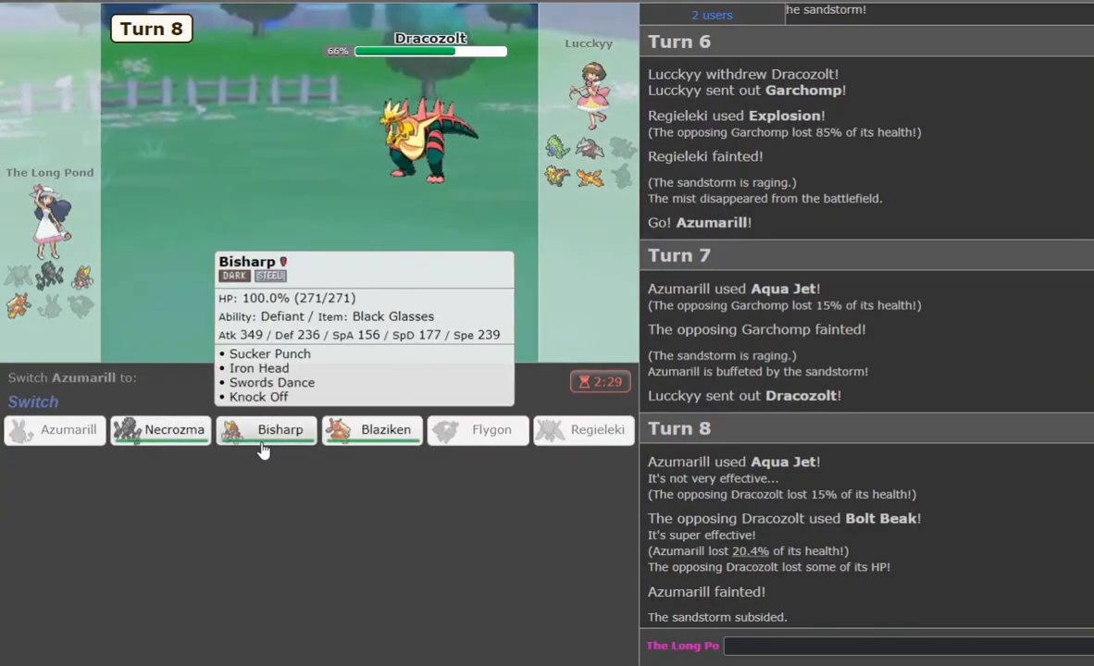
mouse_move(308, 434)
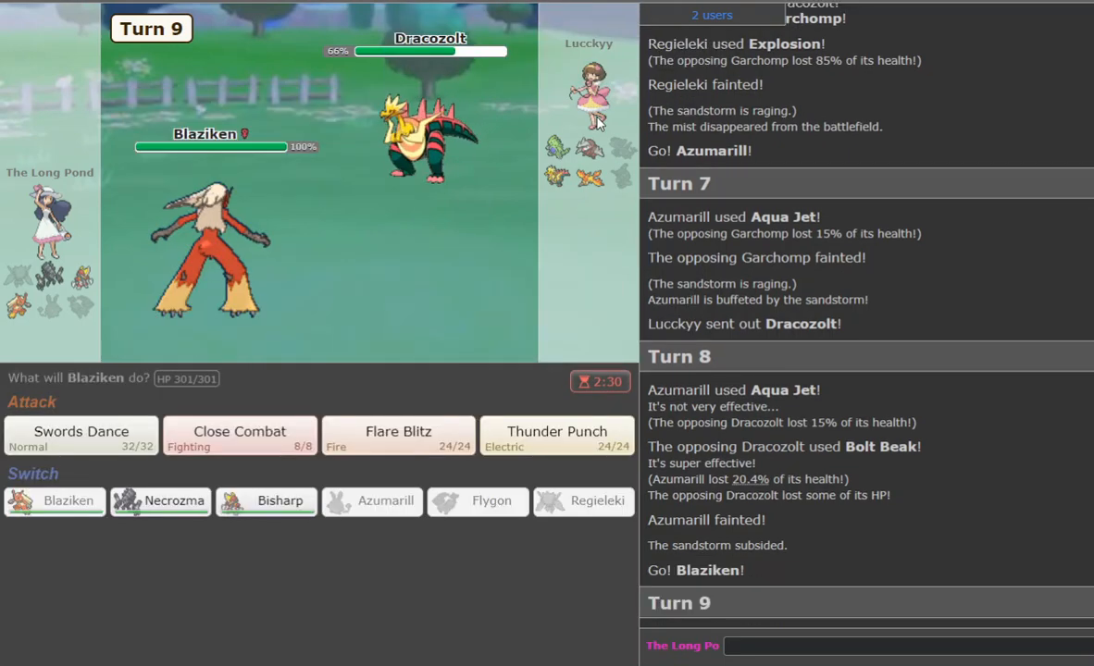
Boost Blaziken with Swords Dance and Thunder Punch through Tyranitar and Moltres.
left_click(80, 432)
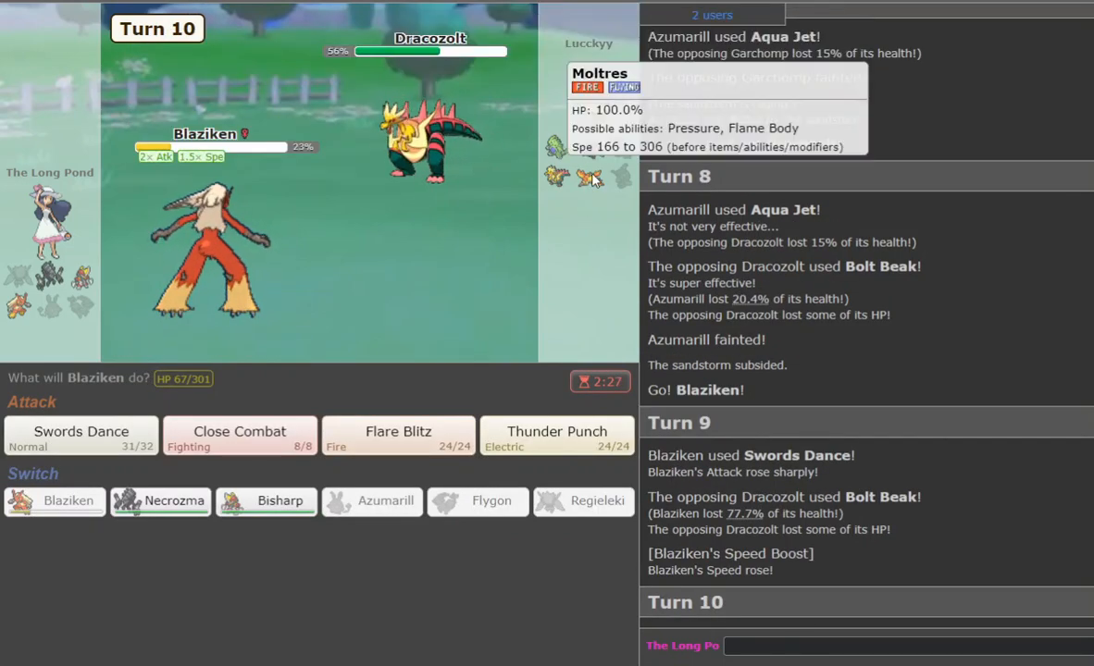
mouse_move(582, 457)
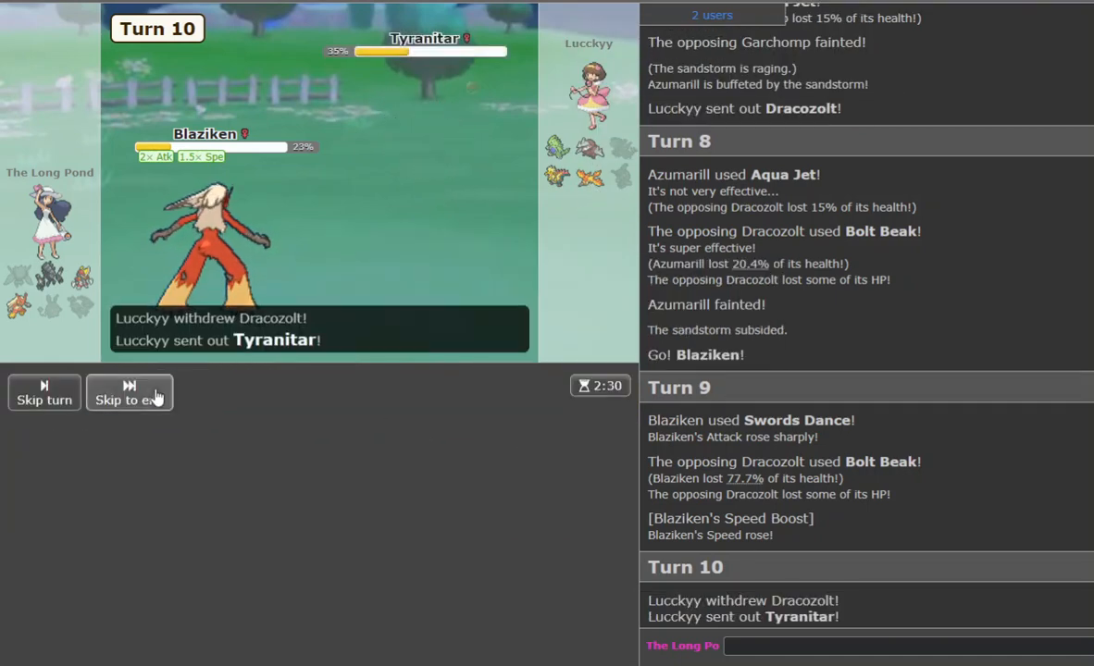
left_click(129, 393)
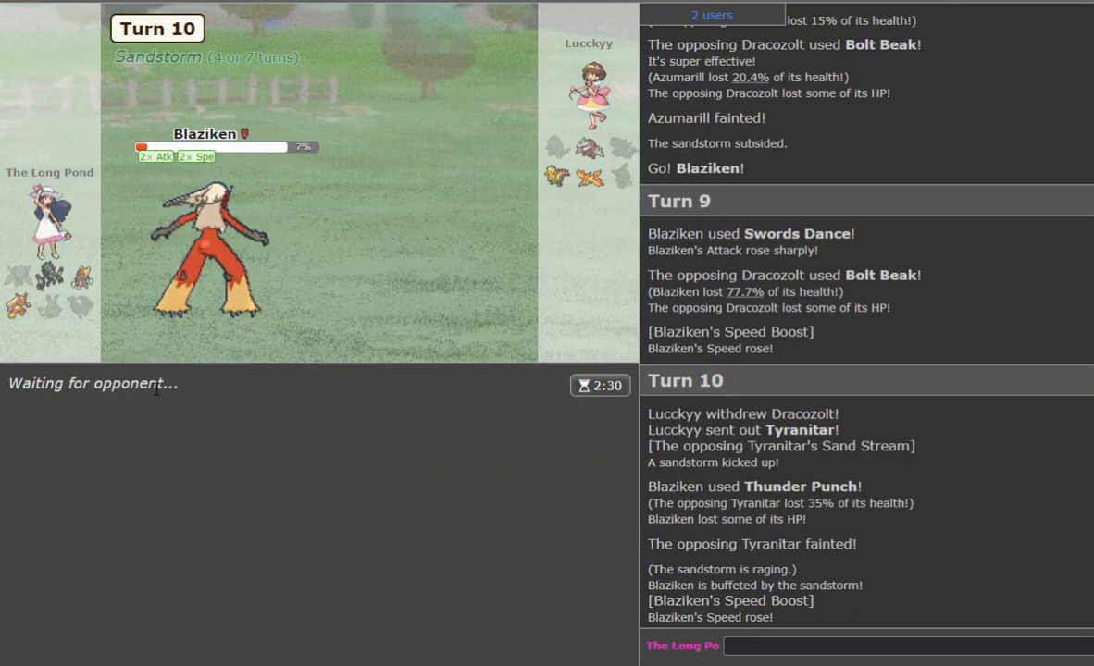
mouse_move(634, 145)
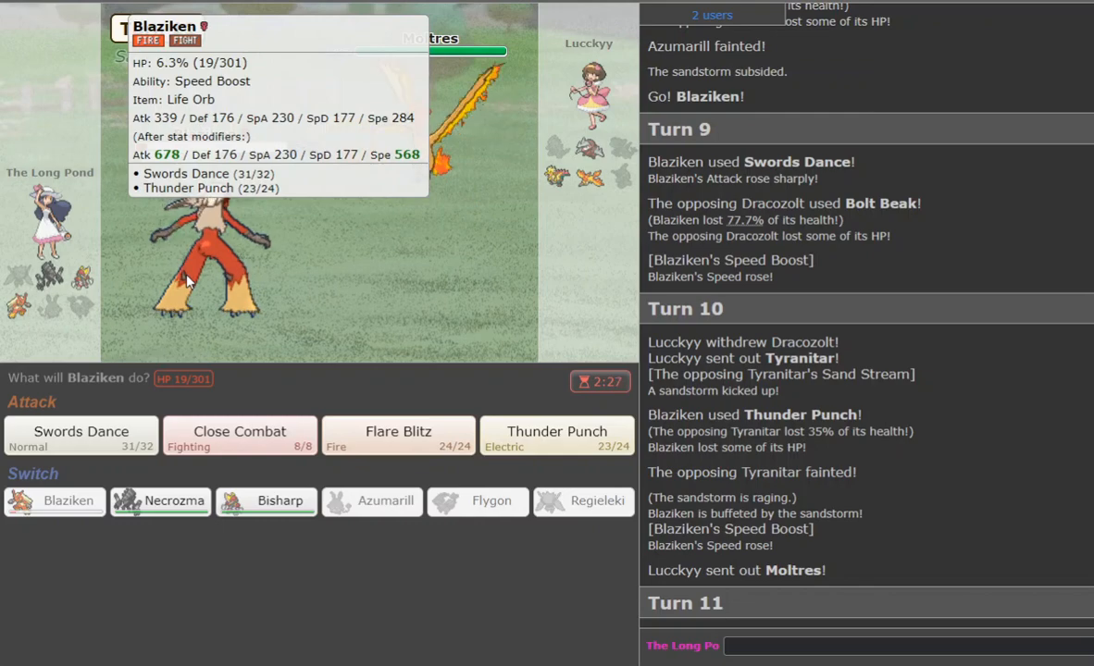
mouse_move(541, 419)
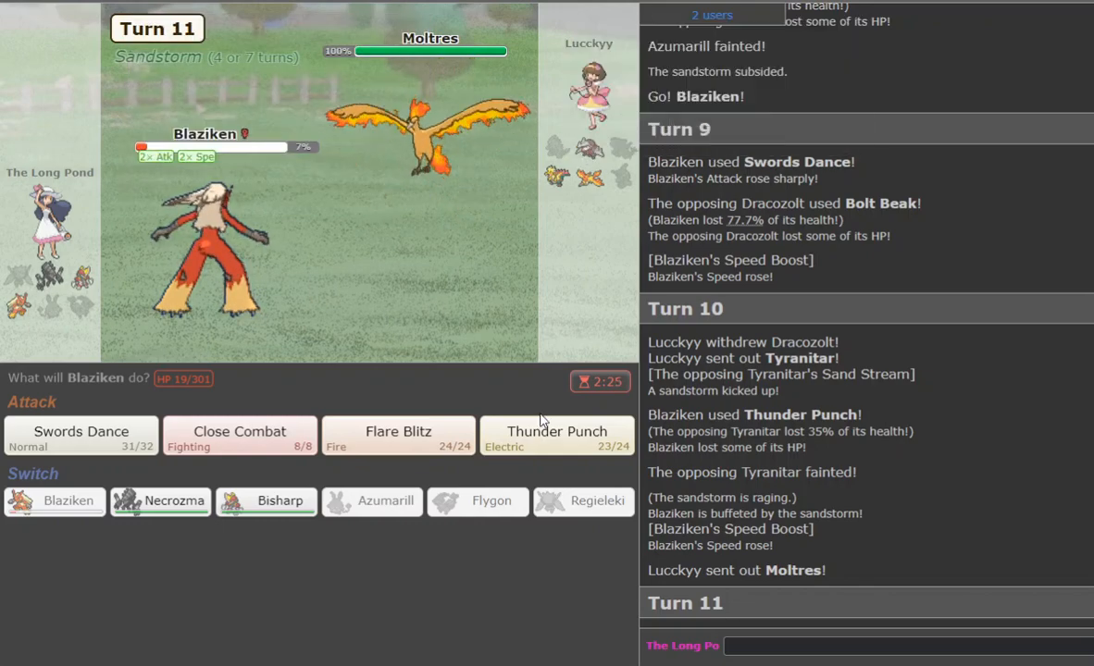
left_click(557, 437)
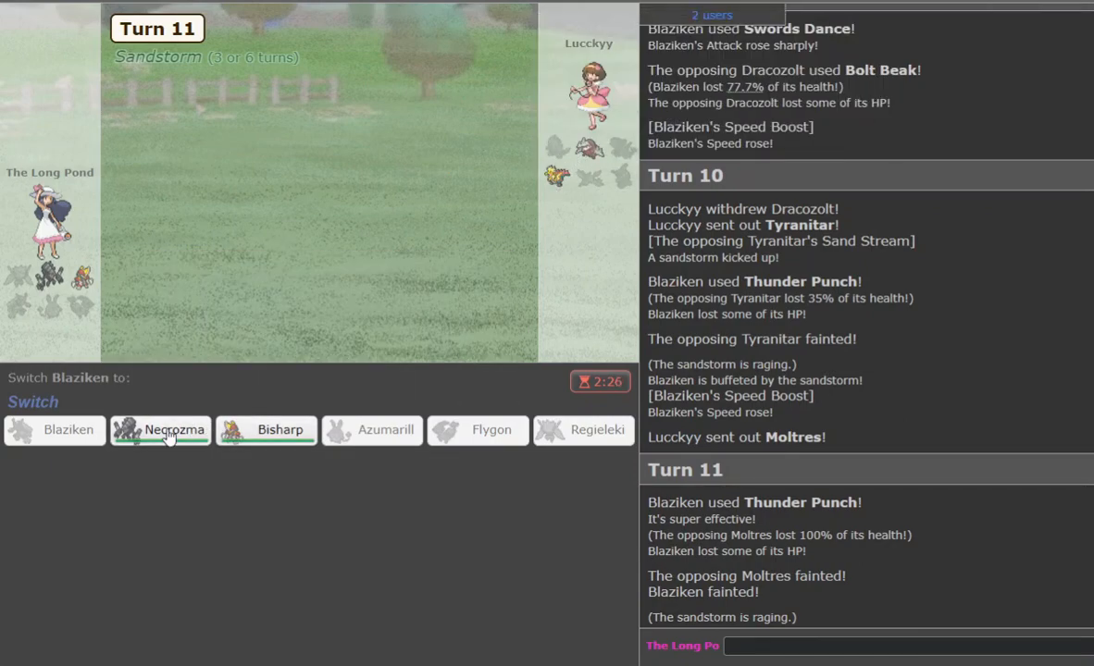
Send Necrozma in, KO Dracozolt with Photon Geyser, then hit Excadrill with Meteor Beam and Heat Wave.
left_click(173, 430)
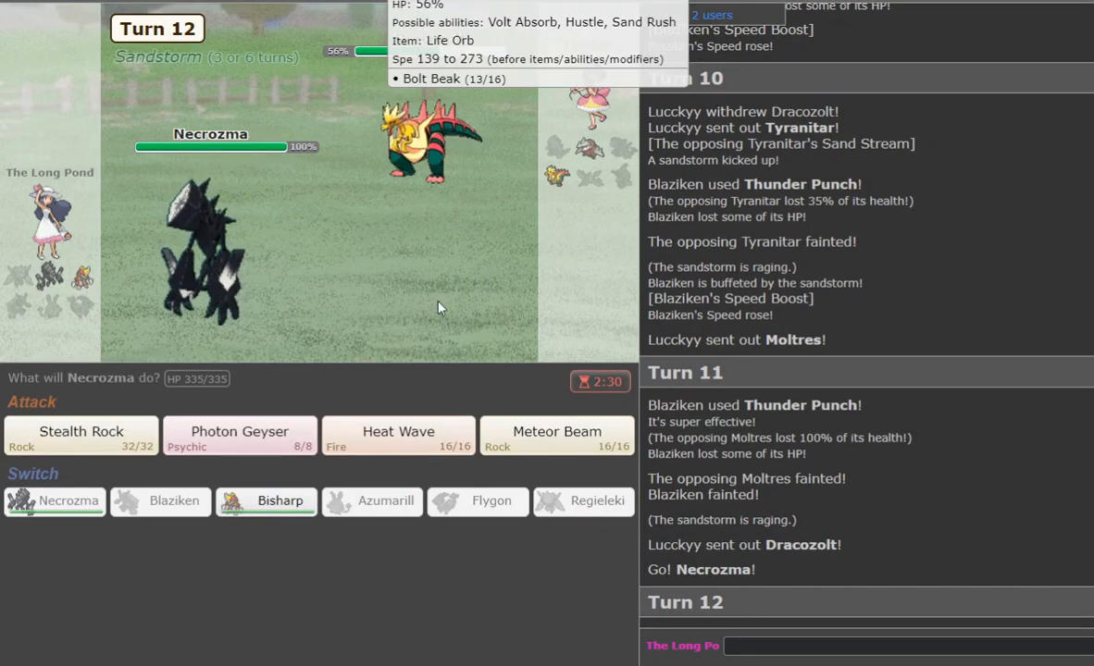
mouse_move(239, 432)
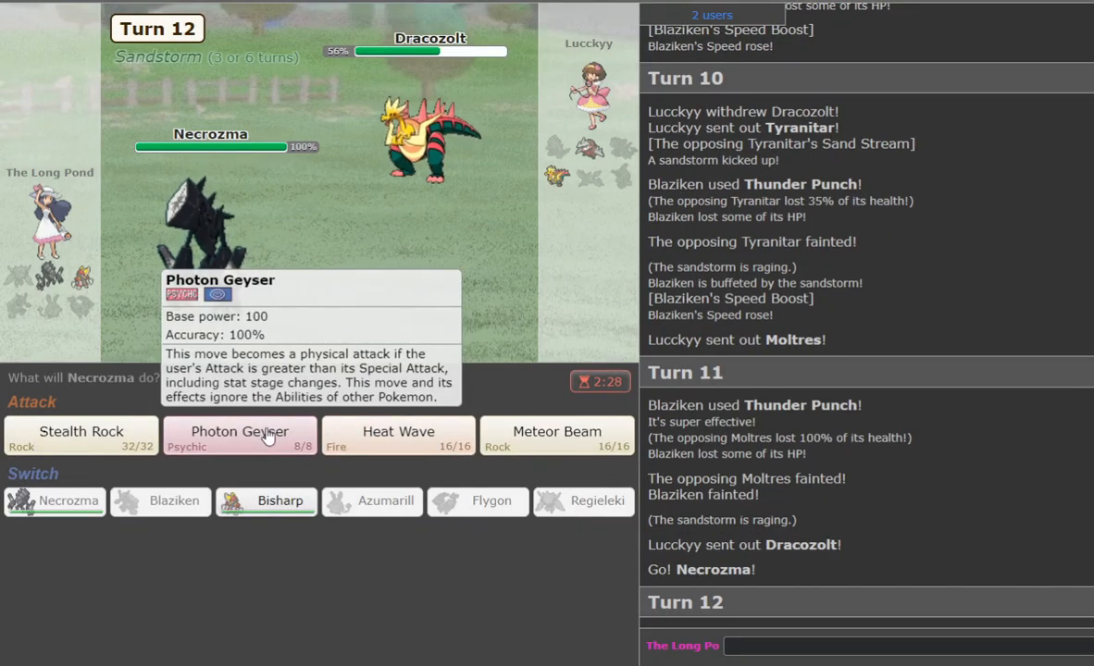
left_click(239, 433)
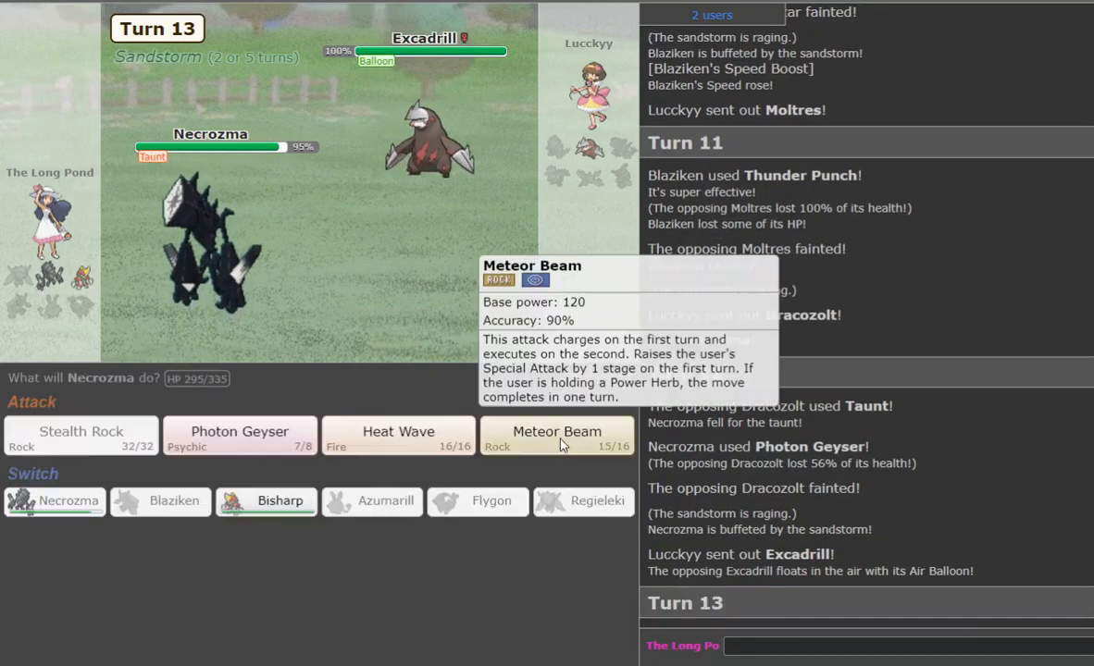
left_click(557, 434)
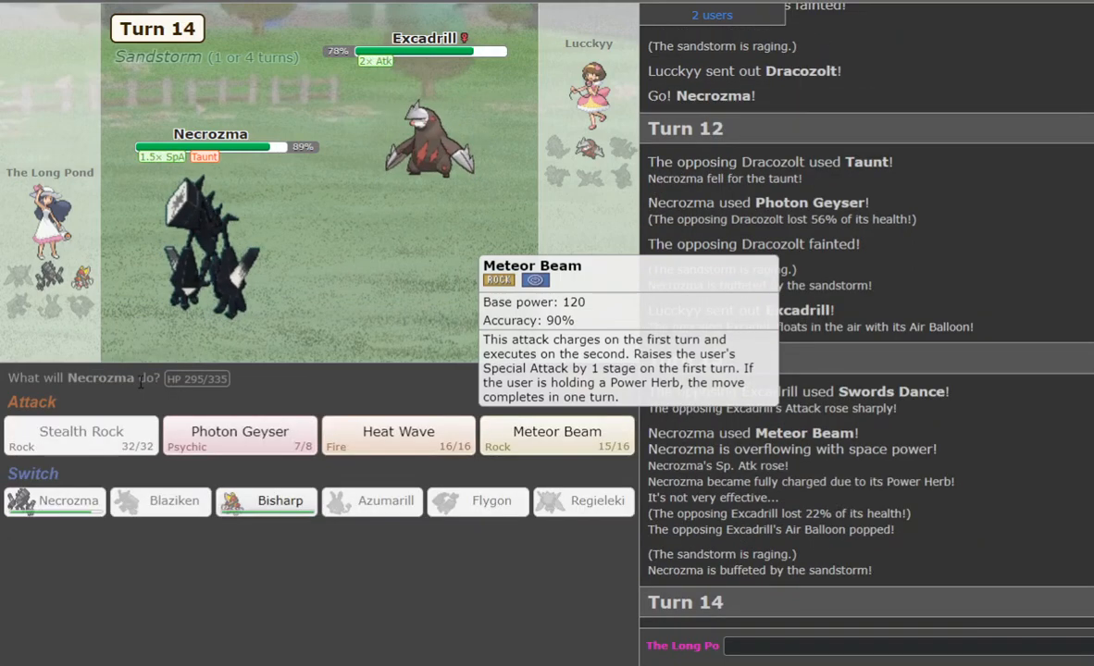
mouse_move(393, 440)
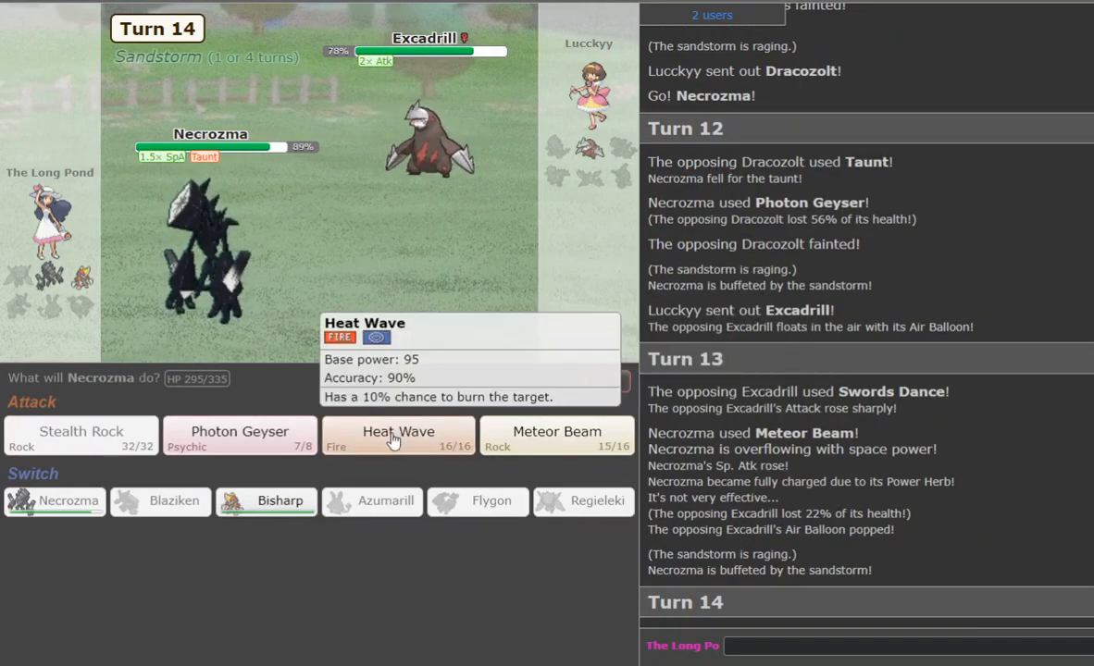
left_click(398, 434)
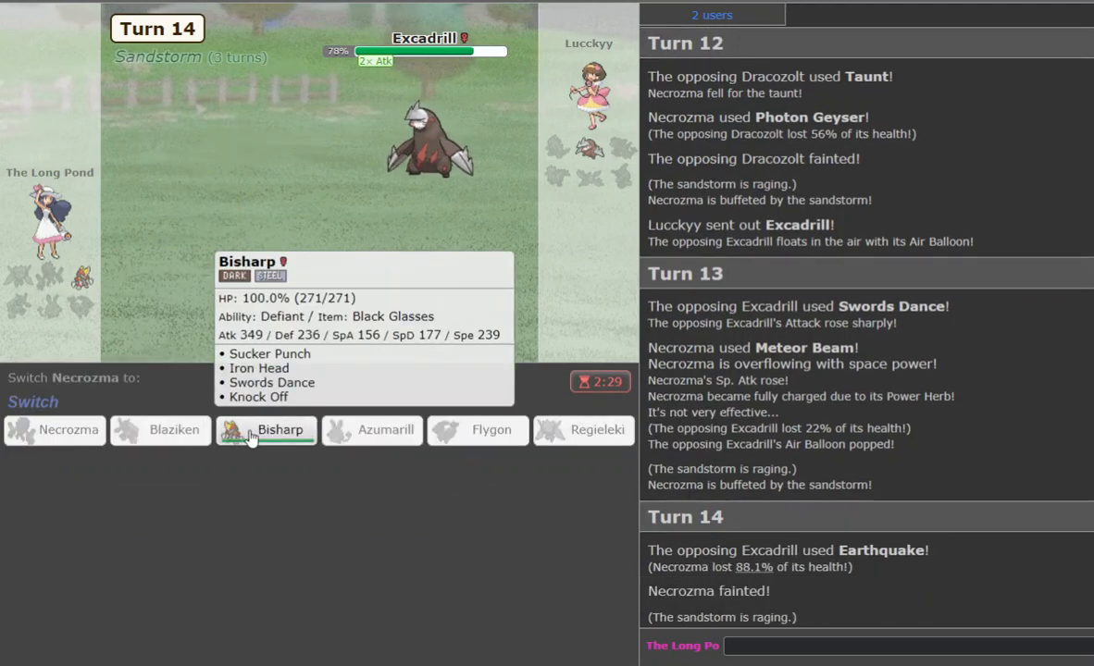
mouse_move(315, 430)
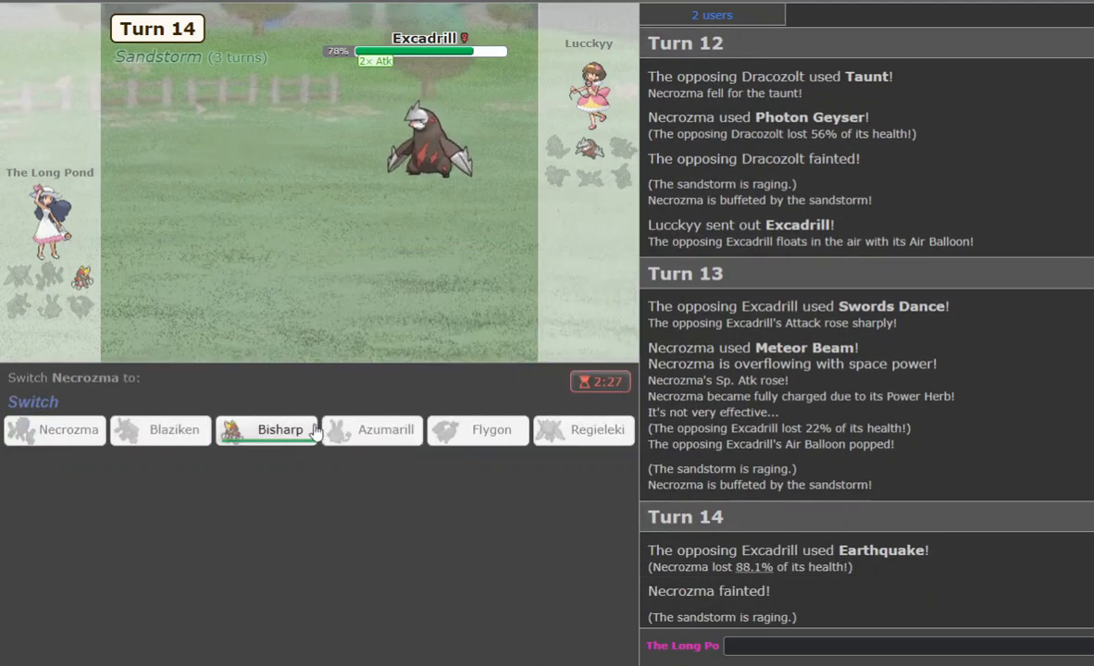
Bring Bisharp in for Sucker Punch on Excadrill, then return to the lobby after the loss.
left_click(279, 430)
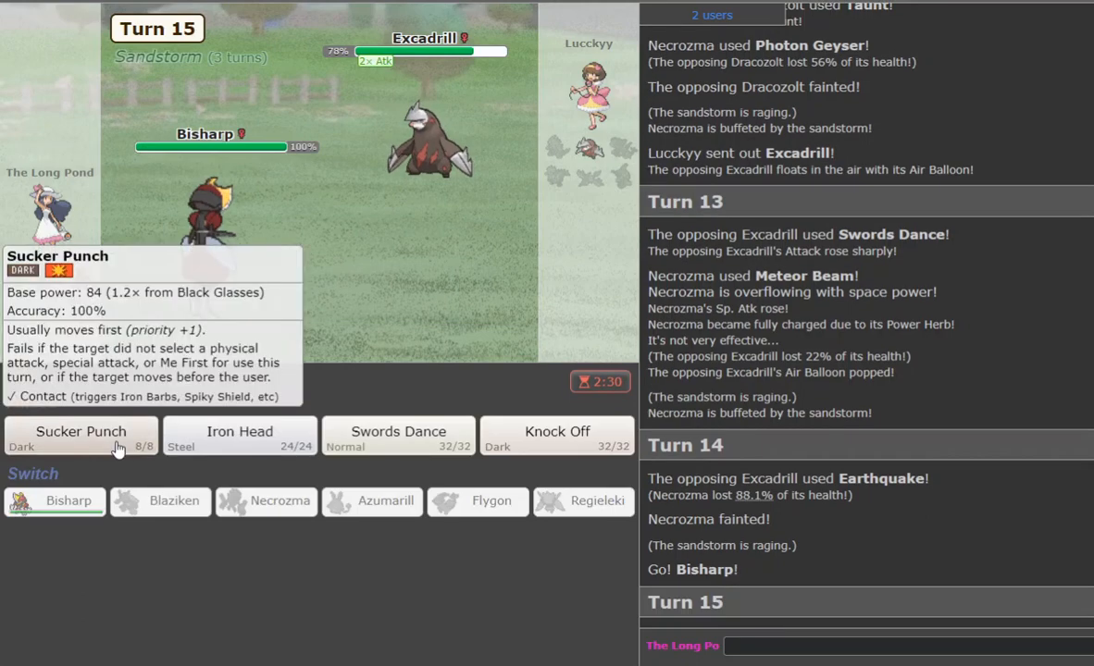
left_click(80, 433)
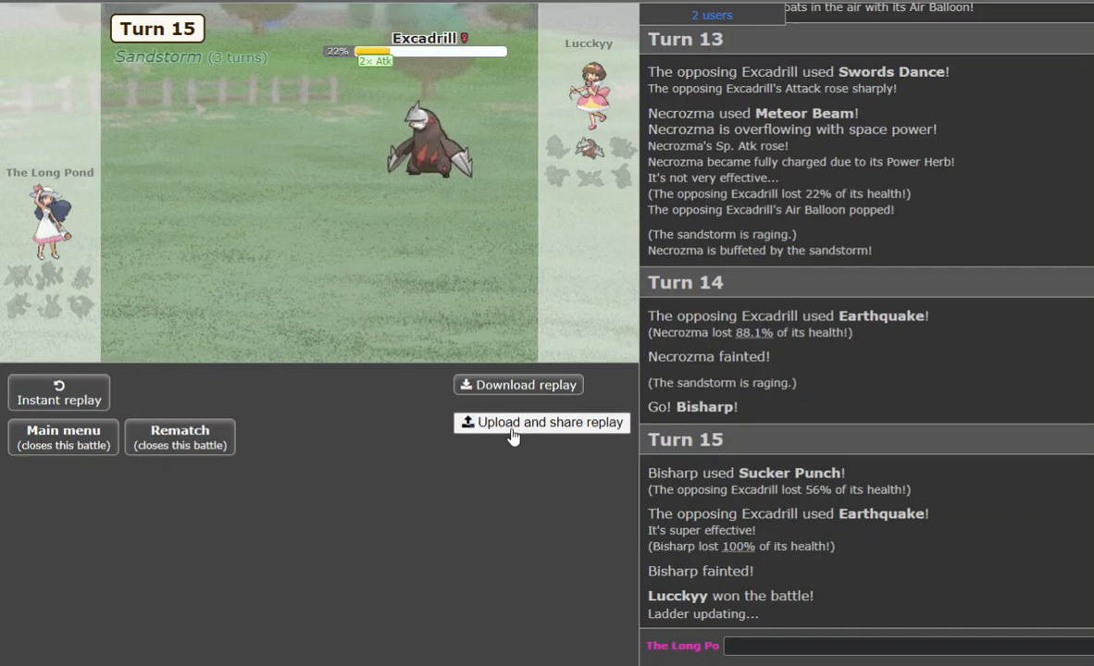
left_click(541, 423)
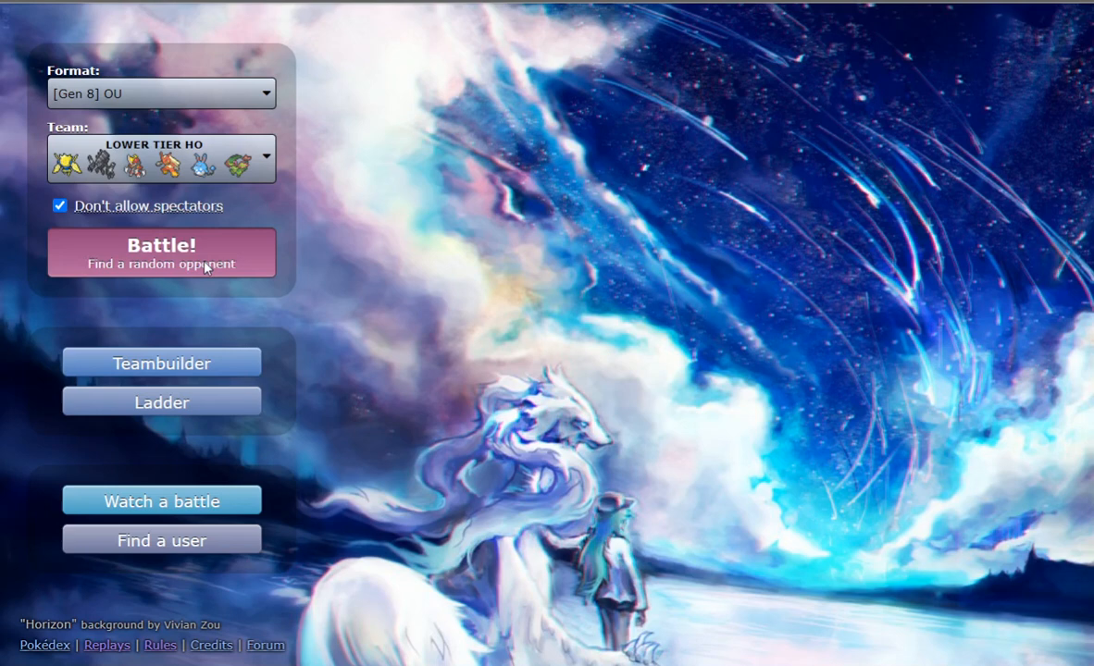
Queue a random Gen 8 OU ladder battle, switch the timer on, and skip ahead to Turn 1.
left_click(161, 252)
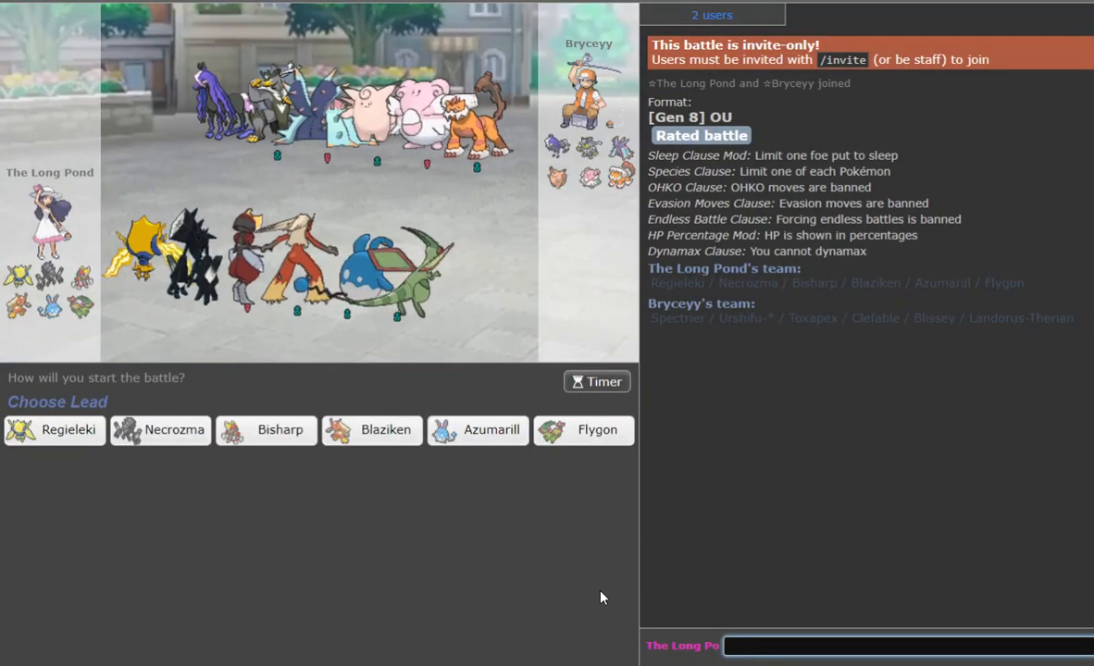
mouse_move(599, 395)
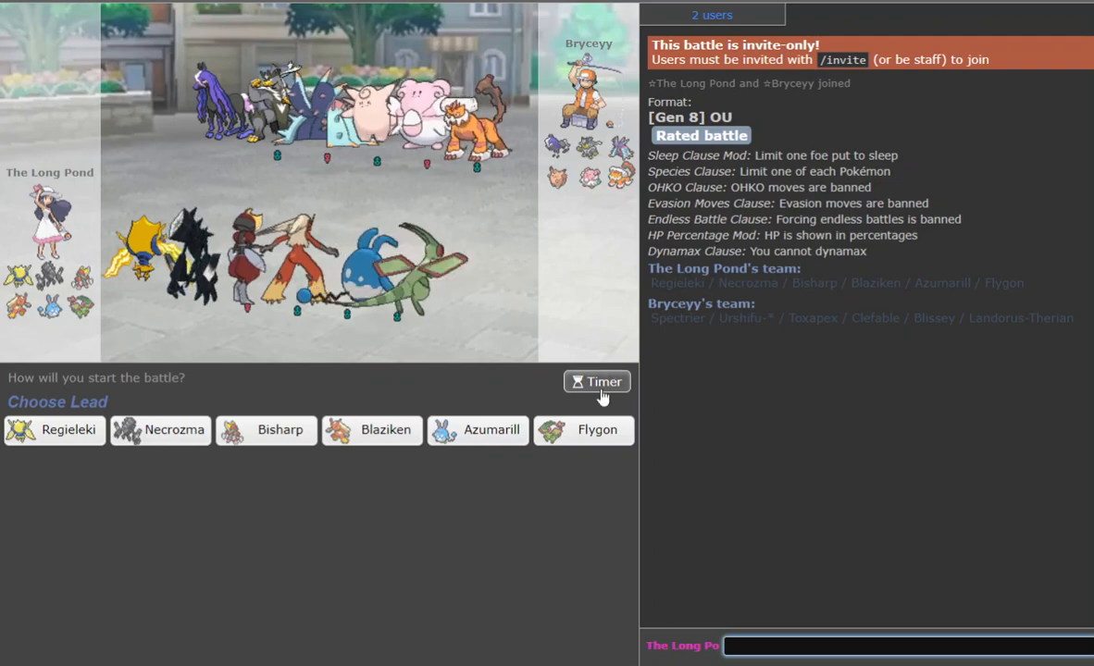
left_click(596, 382)
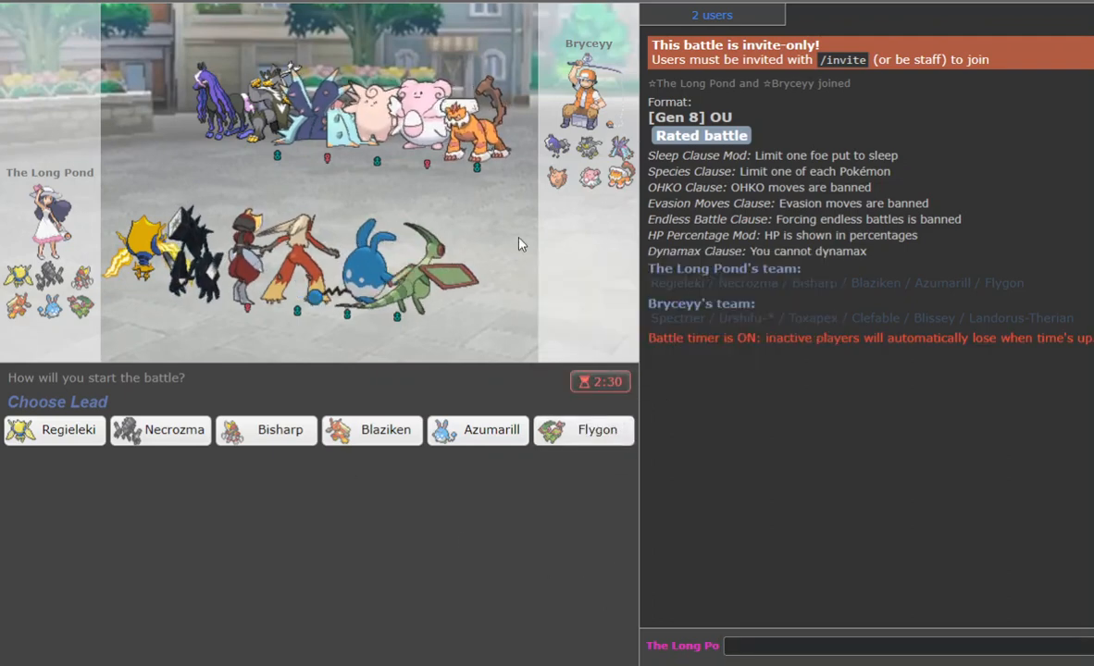
mouse_move(159, 434)
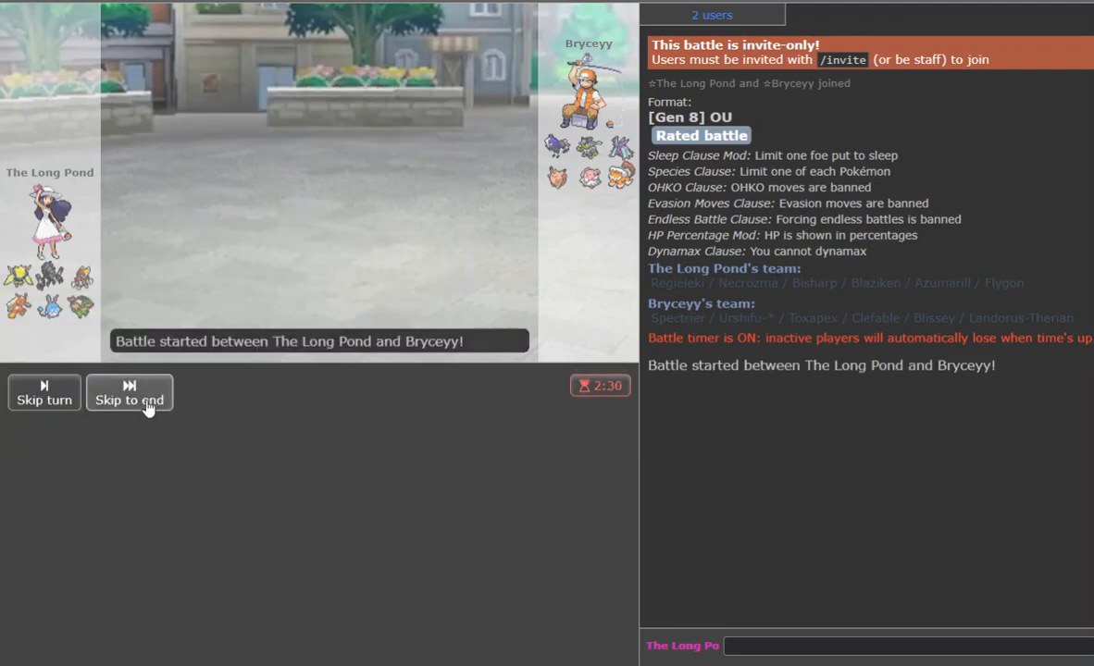
left_click(129, 394)
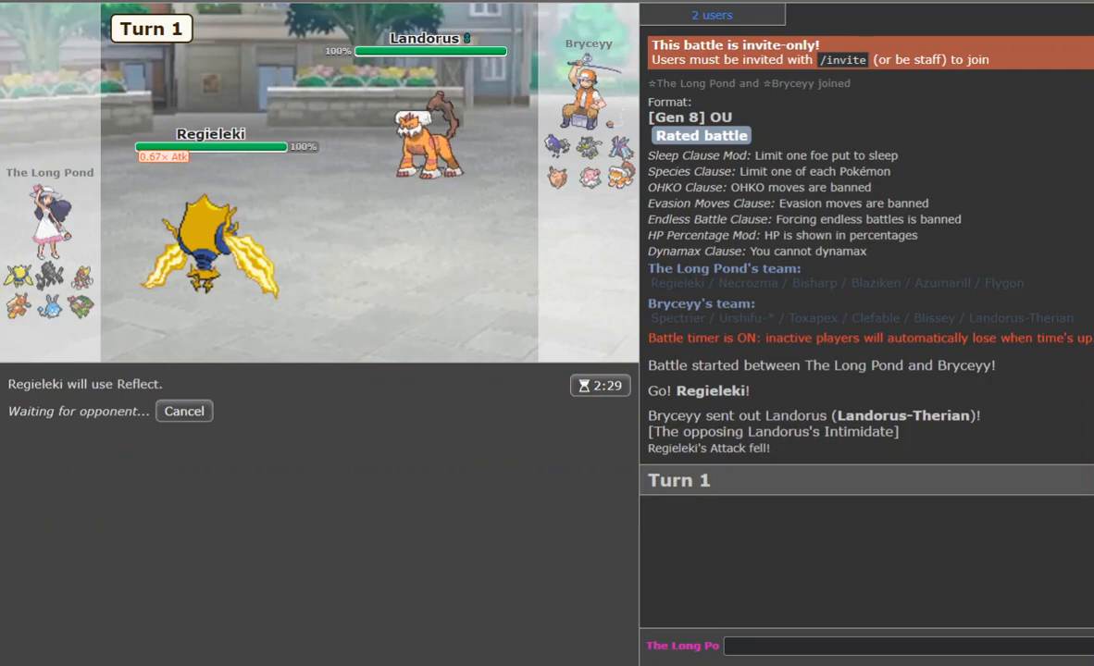
mouse_move(430, 148)
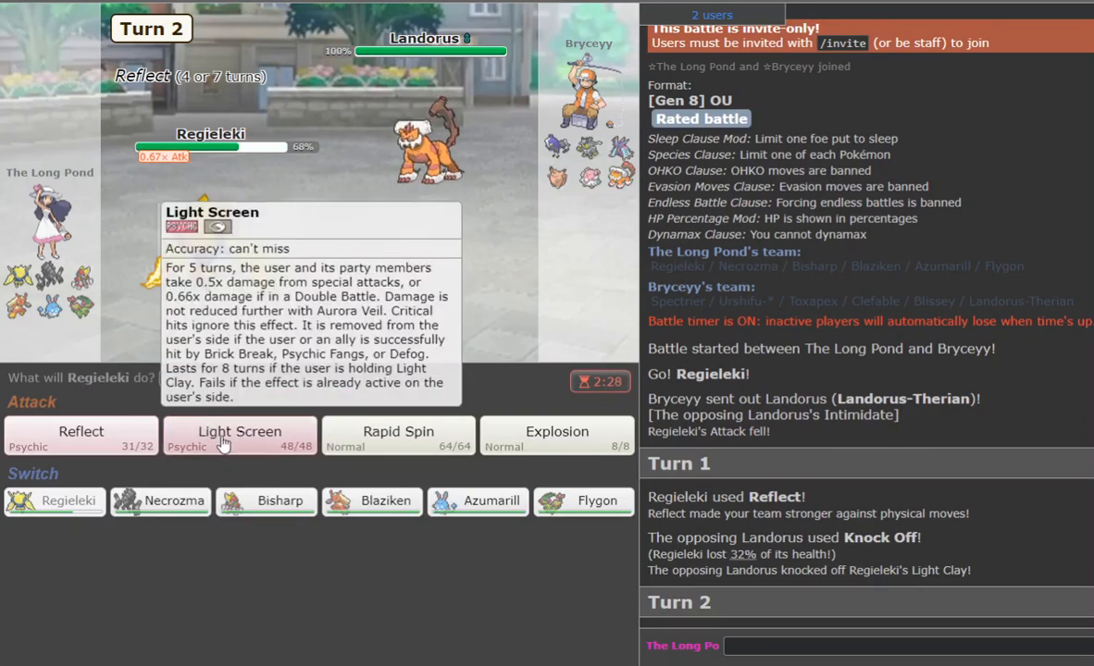
Set Light Screen and Reflect with Regieleki, then Belly Drum with Azumarill.
left_click(240, 435)
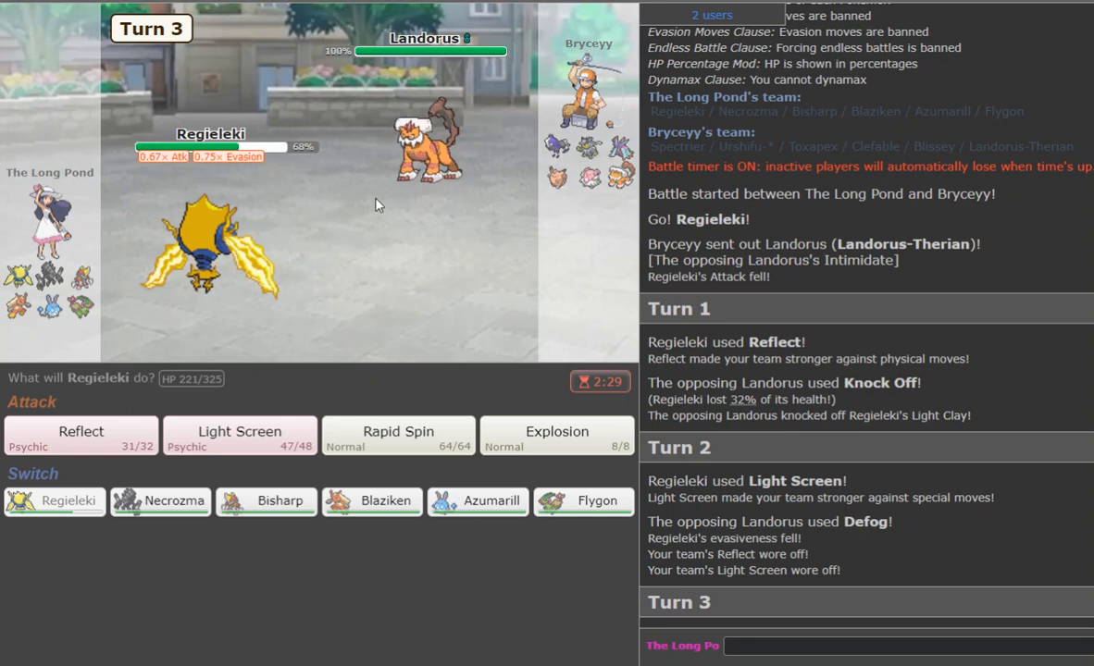
left_click(80, 432)
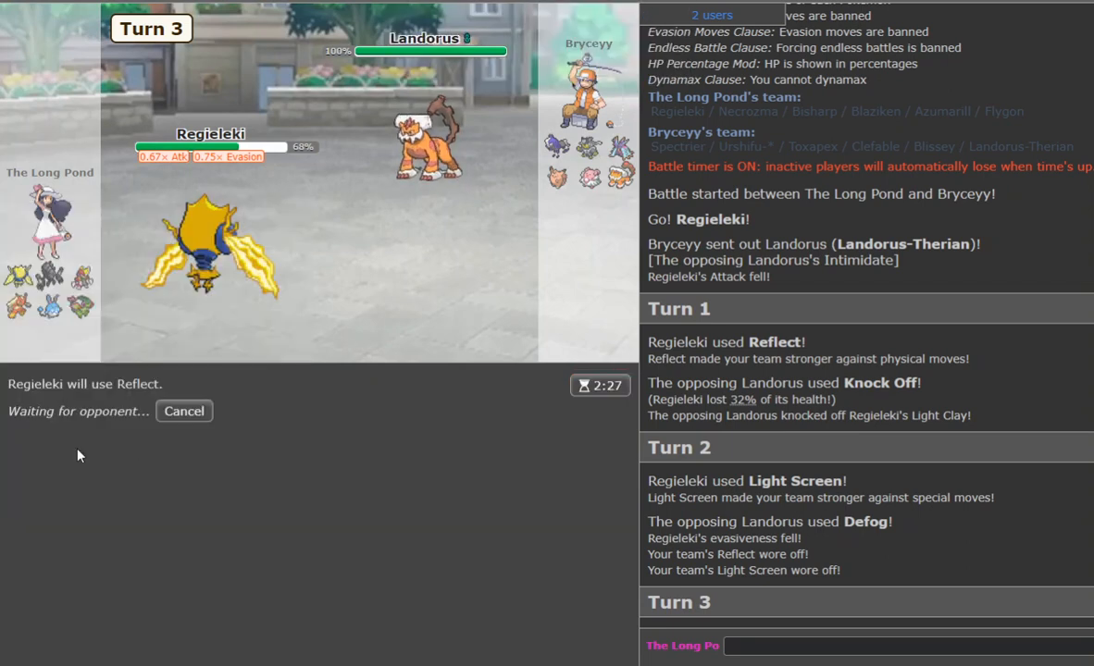
left_click(184, 411)
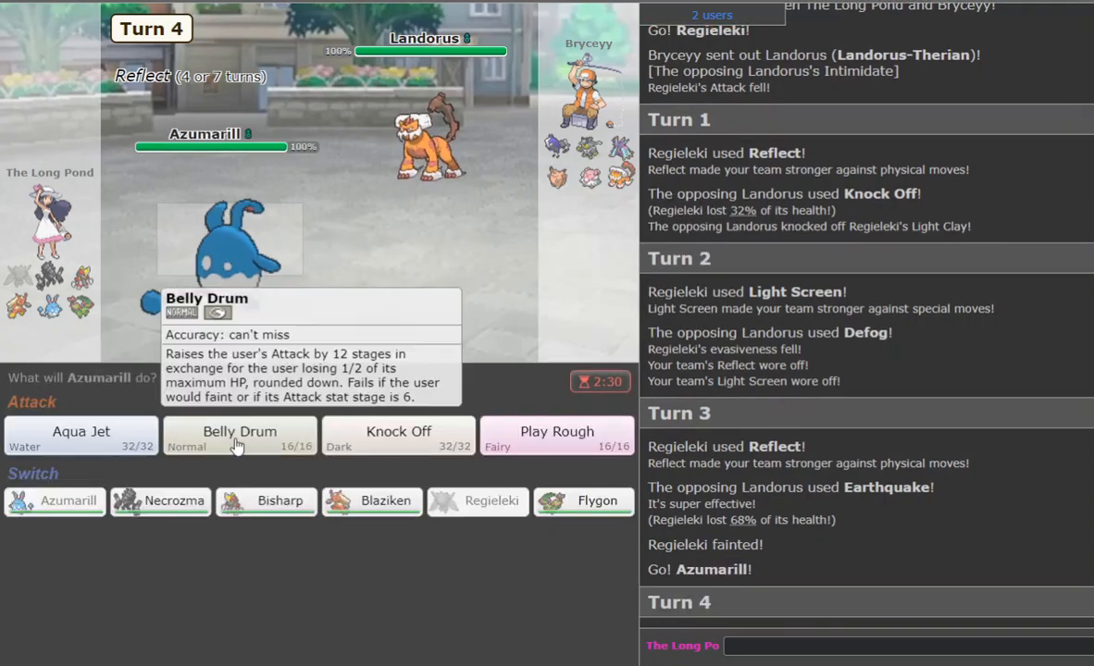
left_click(239, 432)
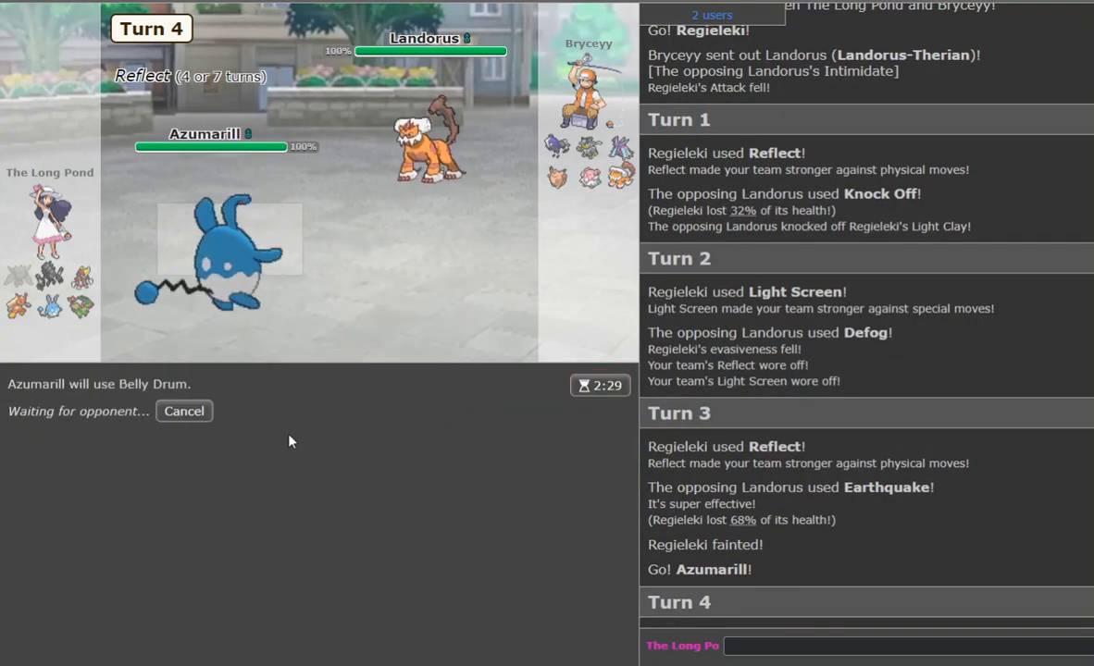
mouse_move(185, 410)
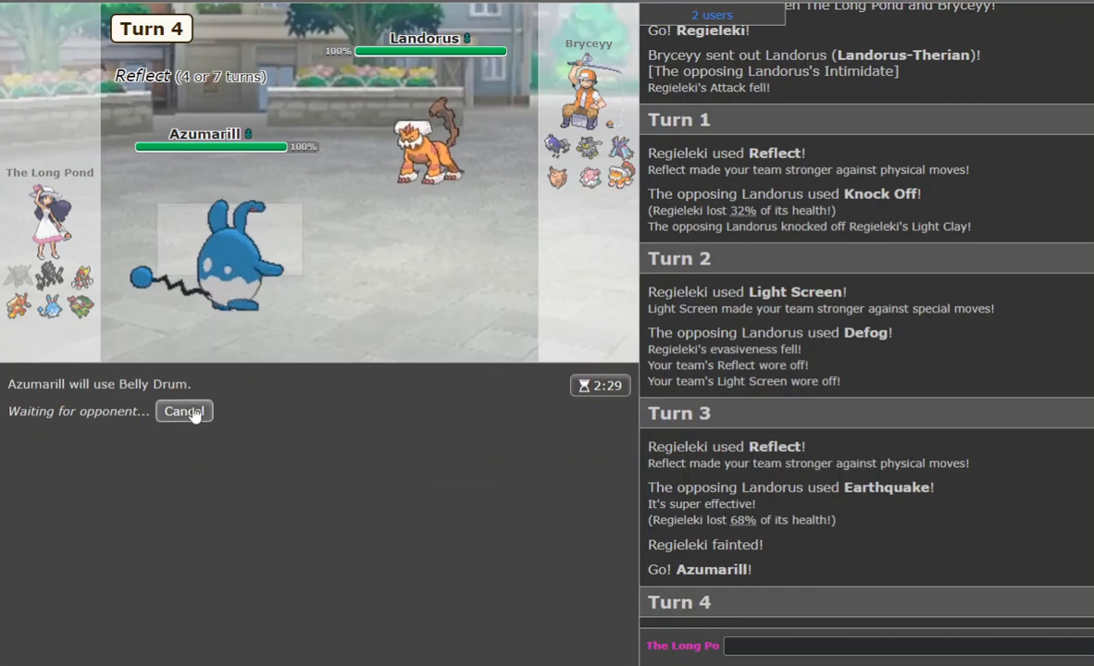
mouse_move(170, 402)
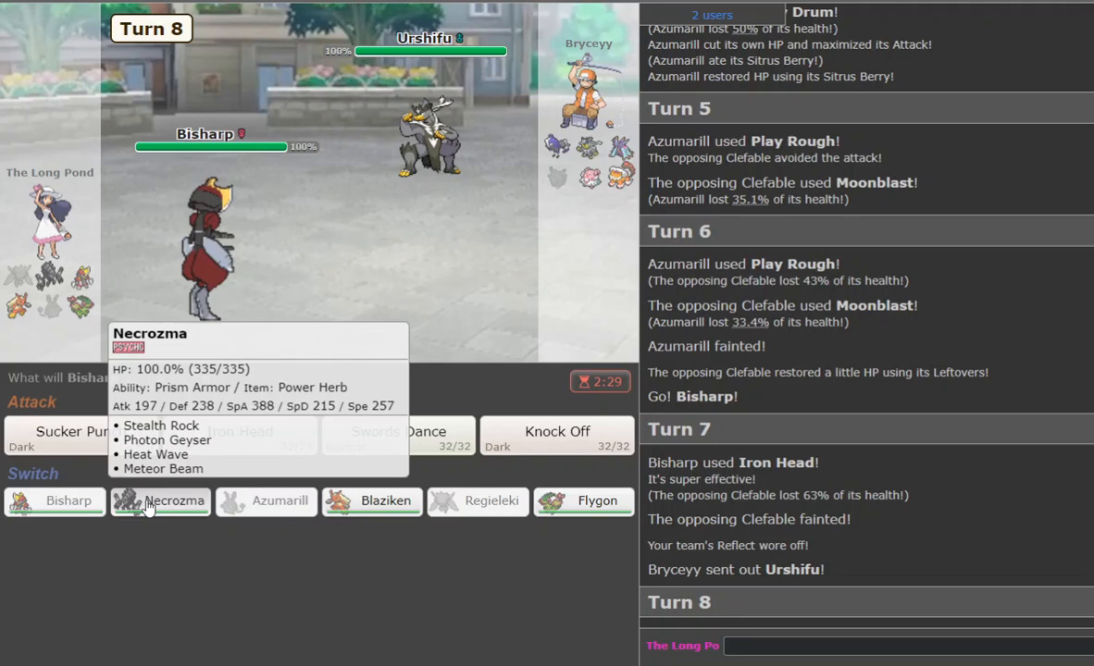
Swap Bisharp for Necrozma, then use Swords Dance, Flare Blitz and Thunder Punch with Blaziken.
left_click(159, 500)
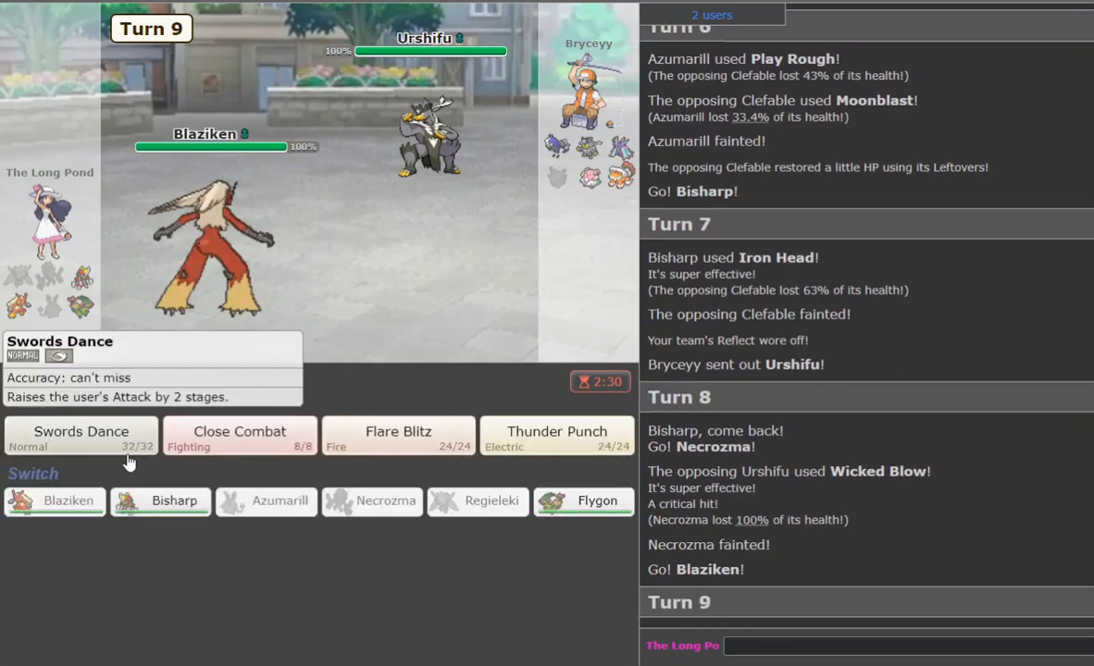
left_click(80, 431)
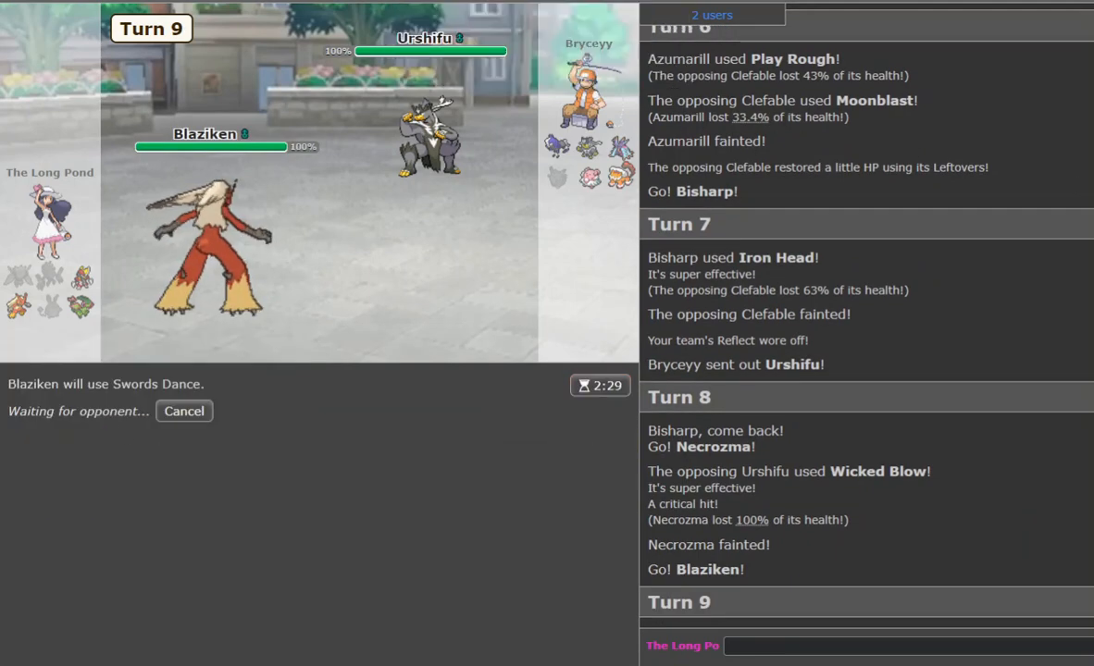
mouse_move(609, 225)
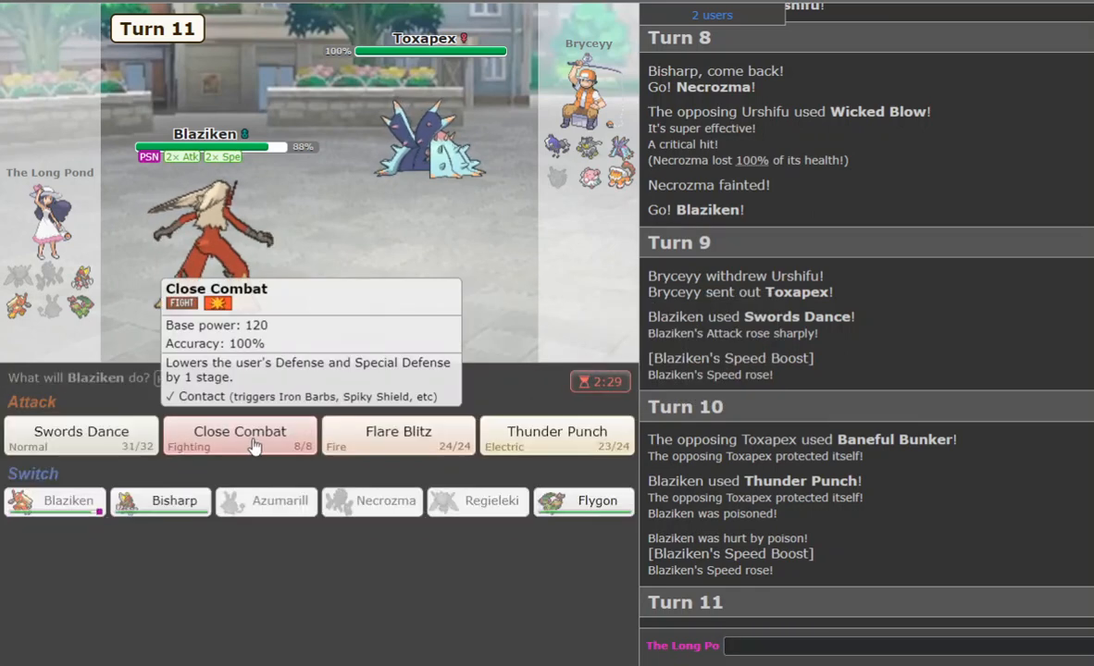
left_click(398, 432)
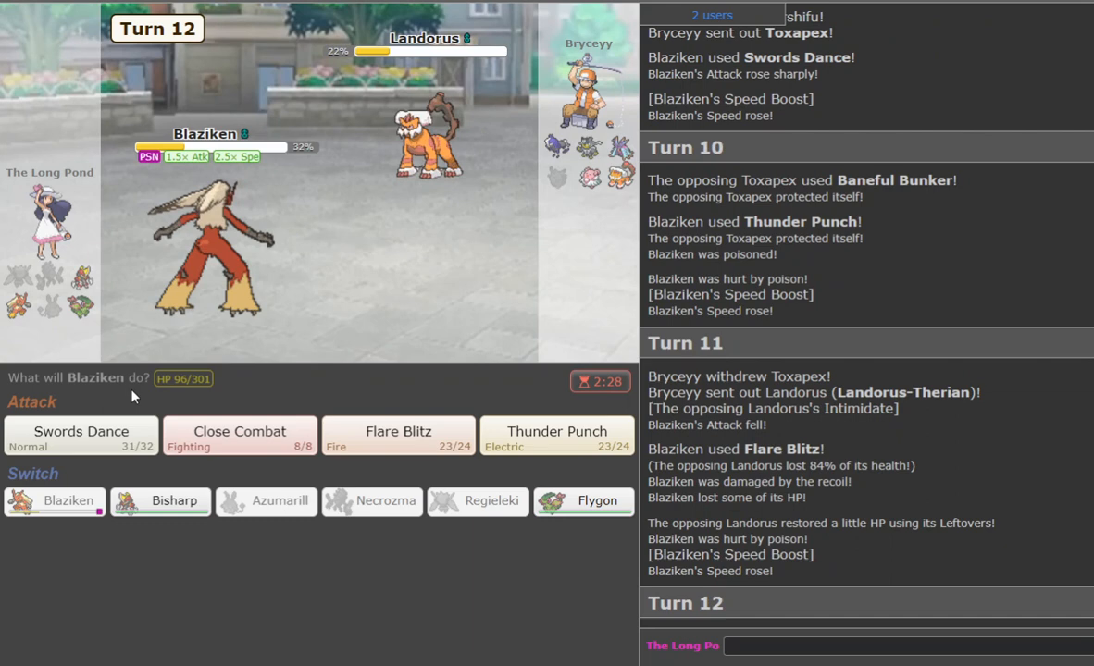
mouse_move(581, 401)
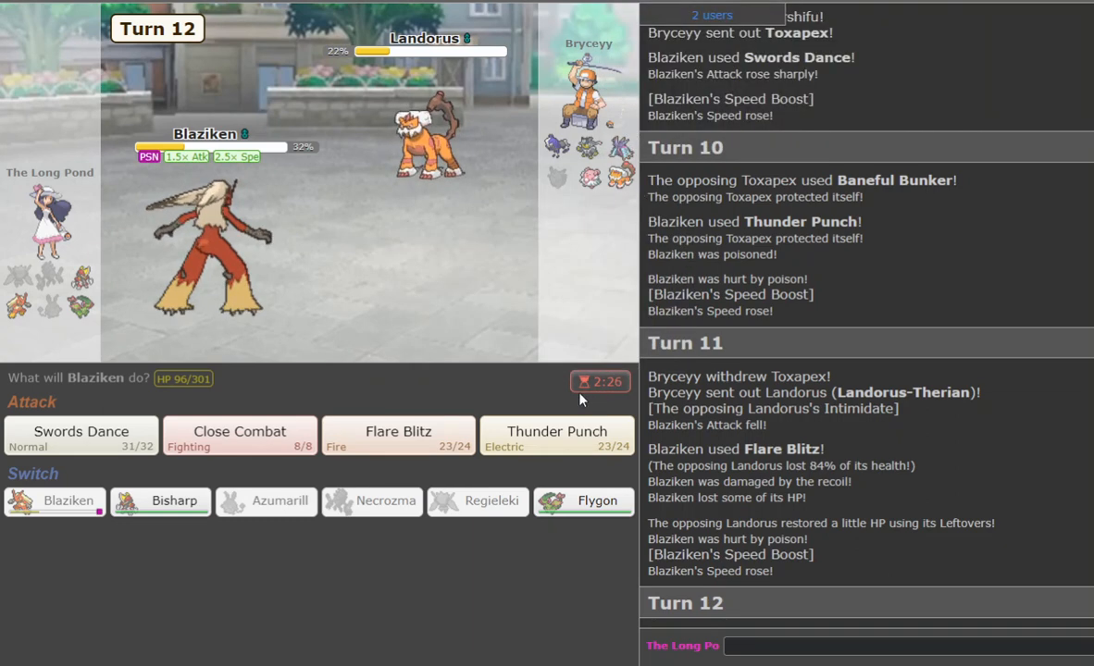
left_click(558, 433)
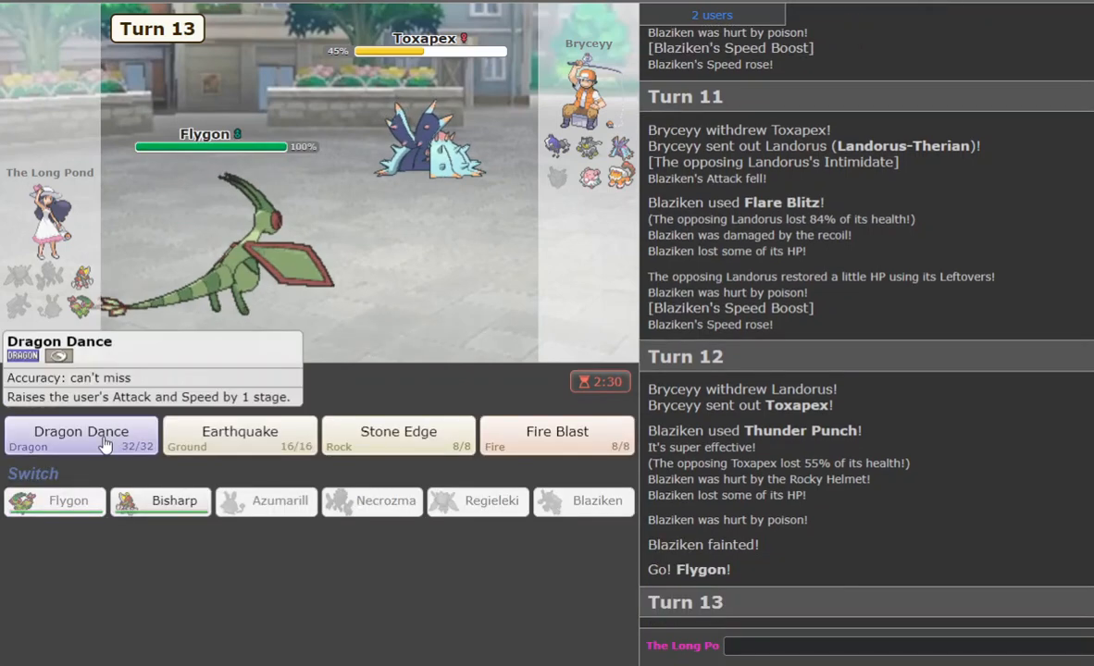
Dragon Dance twice with Flygon, then Stone Edge Toxapex and Landorus.
left_click(81, 432)
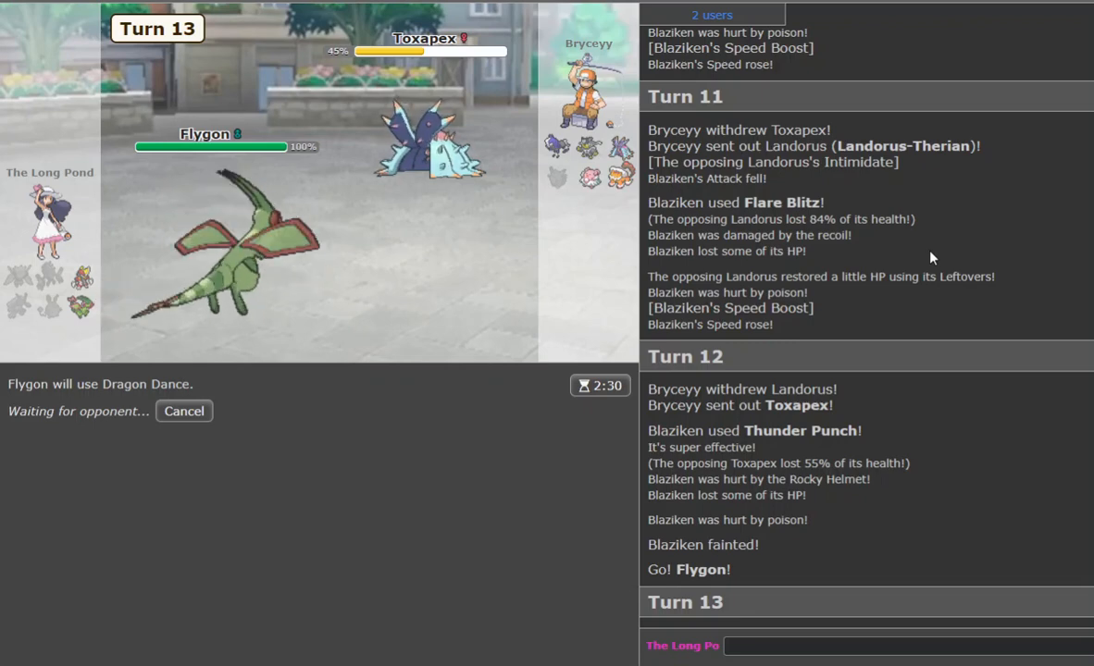
mouse_move(589, 148)
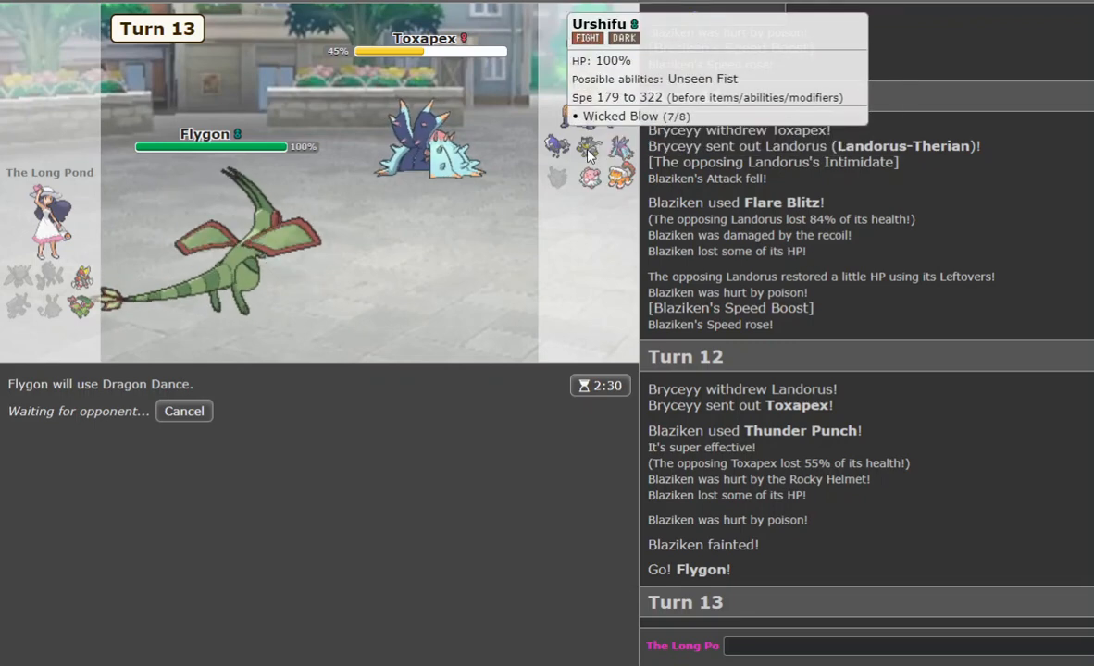
mouse_move(1059, 363)
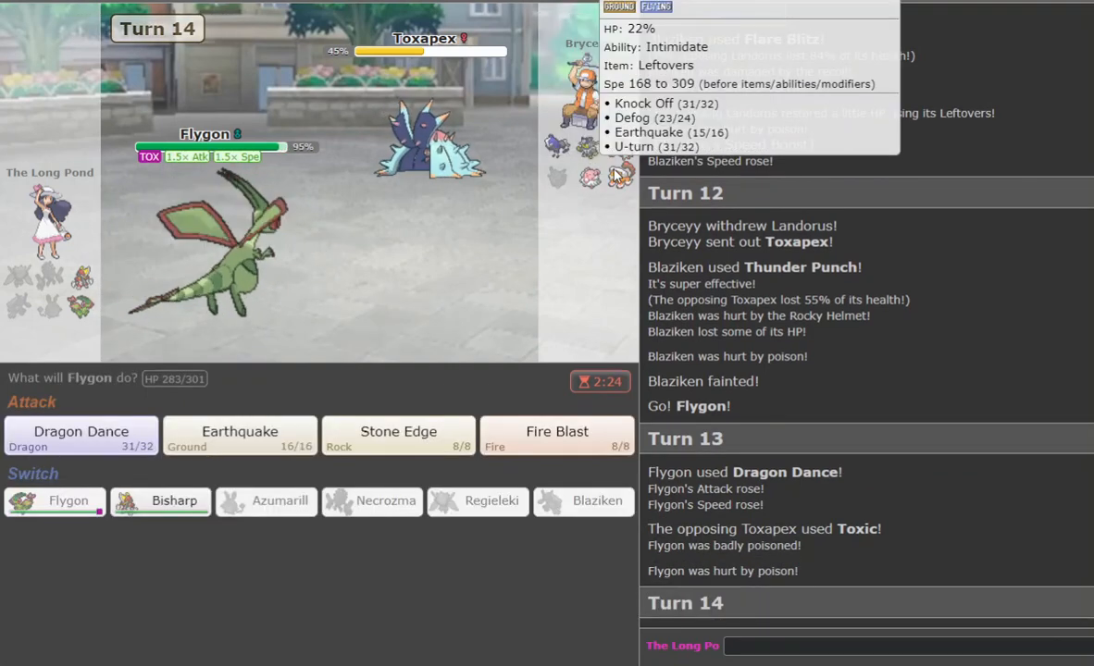
mouse_move(580, 185)
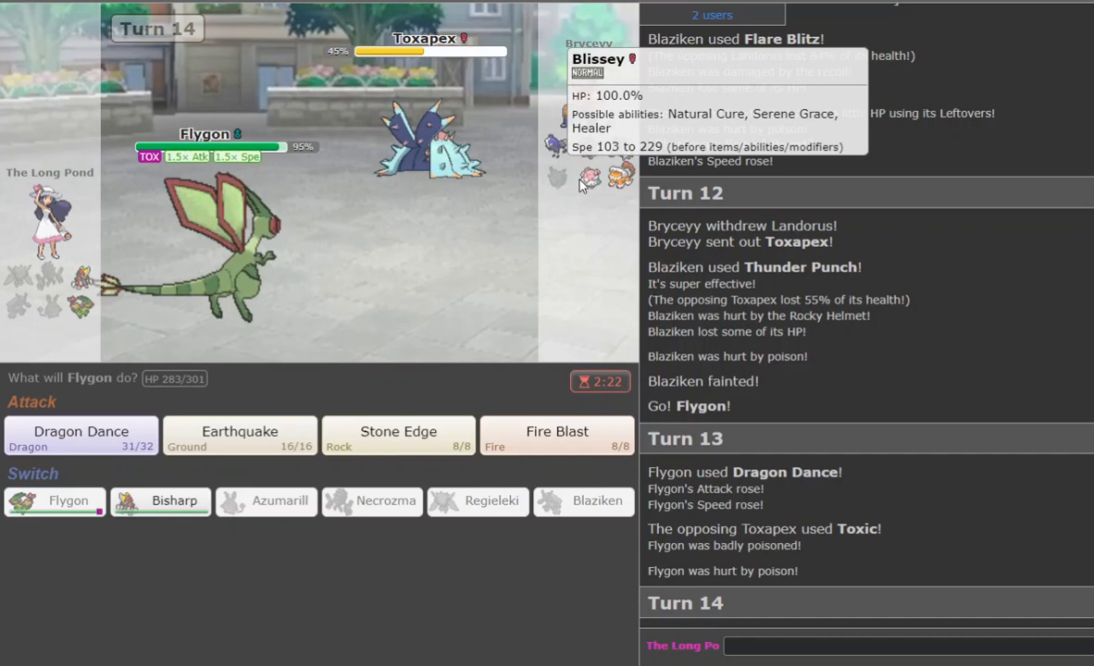
mouse_move(204, 426)
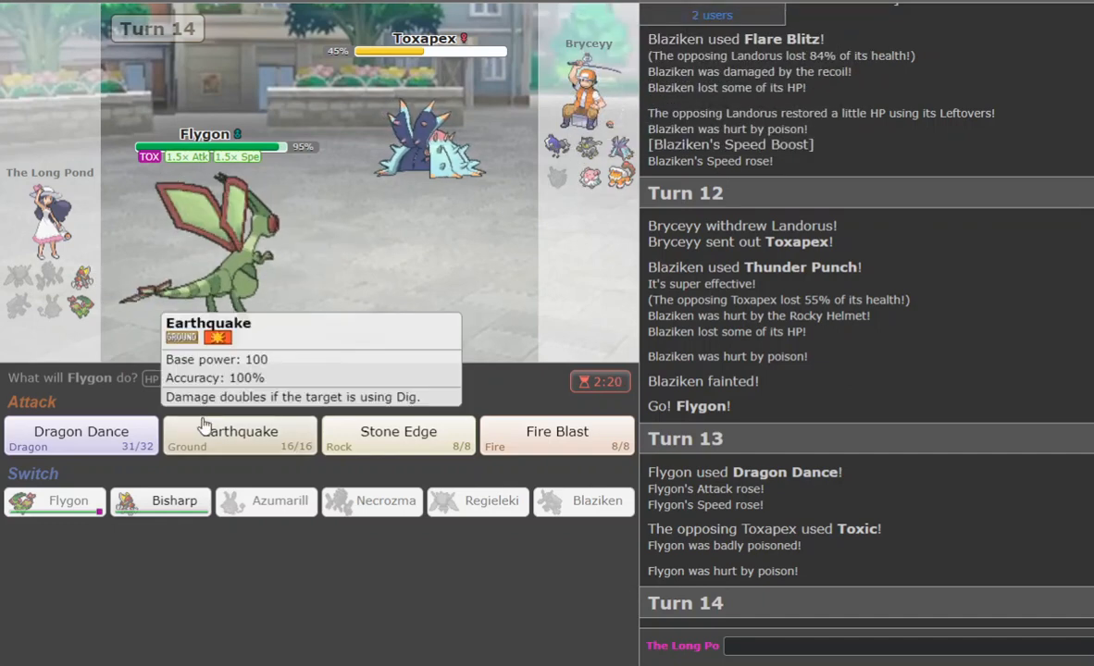
left_click(80, 433)
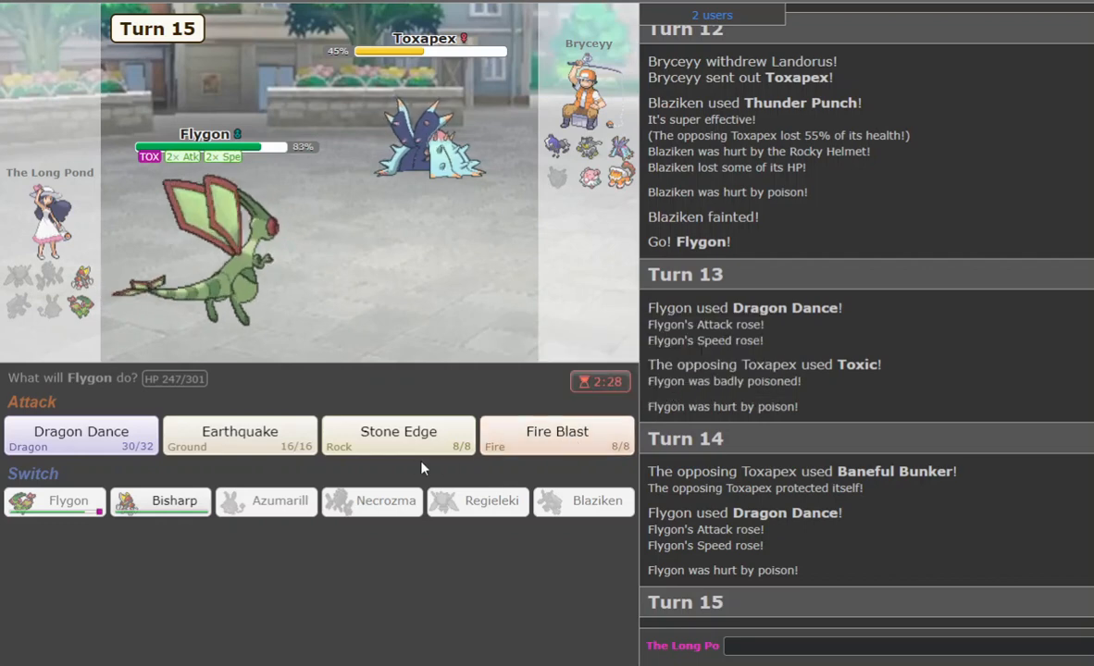
left_click(397, 433)
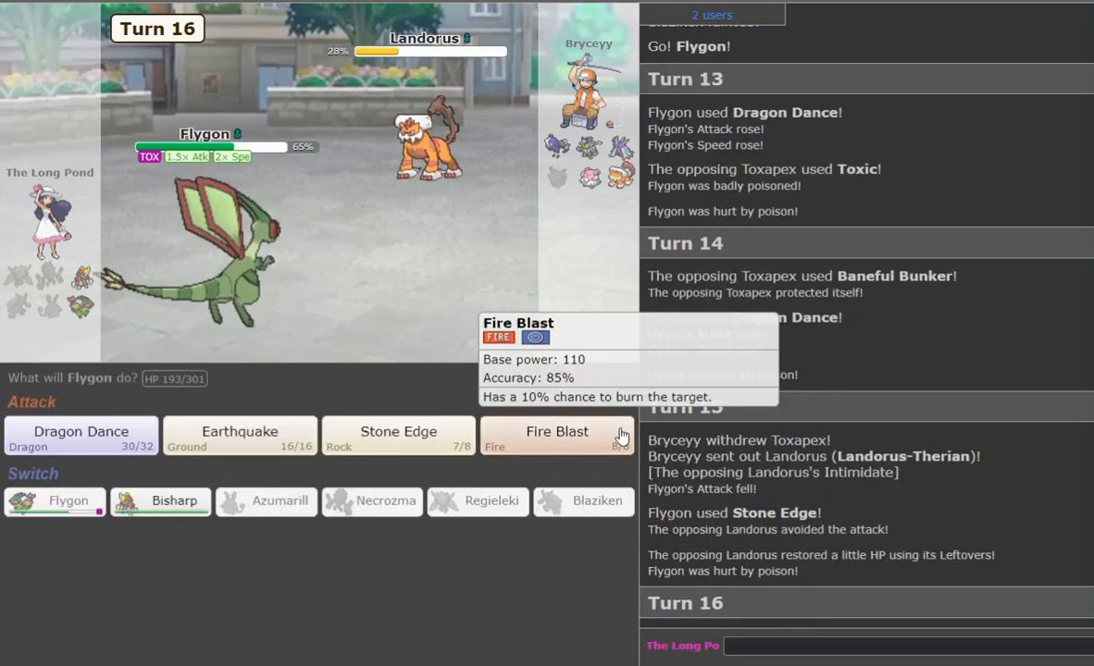
left_click(398, 432)
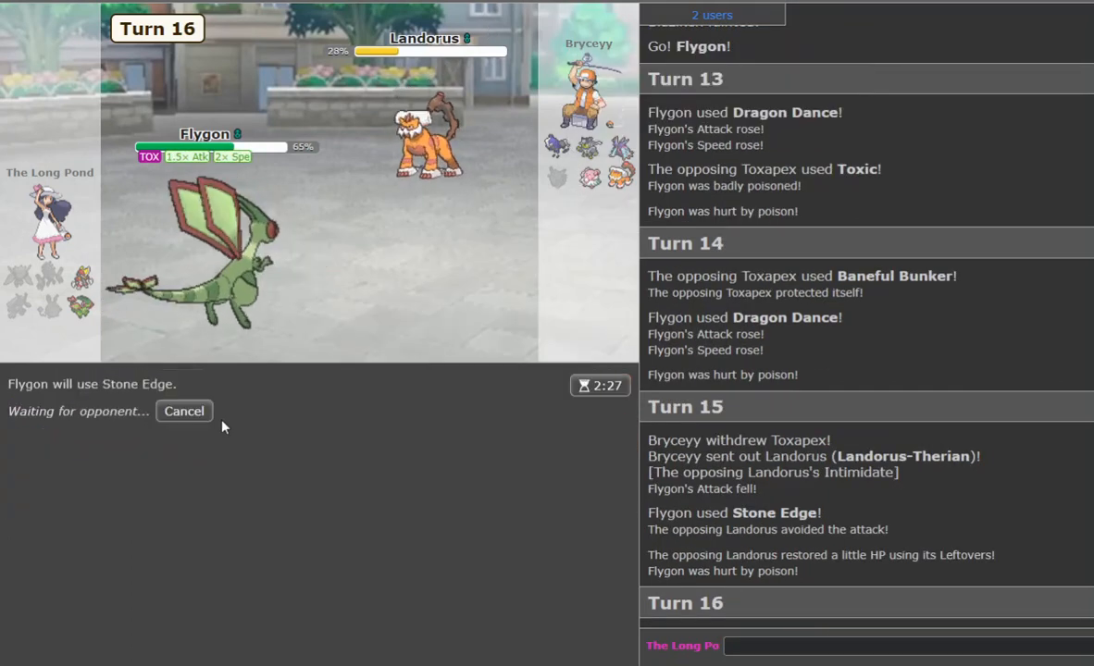
mouse_move(183, 410)
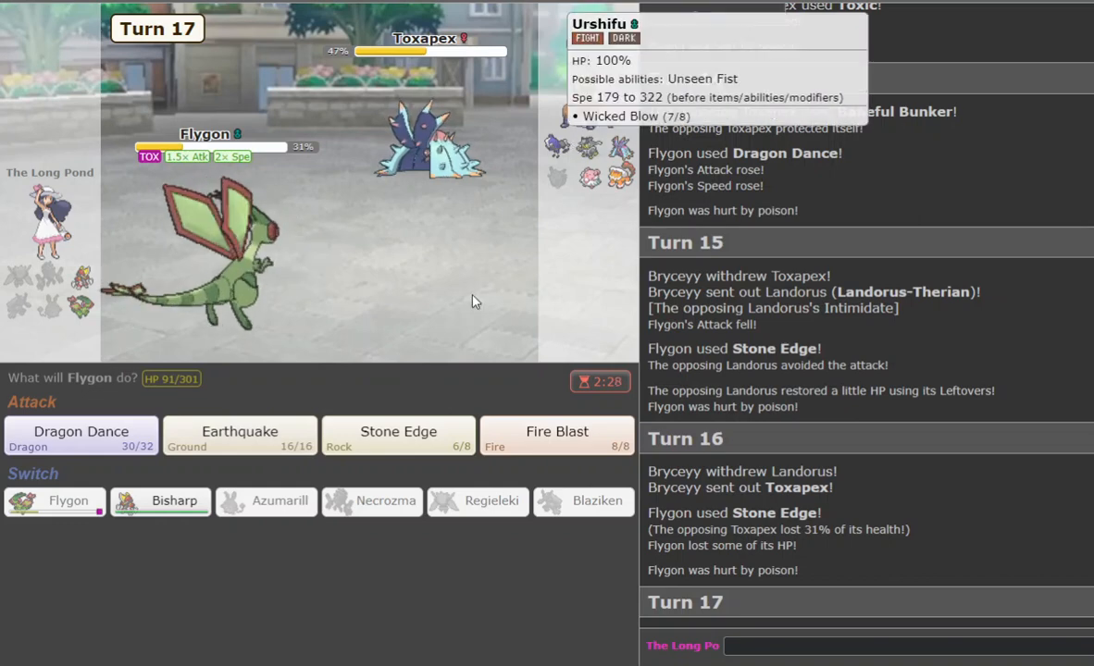
mouse_move(752, 617)
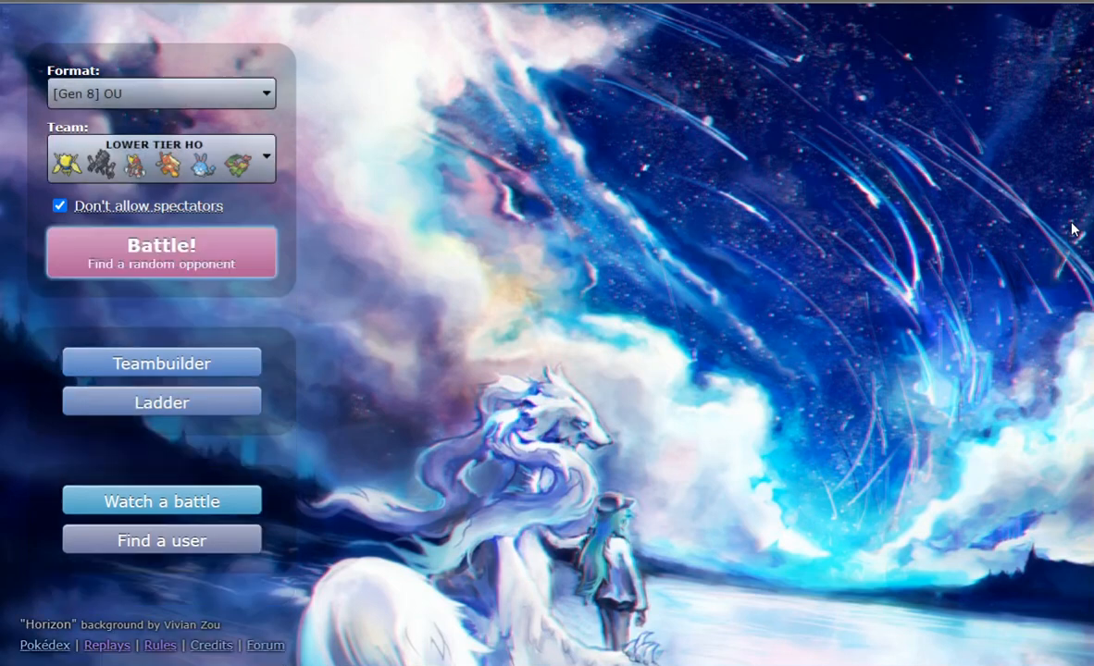
Find a random Gen 8 OU opponent, start the battle timer, and lead with Necrozma.
left_click(161, 256)
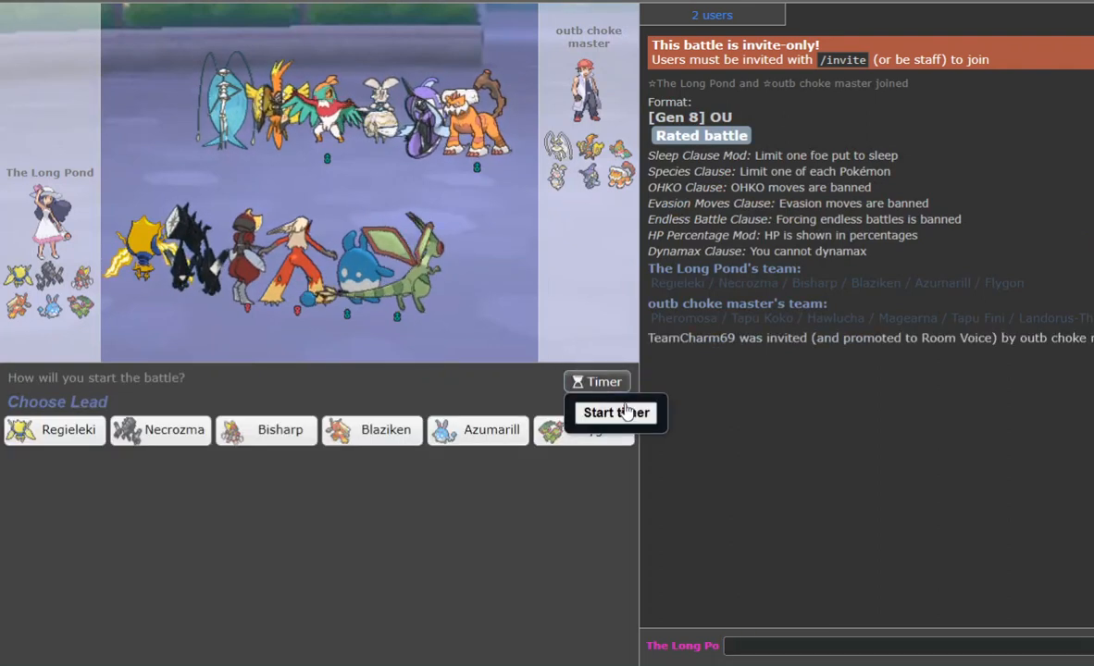
left_click(616, 412)
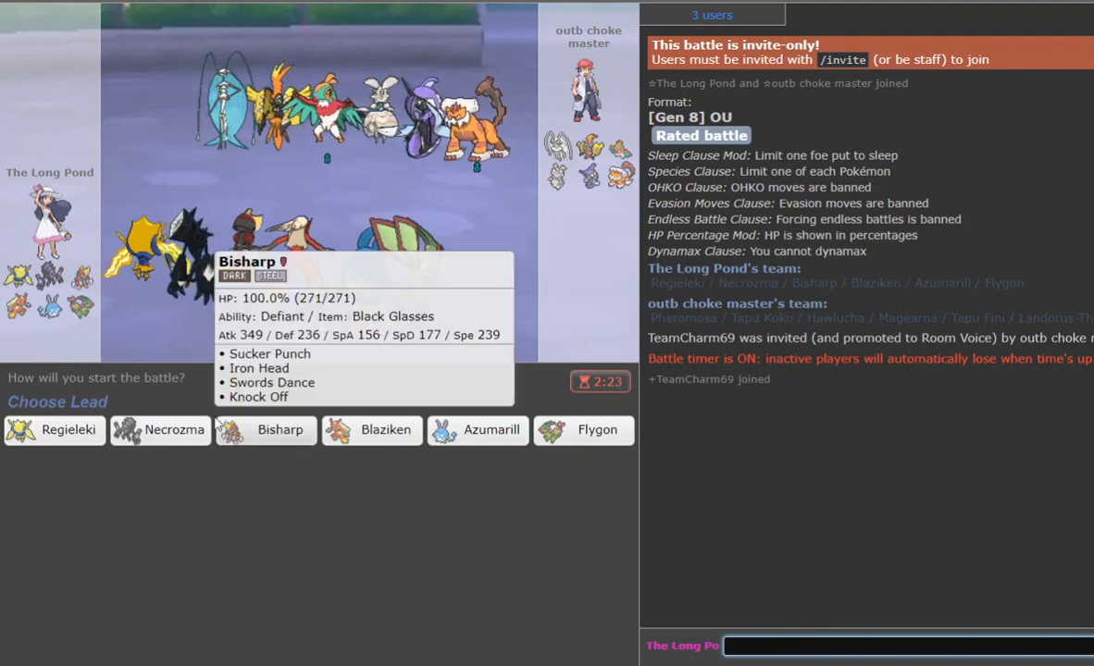
left_click(267, 430)
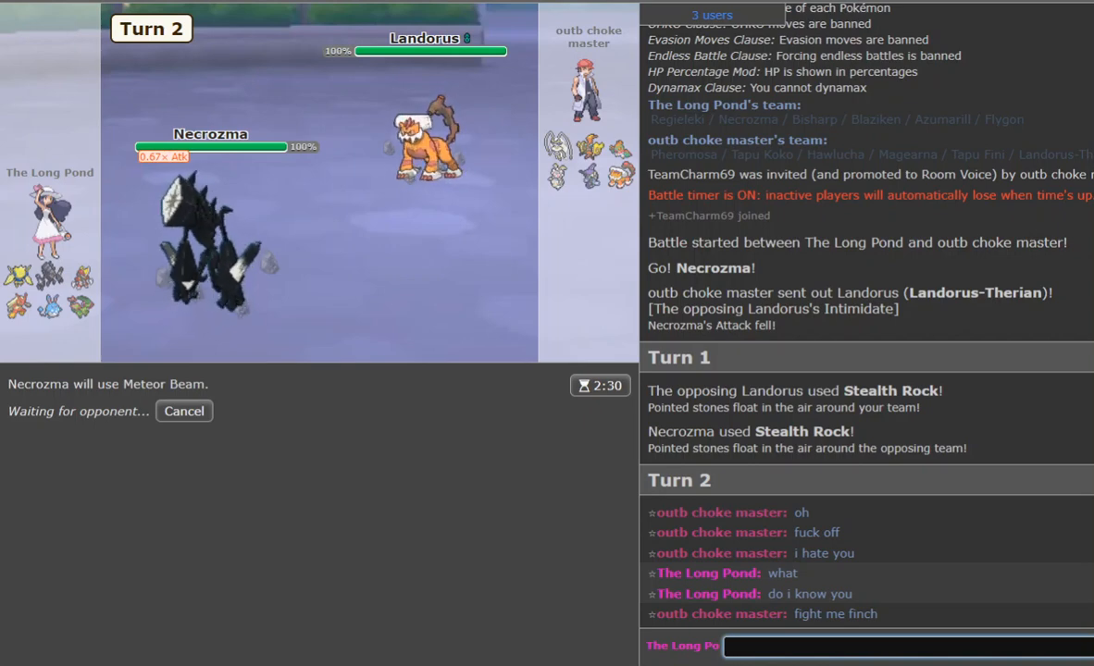
Type chat text during the opening ('like', 'gd', 'onna have to pass on th').
type("like")
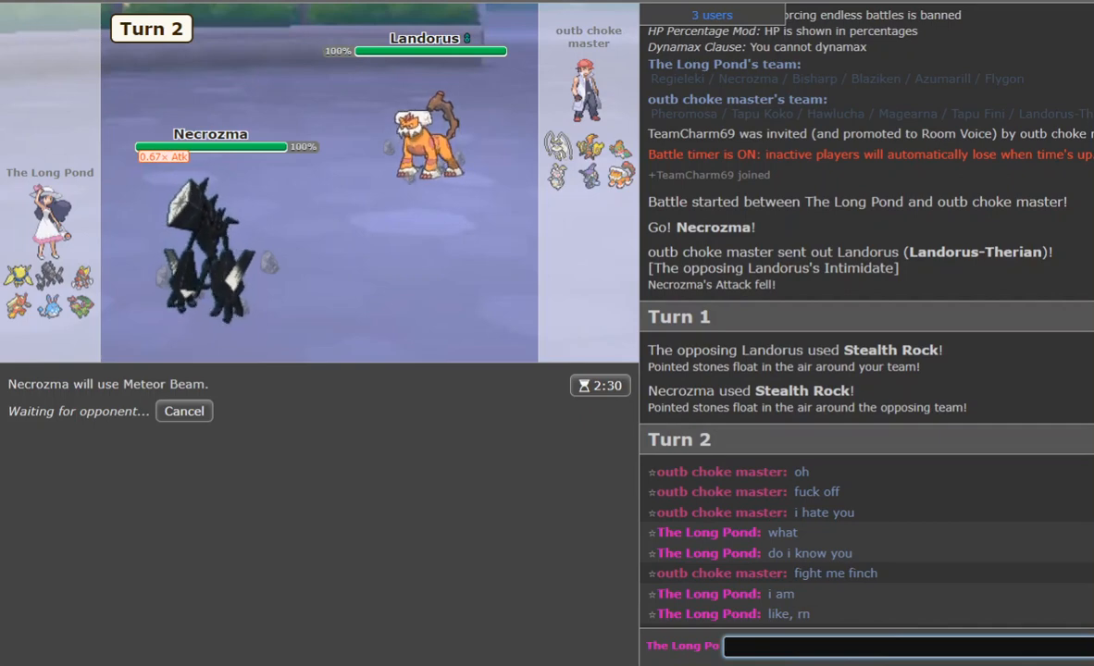
scroll("down", 3)
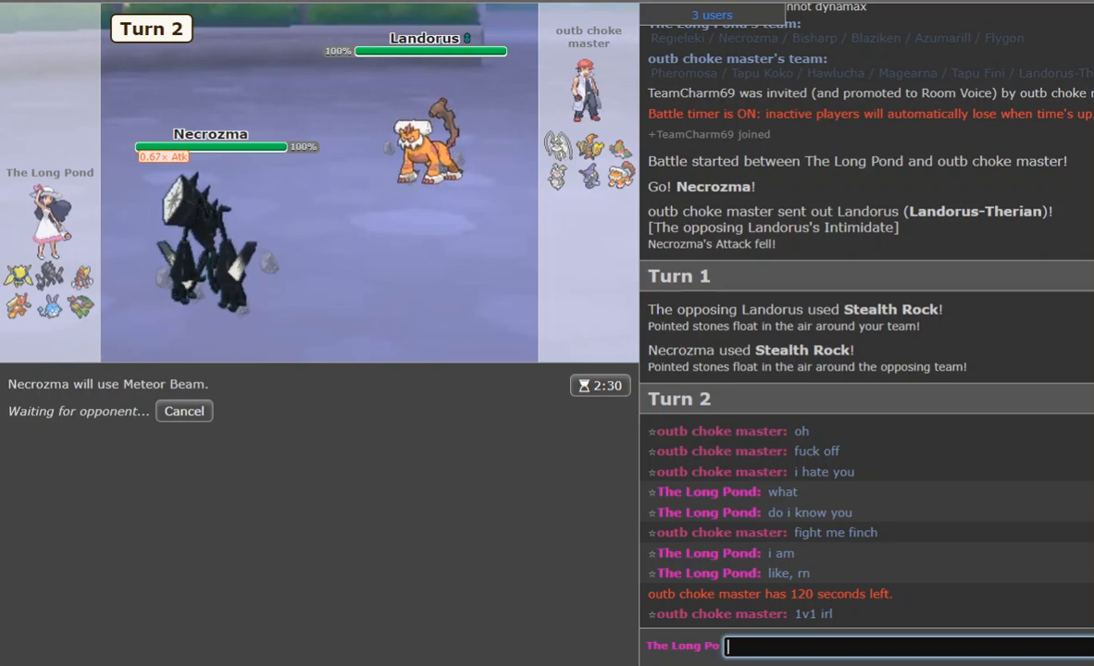
type("gd")
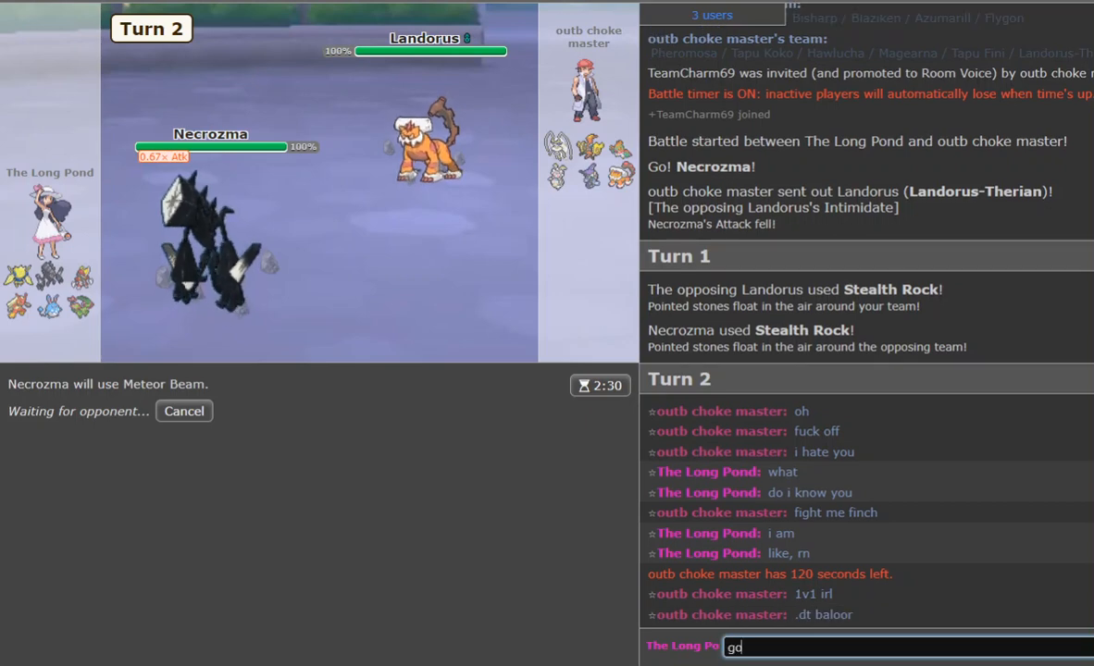
type("onna have to pass on th")
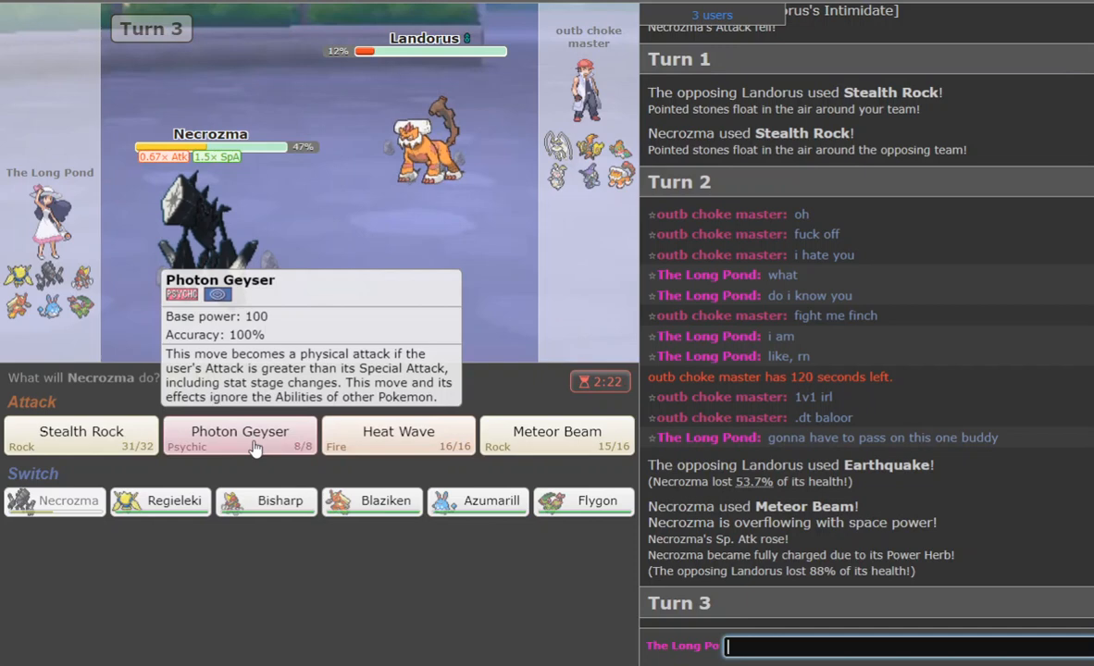
Photon Geyser Landorus, then bring Regieleki in for Rapid Spin and Light Screen.
left_click(398, 433)
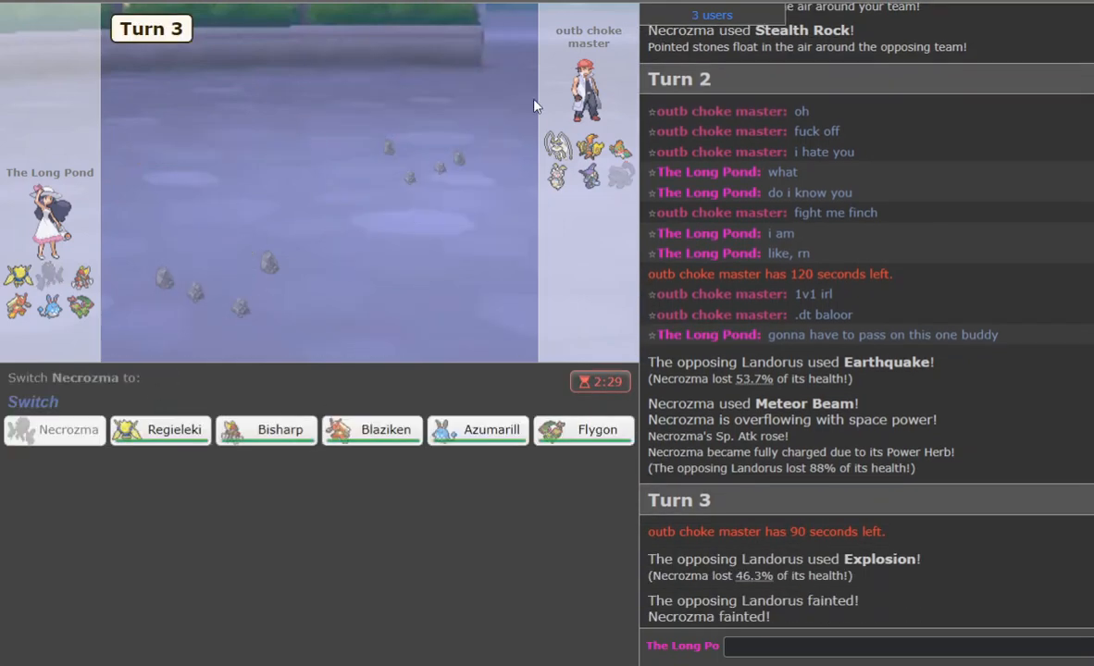
left_click(173, 430)
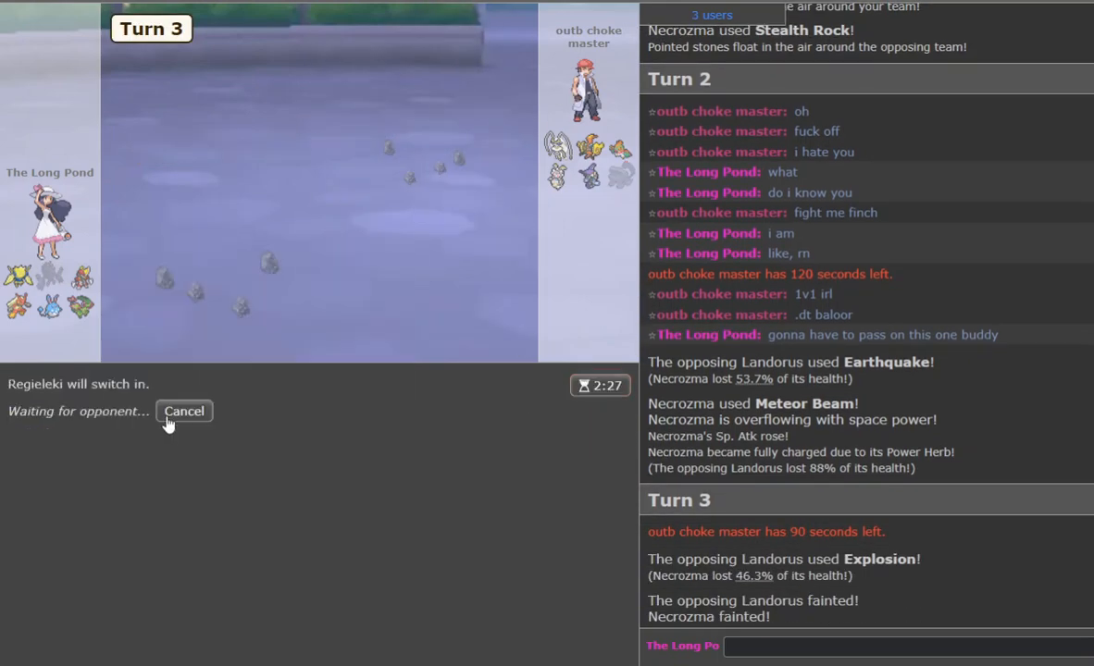
mouse_move(558, 178)
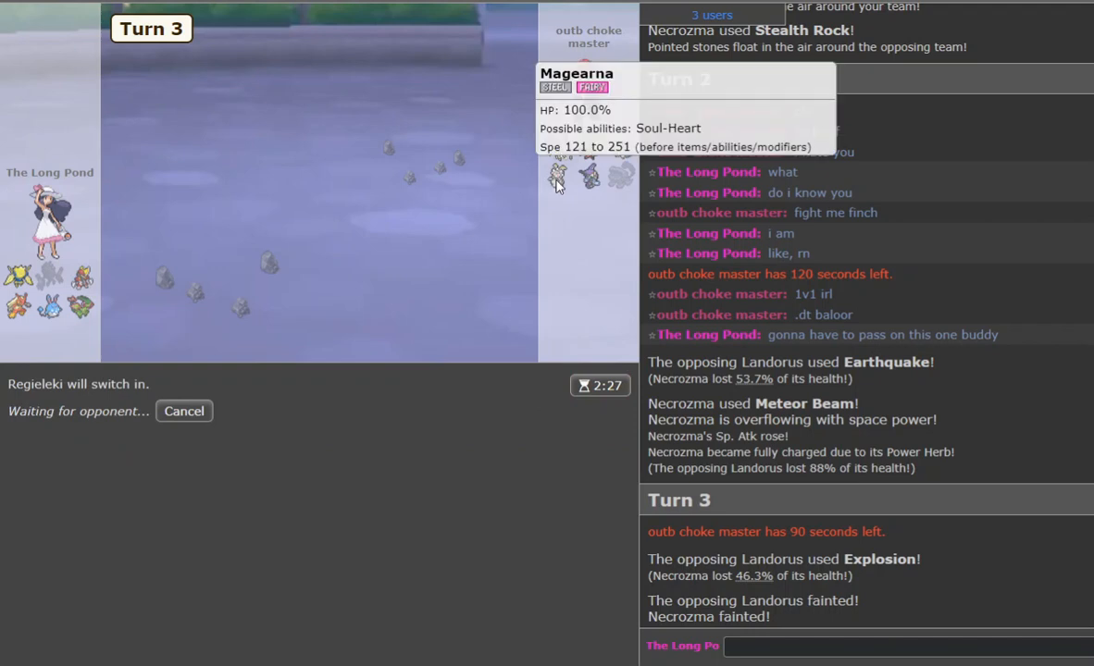
mouse_move(858, 133)
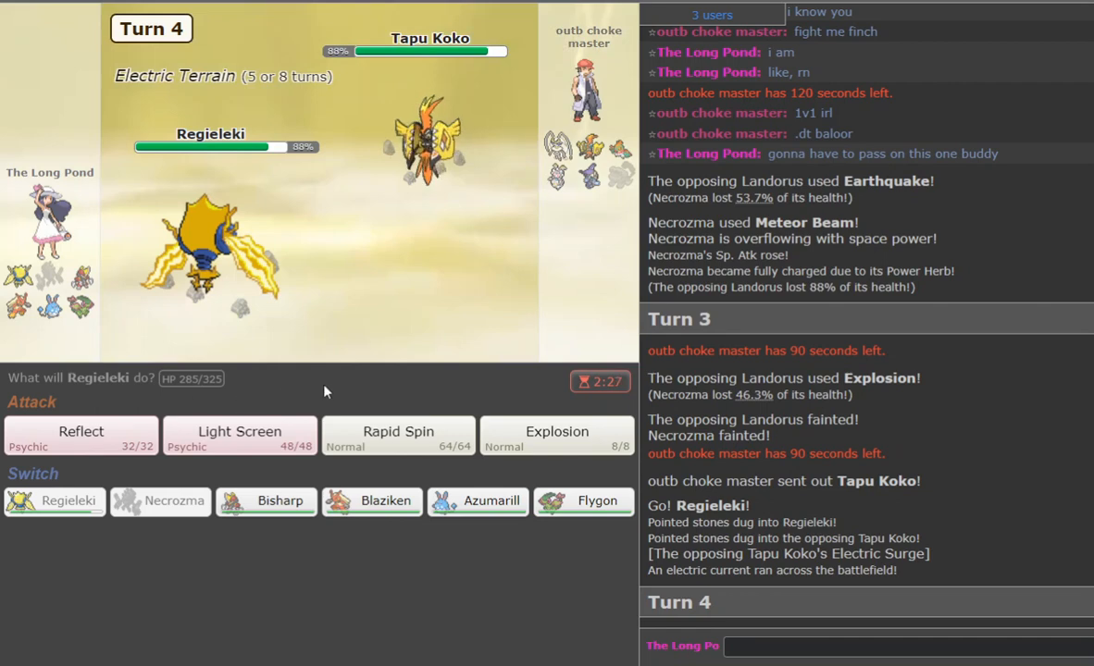
left_click(398, 432)
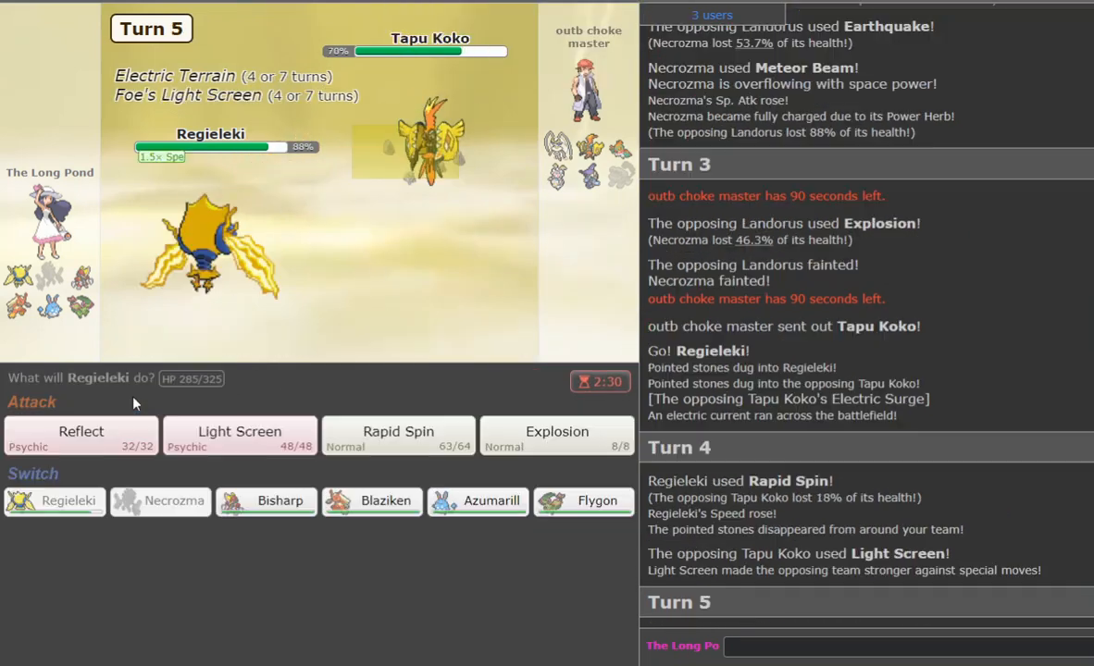
left_click(238, 433)
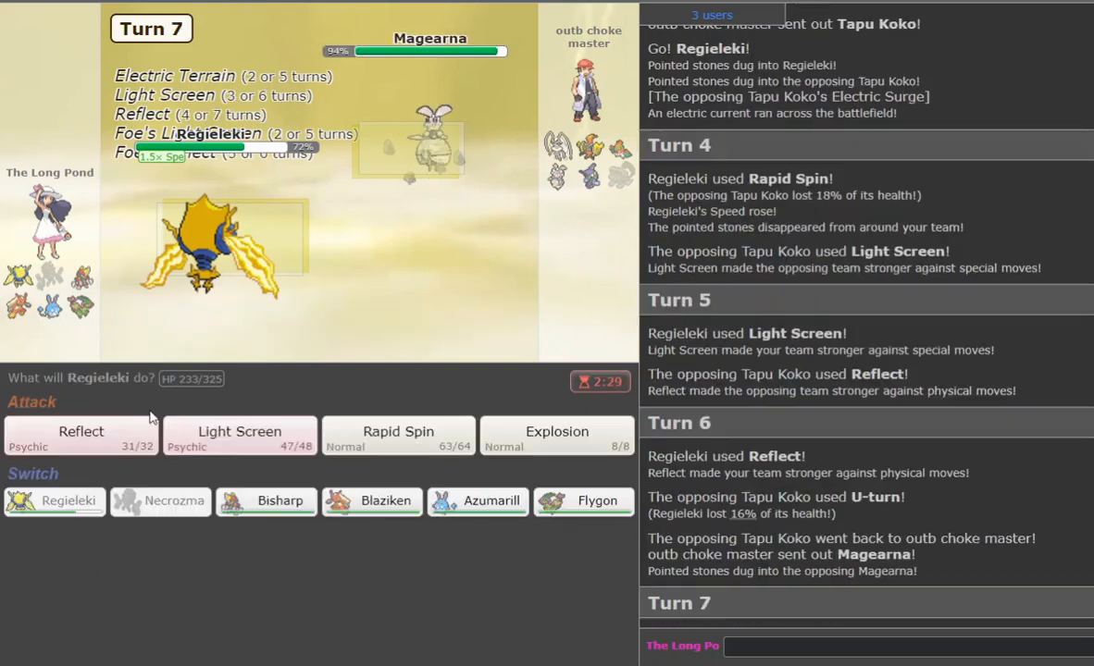
mouse_move(273, 515)
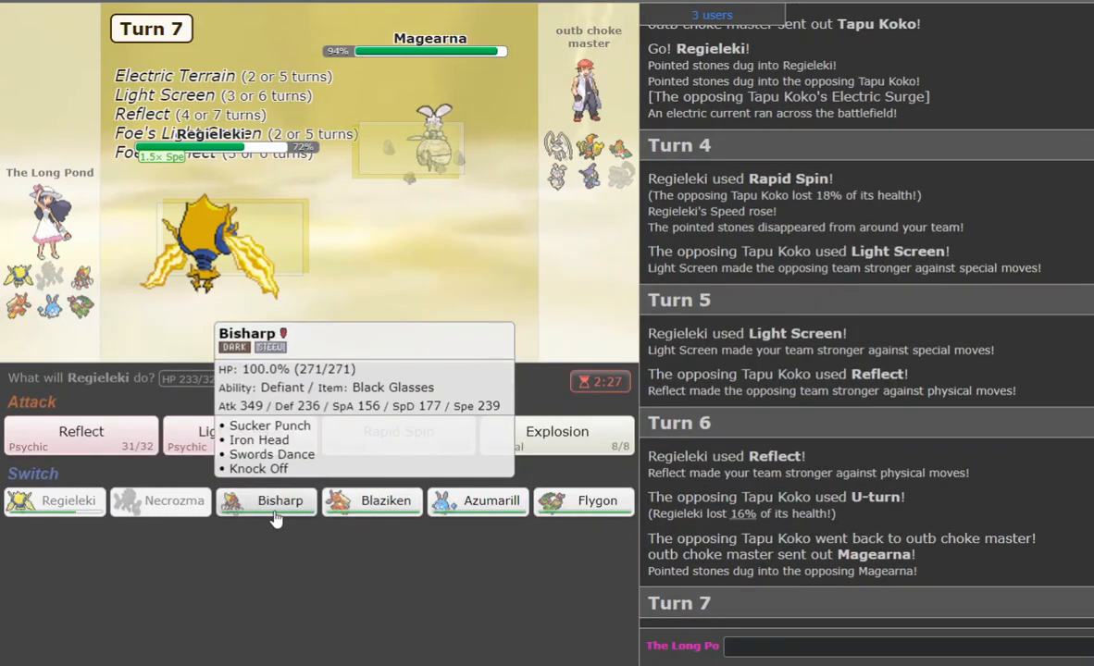
mouse_move(351, 514)
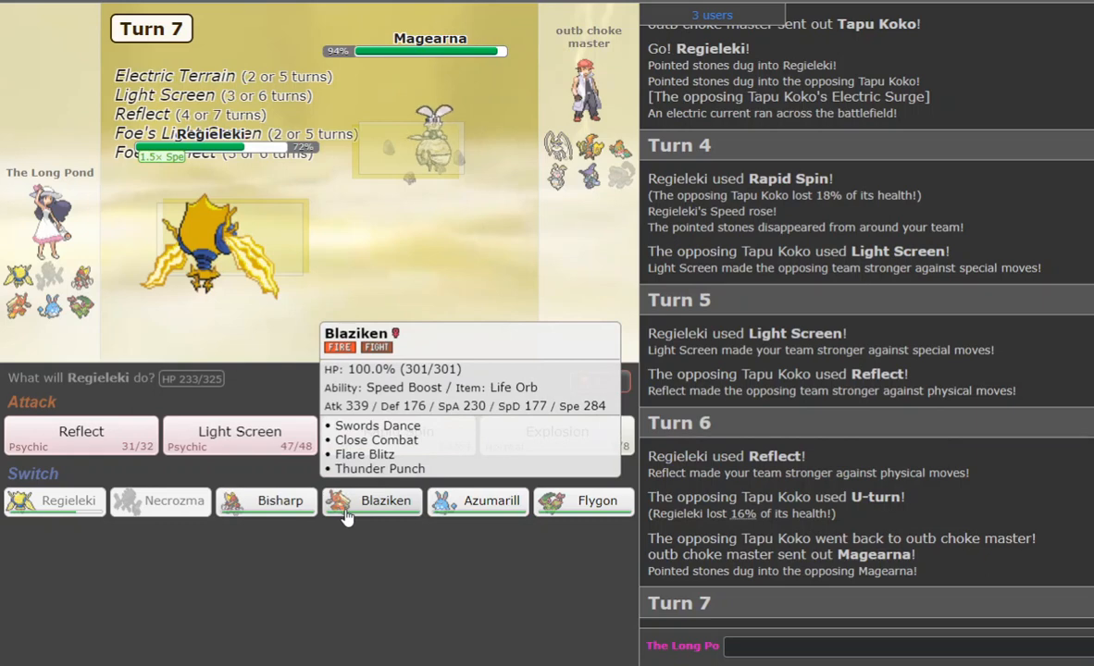
Swap Regieleki for Blaziken and Flare Blitz Magearna, skipping the turn animations.
left_click(370, 501)
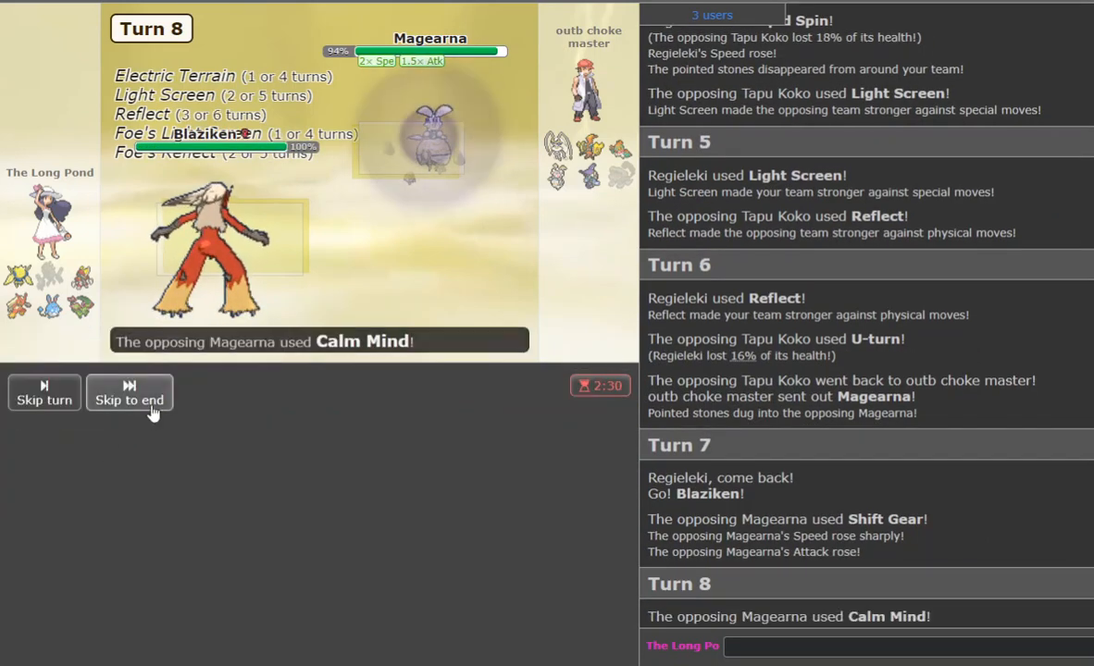
left_click(129, 393)
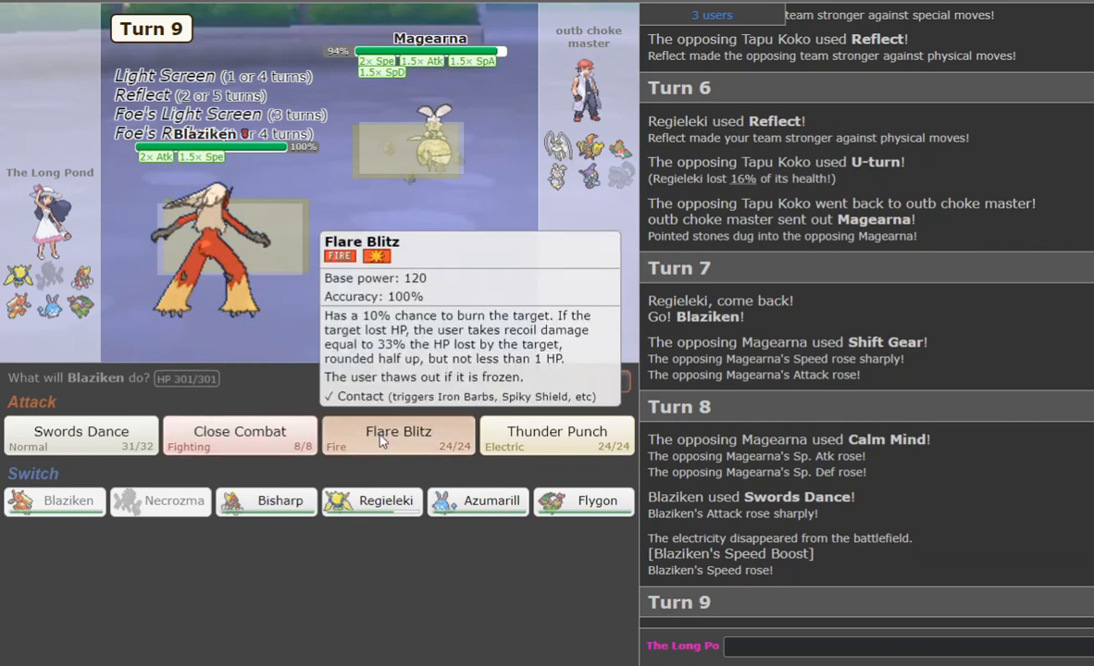
left_click(396, 431)
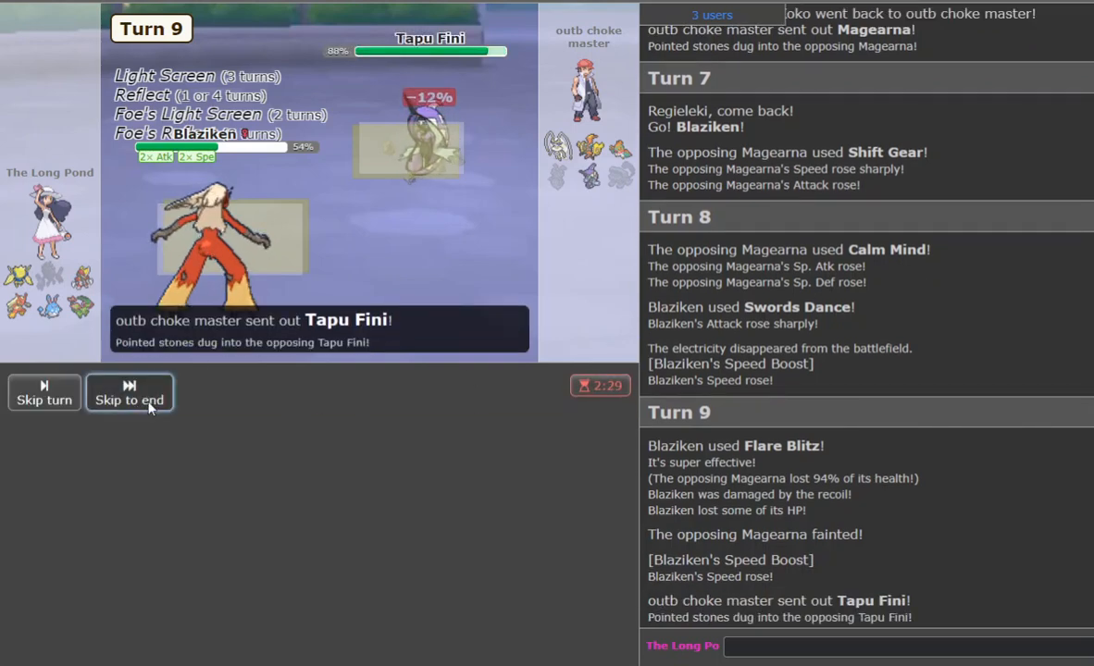
left_click(128, 393)
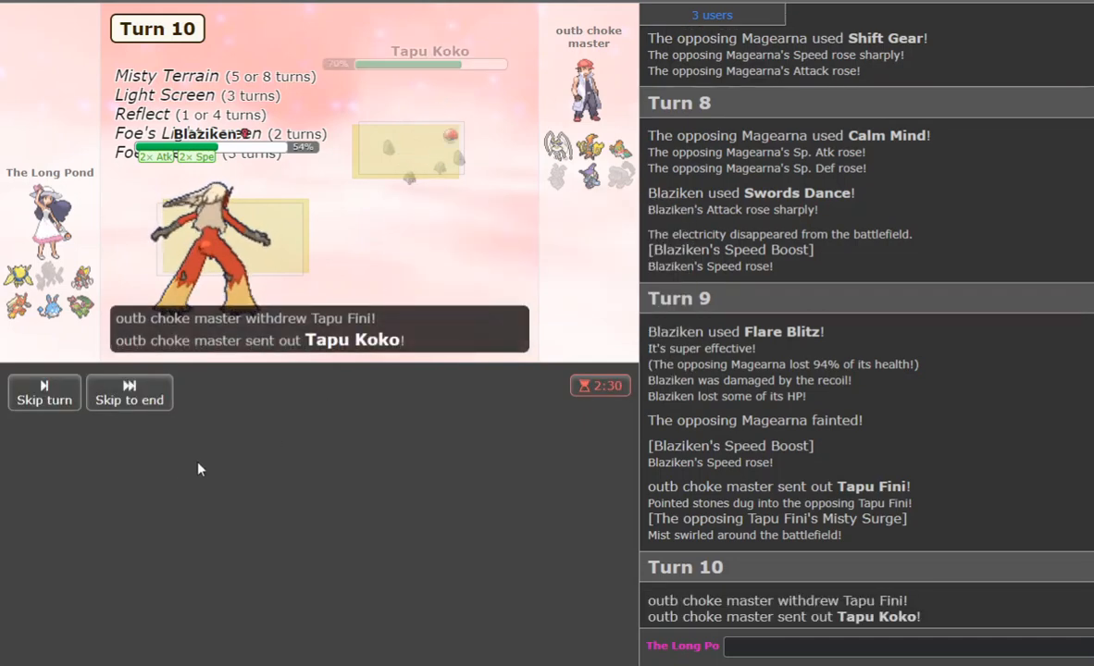
Thunder Punch Hawlucha with Blaziken and skip to the turn result.
left_click(43, 393)
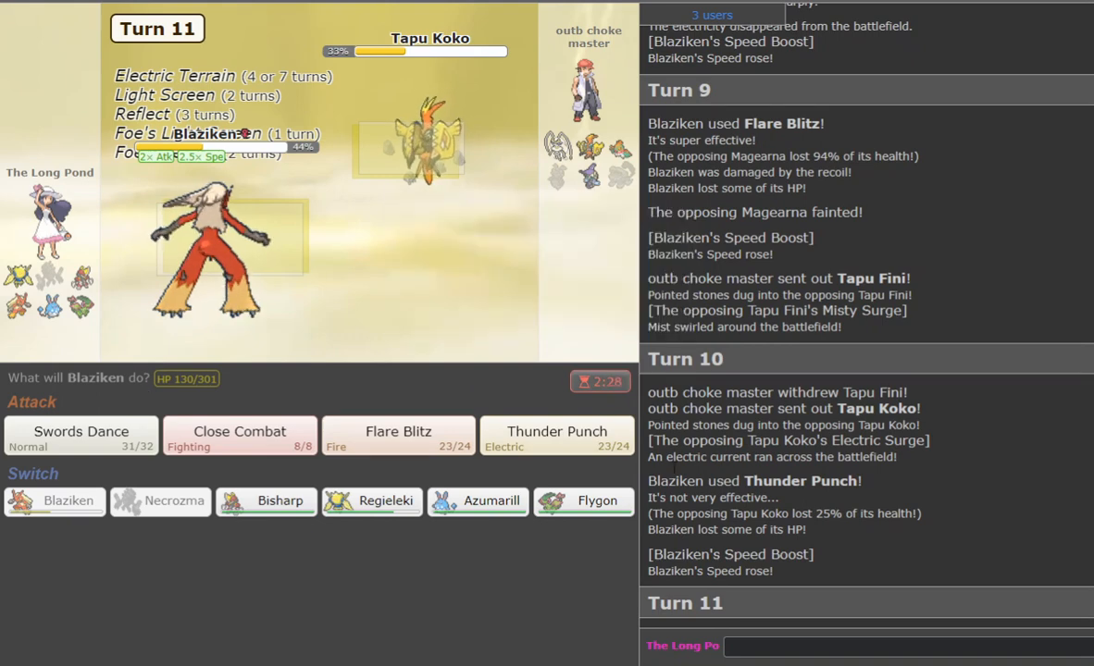
mouse_move(239, 437)
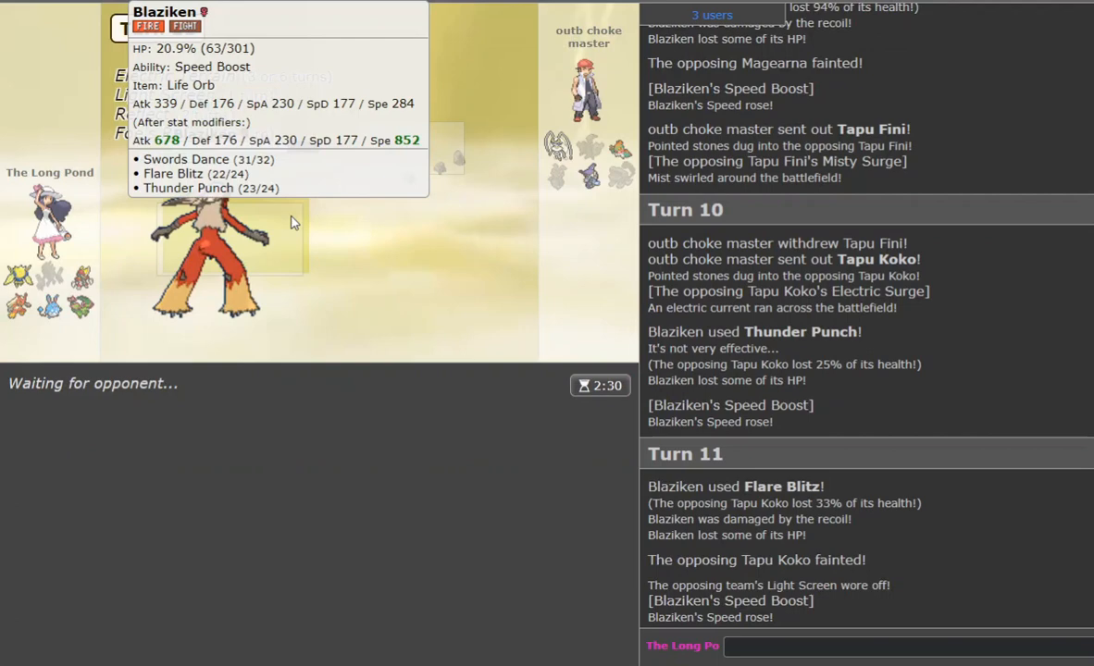
mouse_move(579, 153)
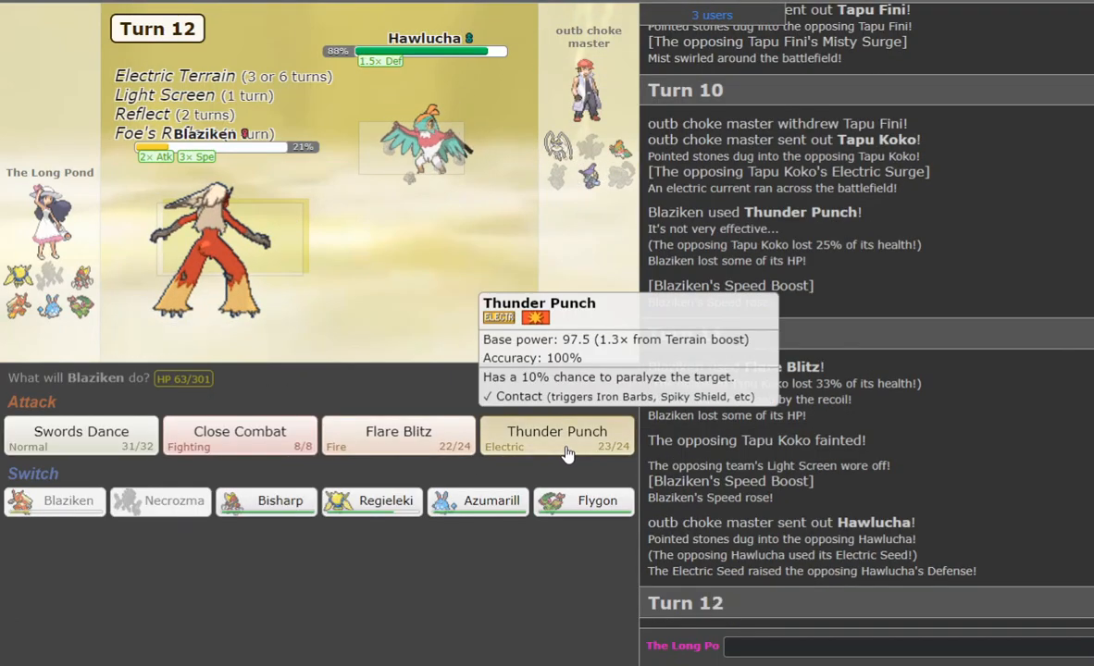
left_click(557, 439)
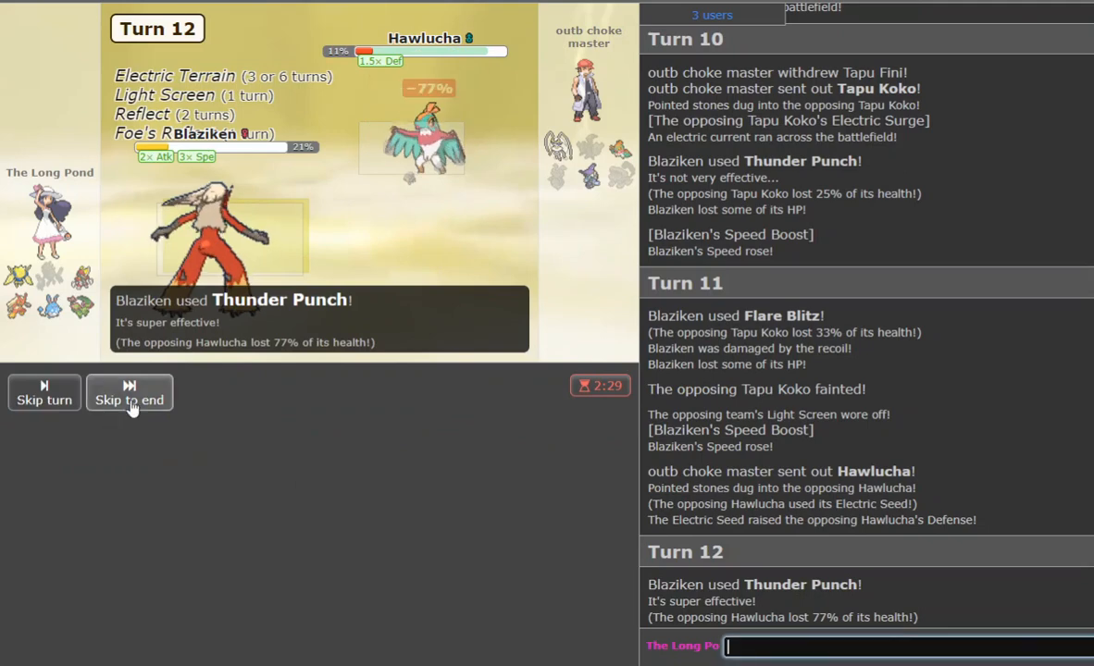
left_click(130, 394)
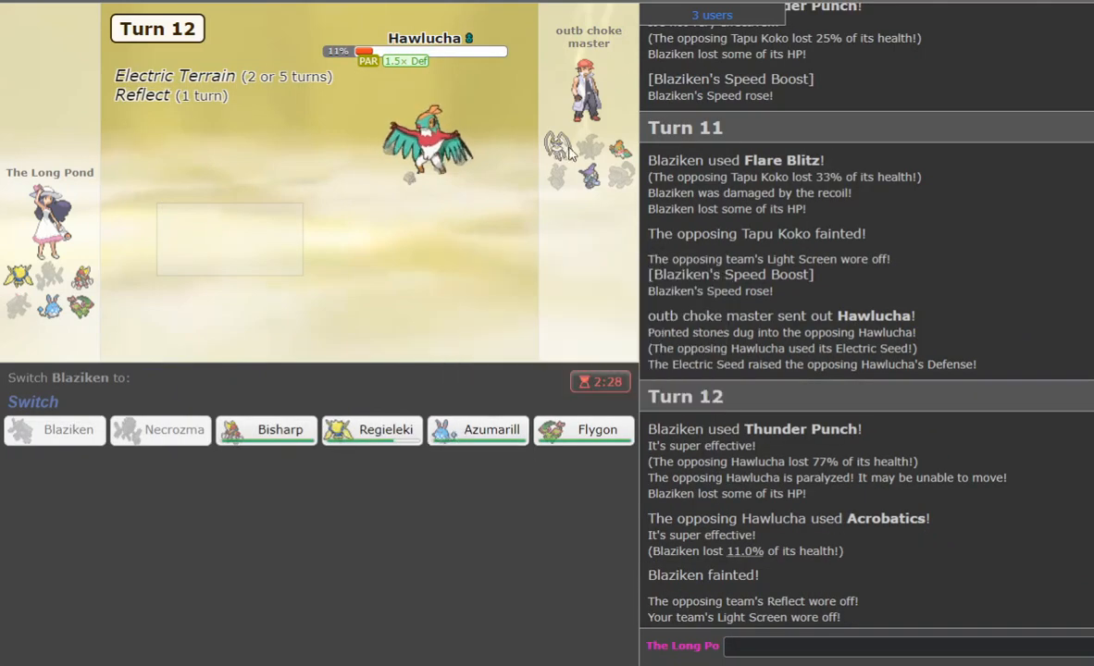
mouse_move(478, 431)
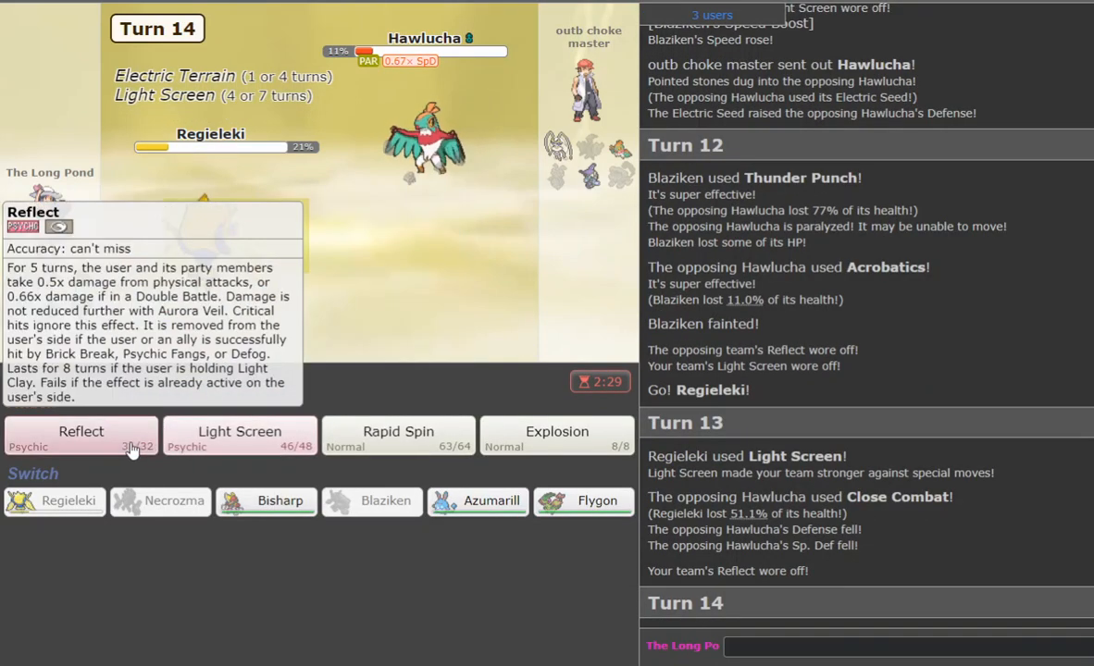
Set Reflect with Regieleki, then send Flygon in once it faints.
left_click(80, 435)
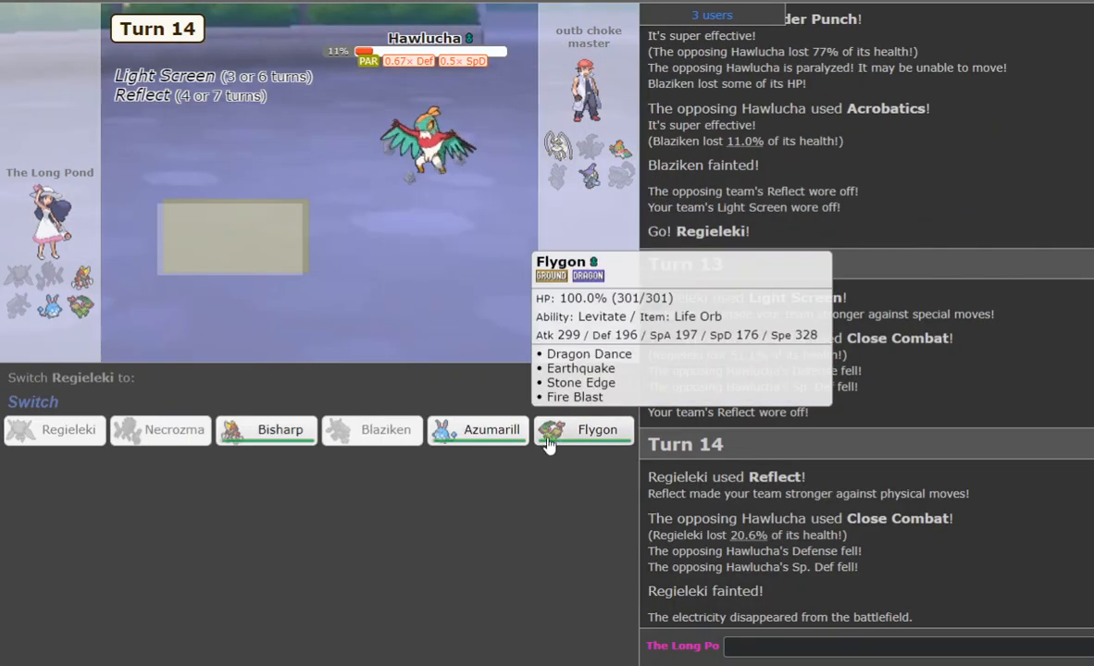
mouse_move(477, 280)
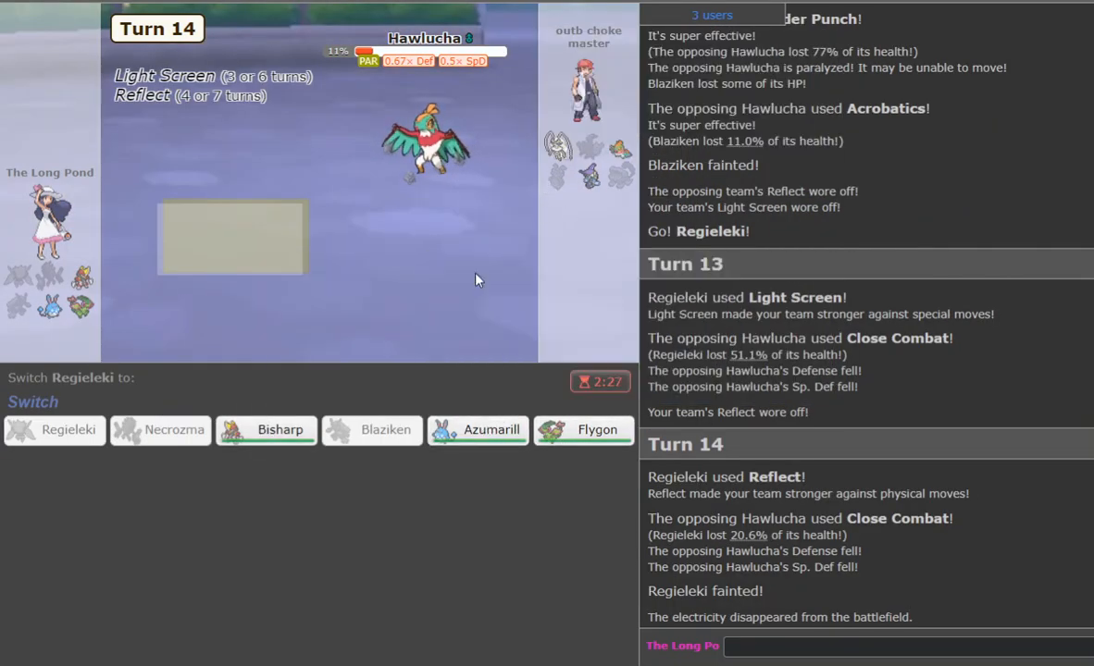
mouse_move(478, 430)
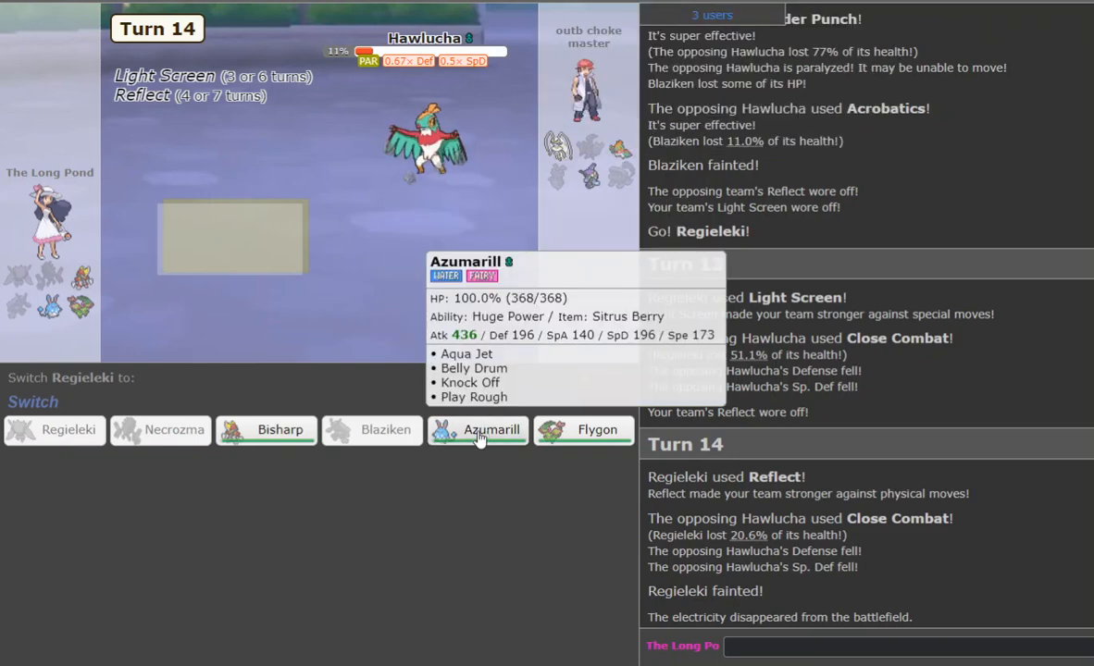
mouse_move(576, 440)
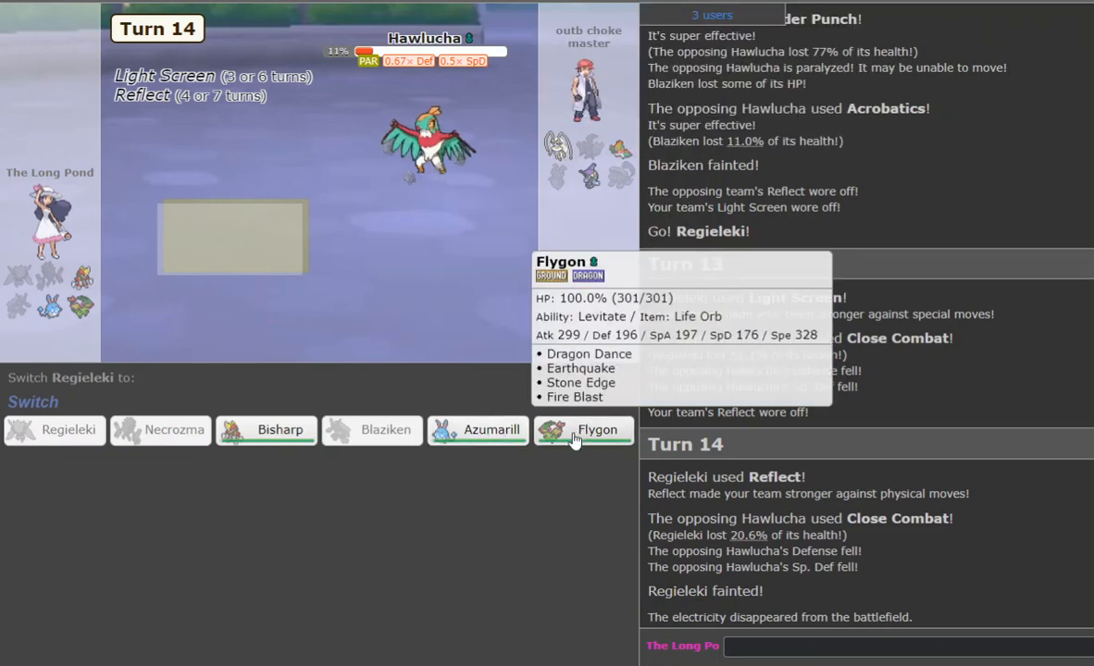
left_click(584, 430)
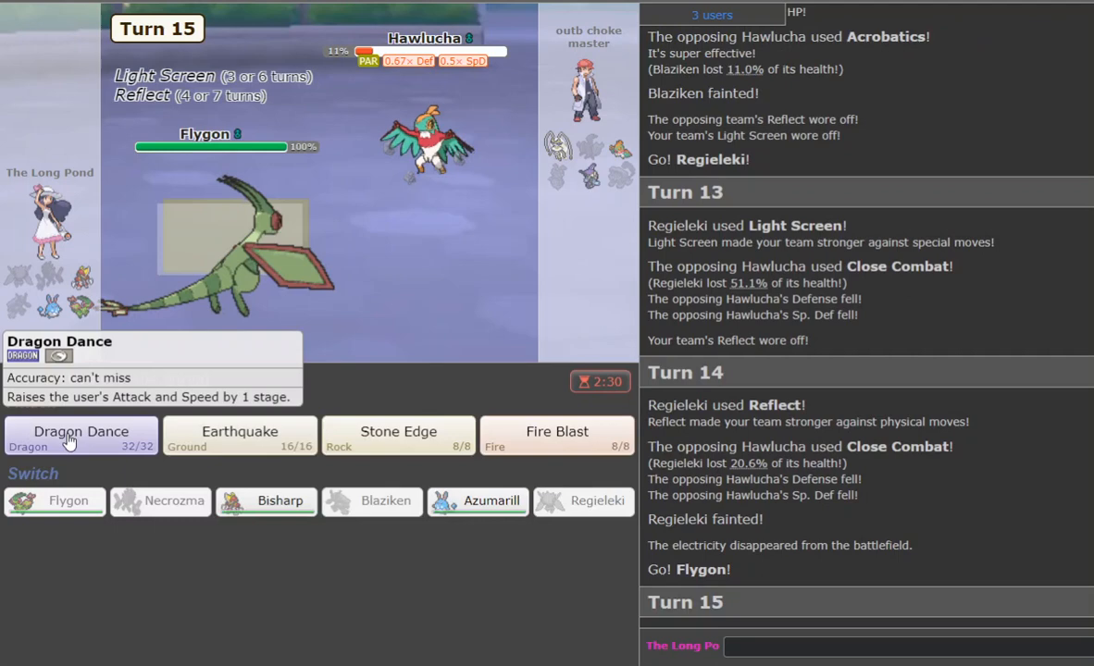
Dragon Dance twice with Flygon while chatting 'my man just los :)', then Fire Blast Hawlucha.
left_click(81, 431)
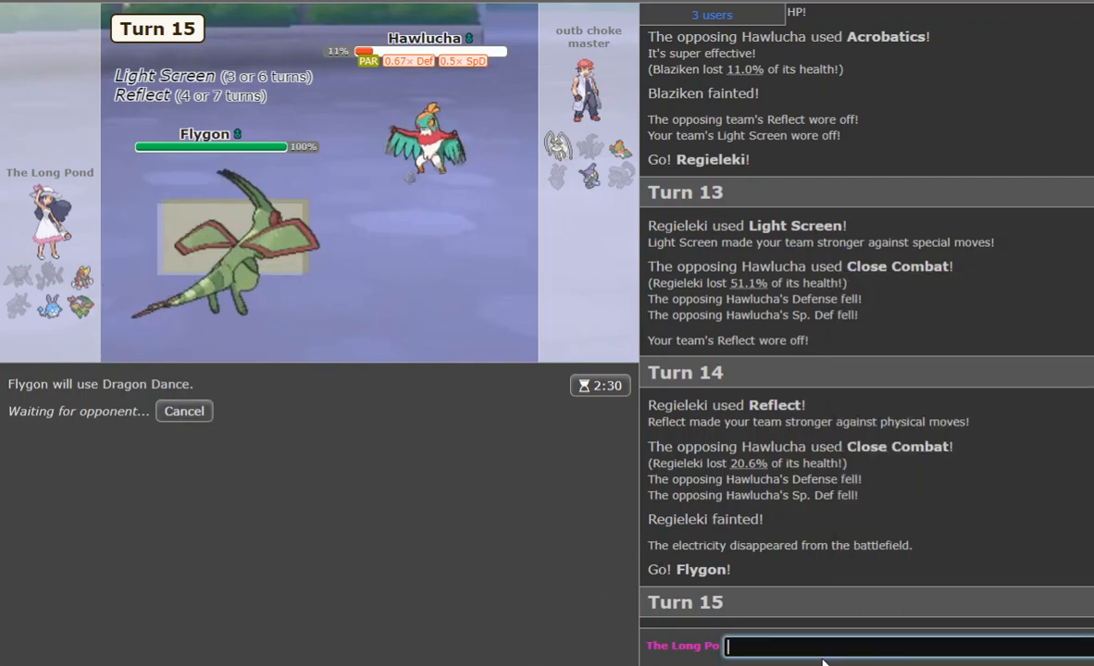
type("my man just lost to a uu team")
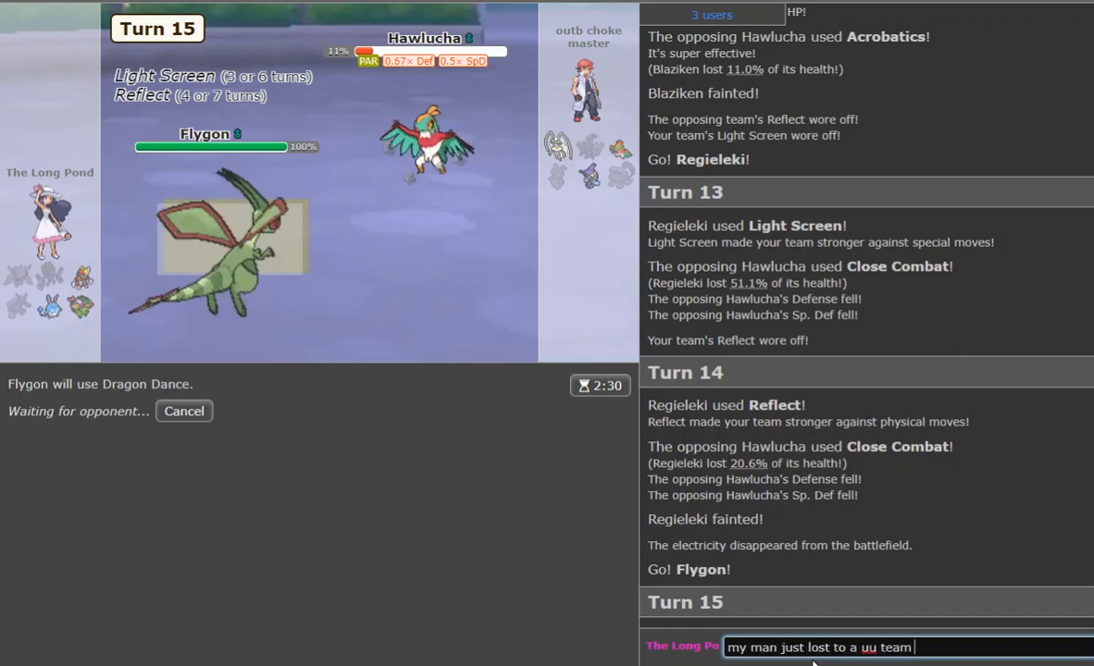
type(":)")
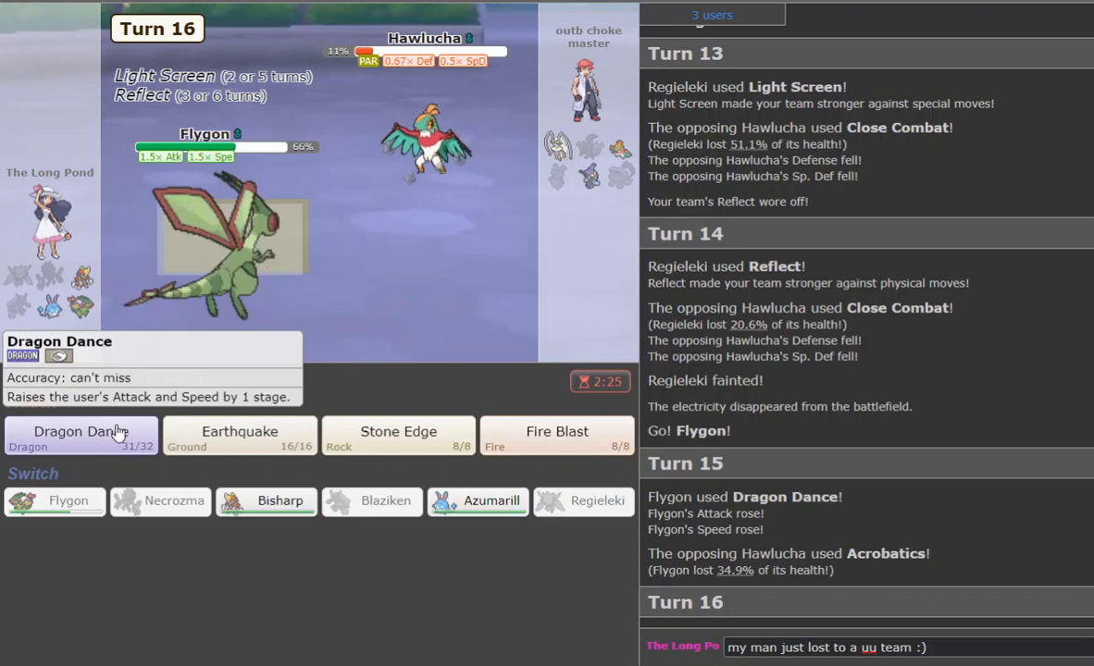
left_click(81, 435)
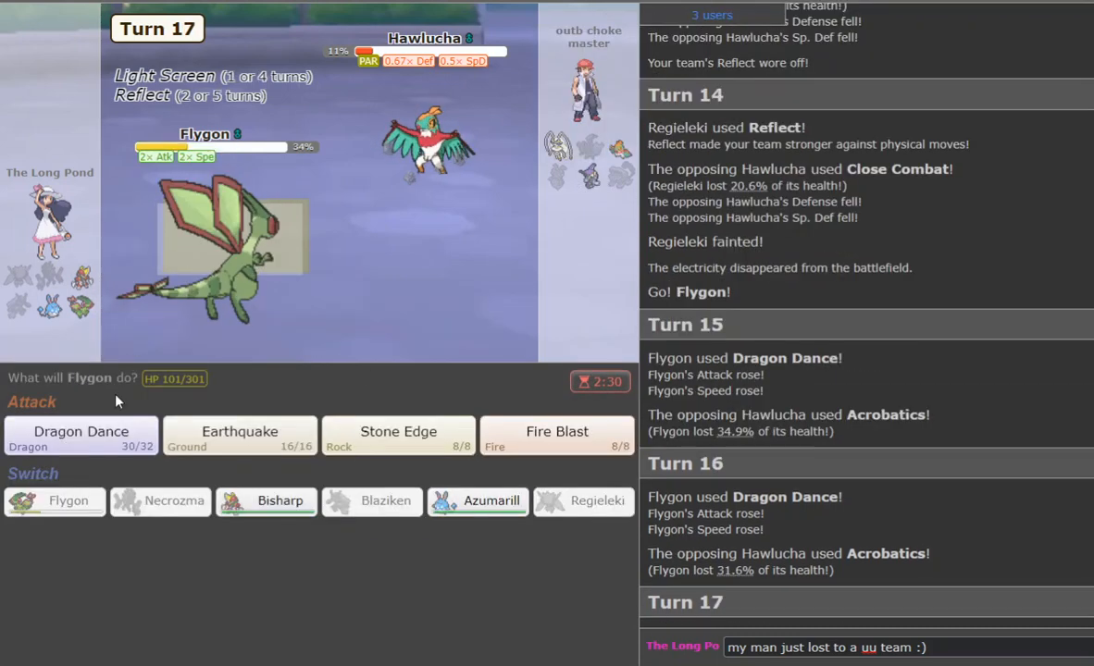
mouse_move(398, 444)
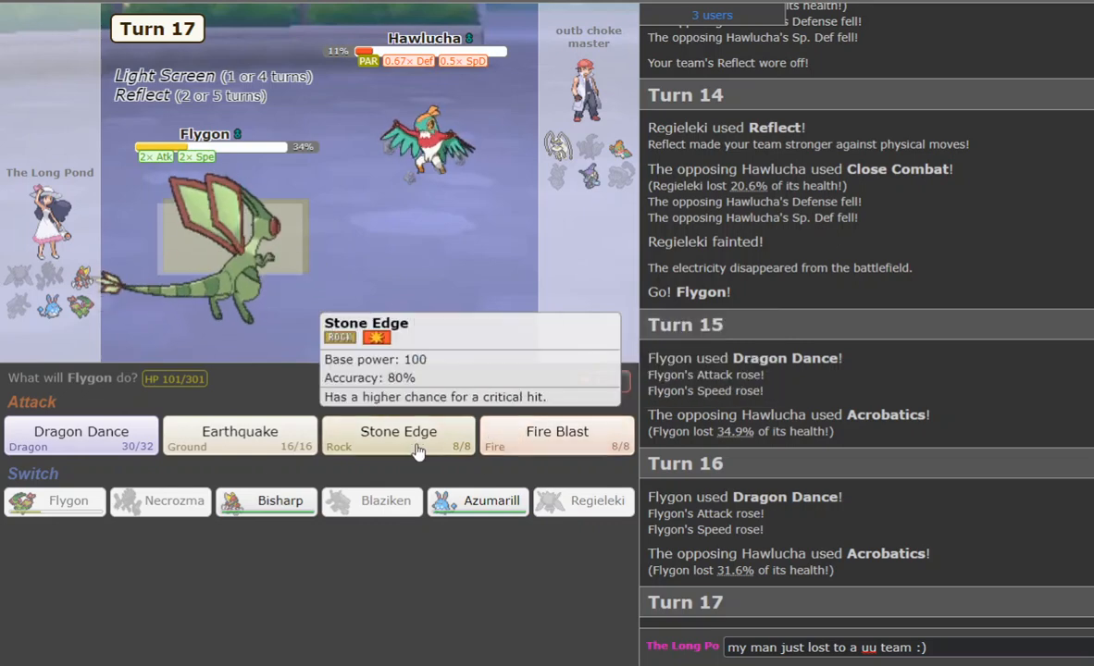
left_click(557, 431)
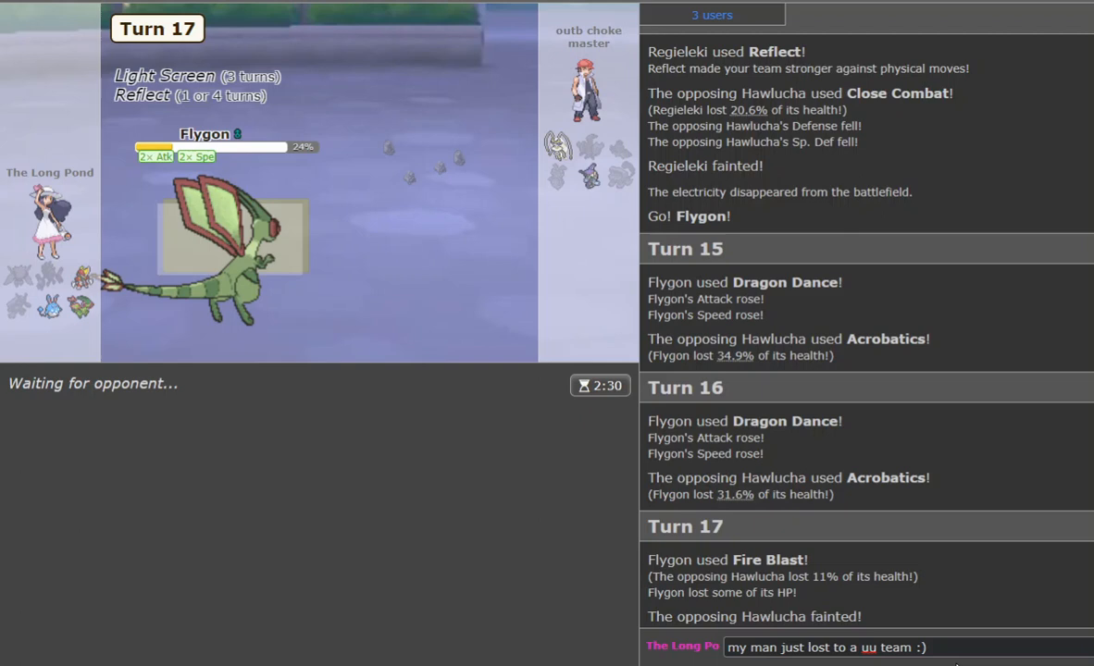
mouse_move(577, 171)
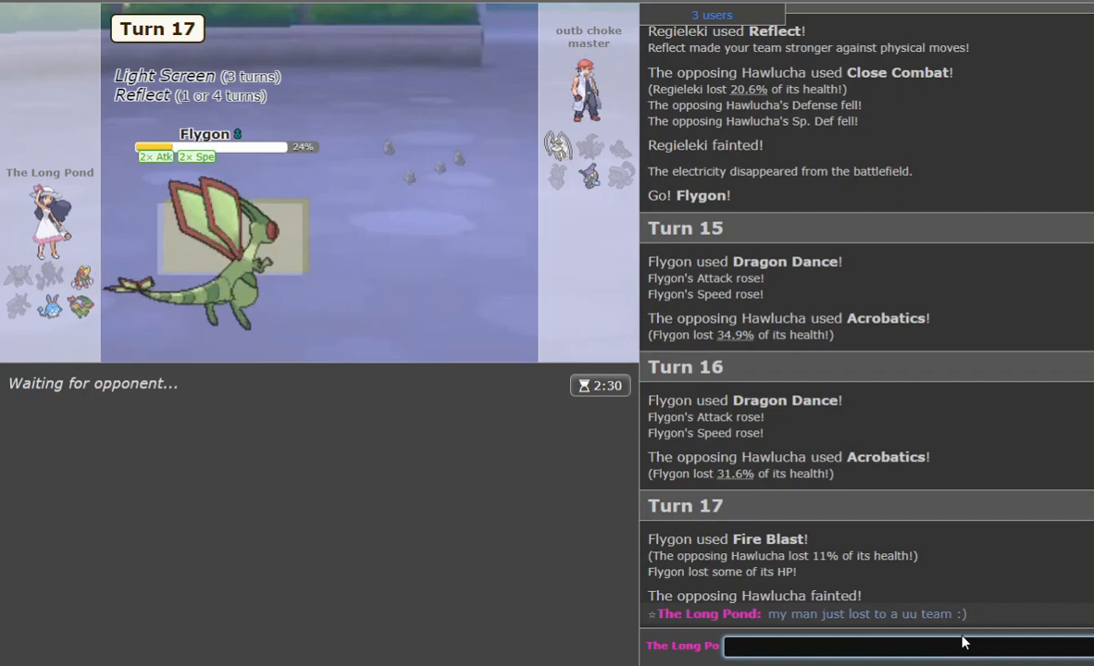
Reply 'i am nice' in chat and hit Tapu Fini with Flygon's Earthquake, then start a /rankings lookup.
left_click(907, 645)
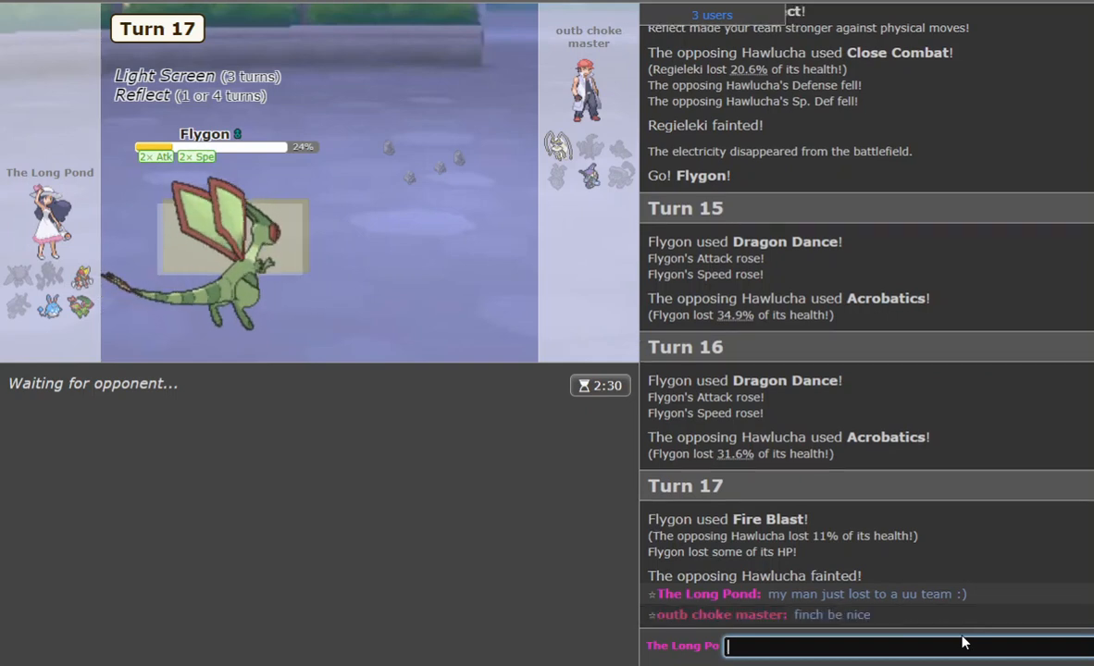
type("i am nice")
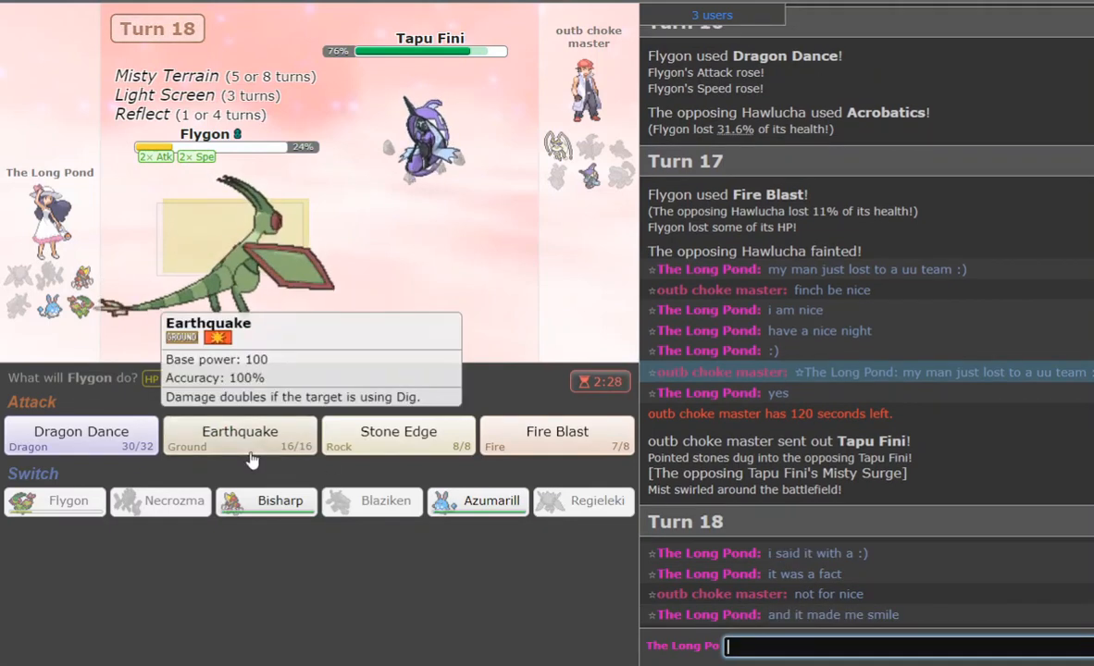
left_click(239, 437)
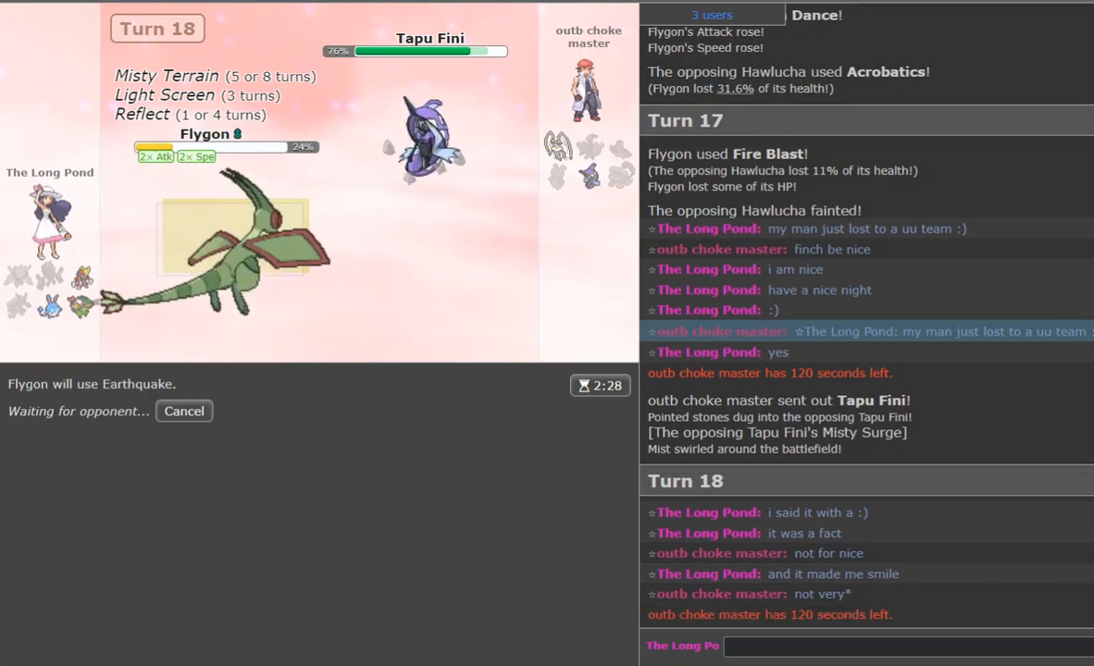
mouse_move(969, 447)
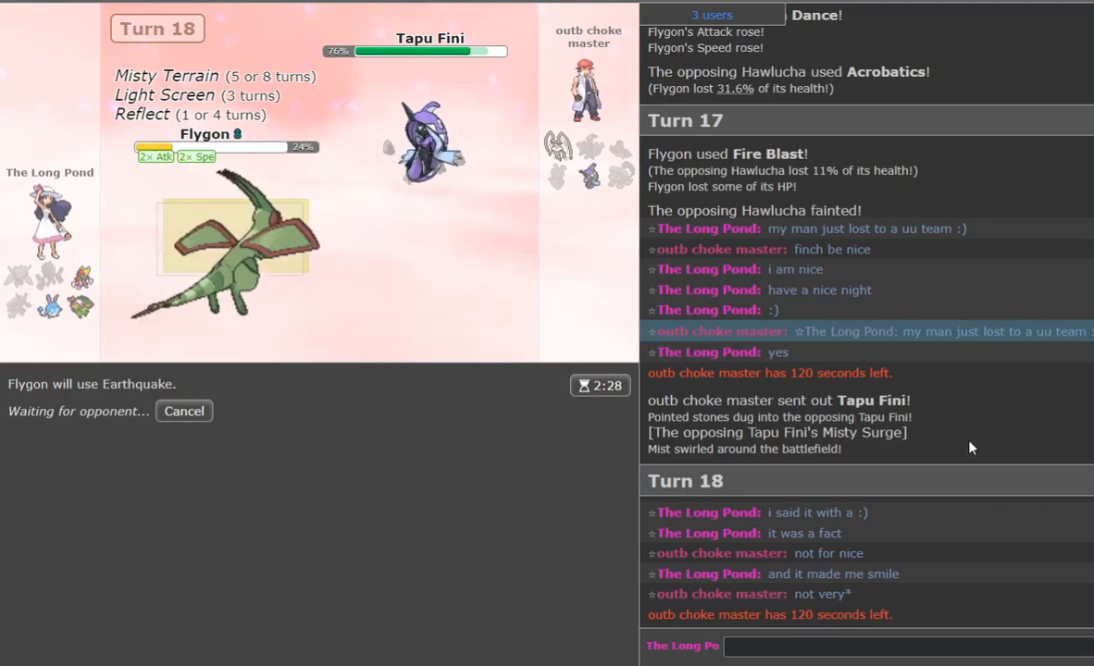
type("/rankin")
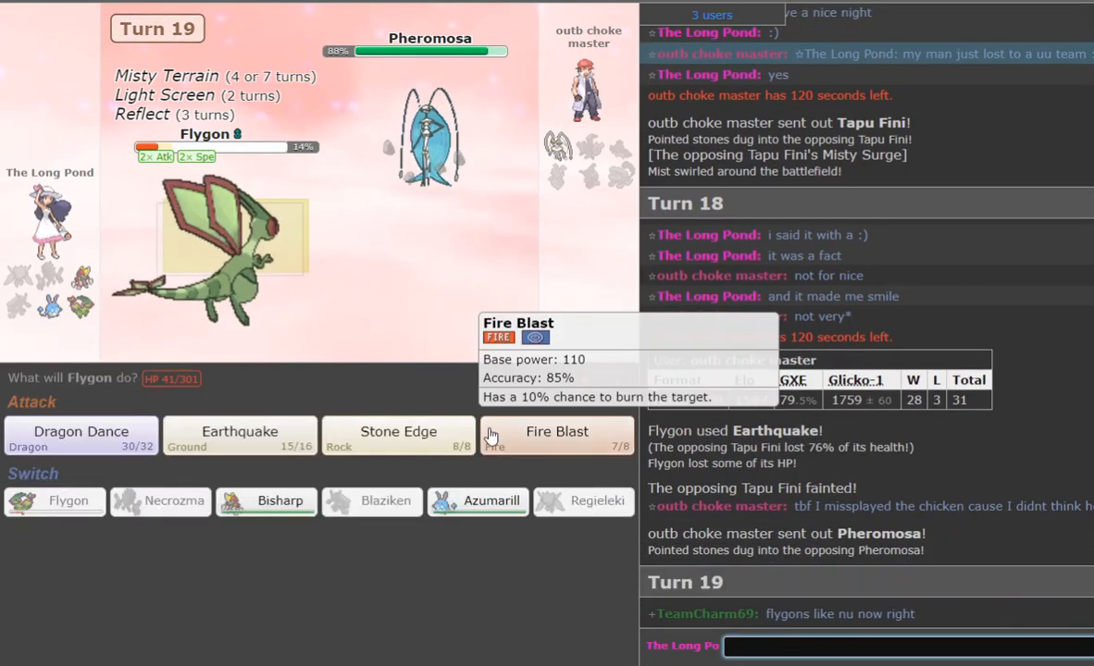
Knock out Pheromosa with Flygon's Earthquake to win, sending a short chat message.
left_click(239, 432)
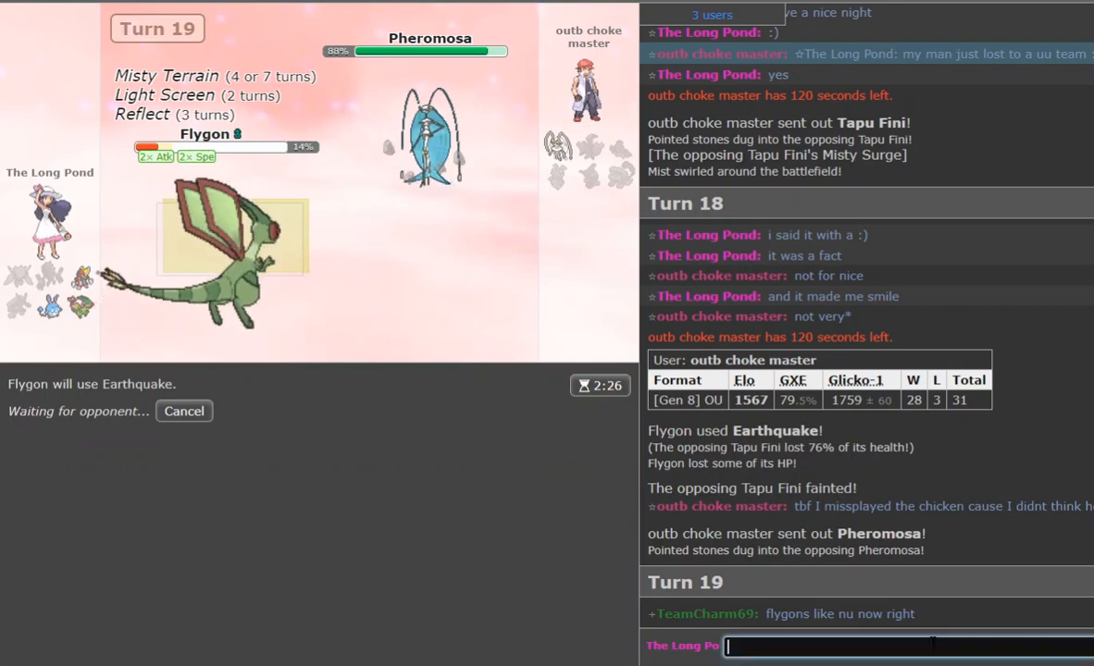
type("ne")
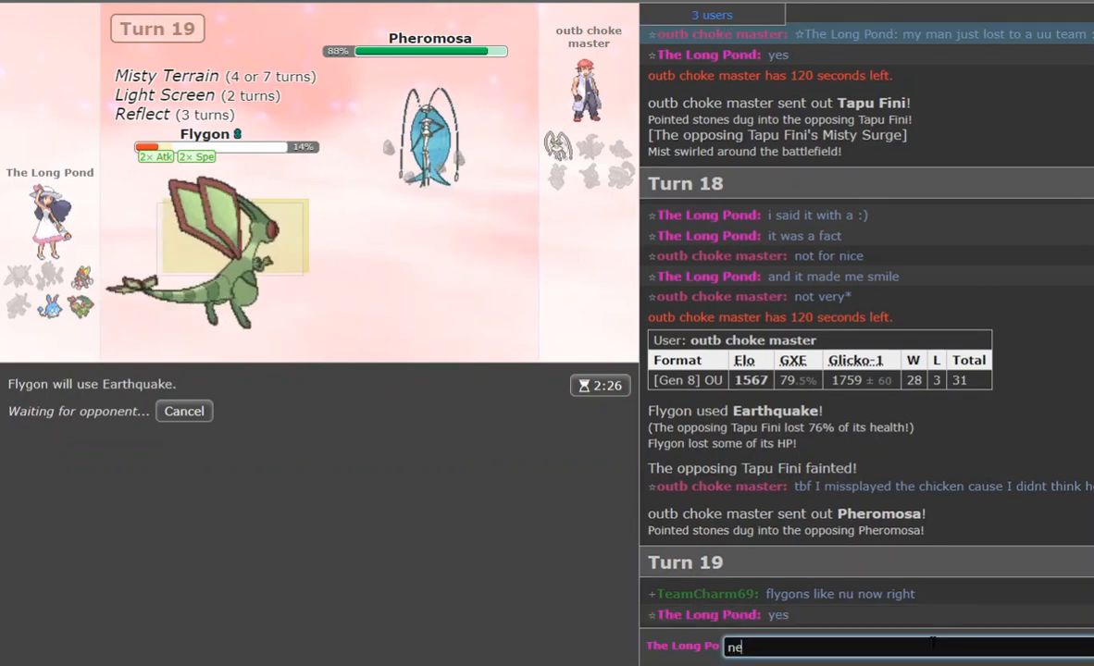
key("enter")
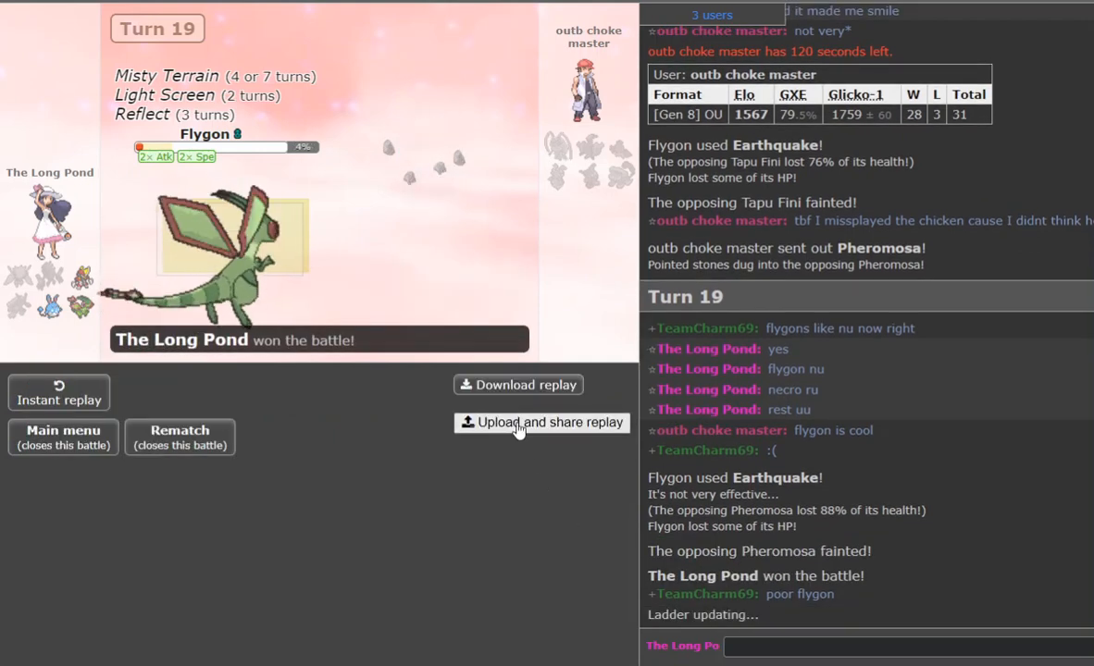
Upload and share the battle replay, then dismiss the replay-link notice.
left_click(543, 423)
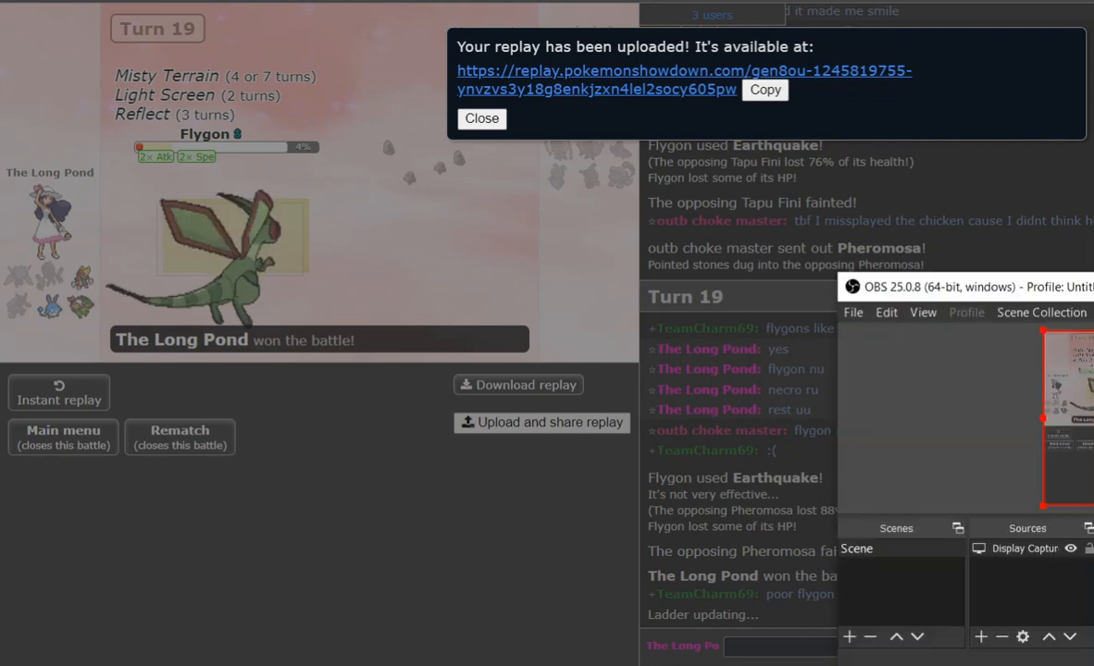
left_click(481, 119)
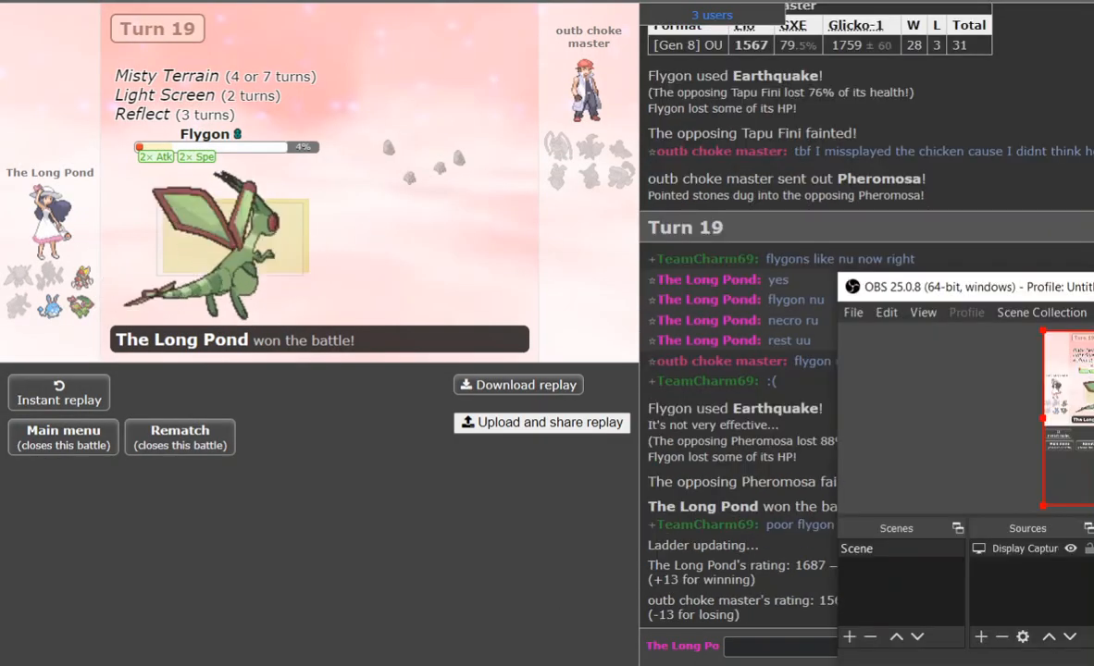